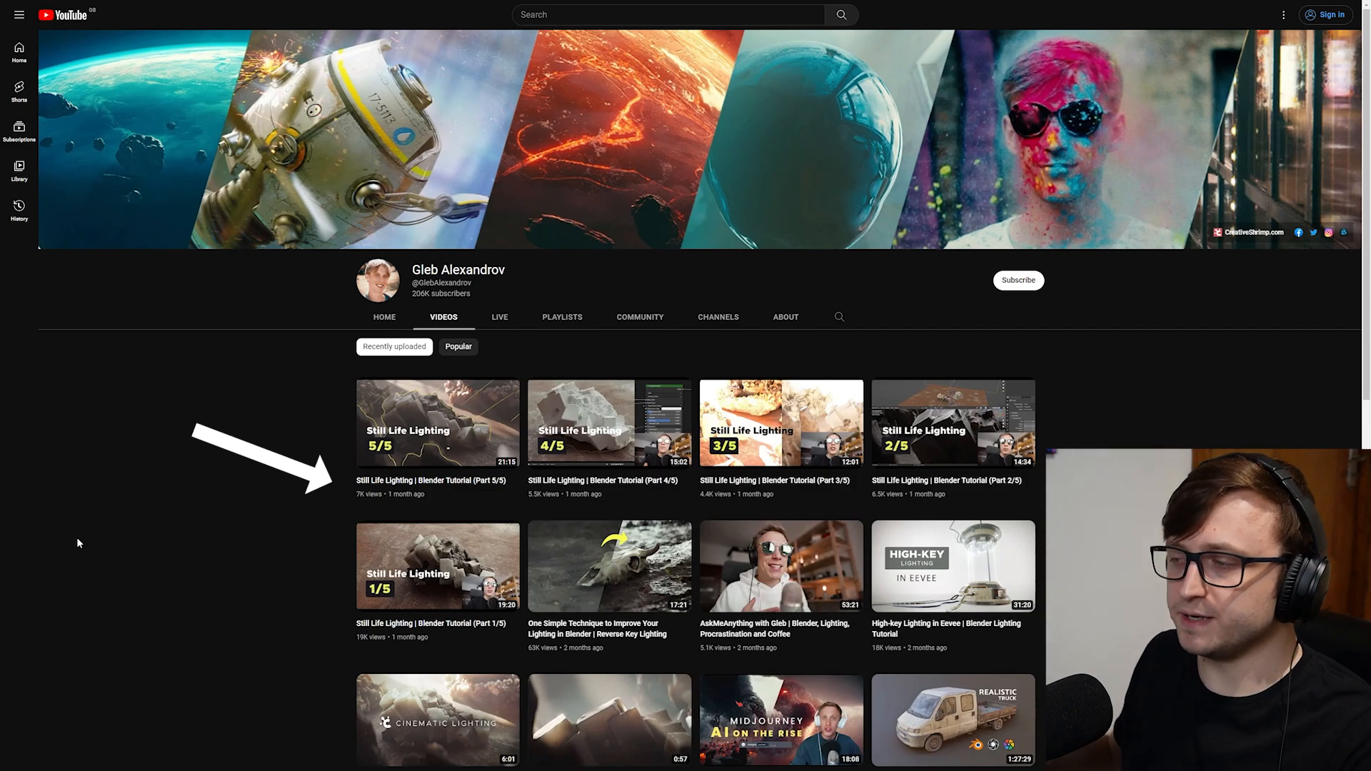
mouse_move(454, 503)
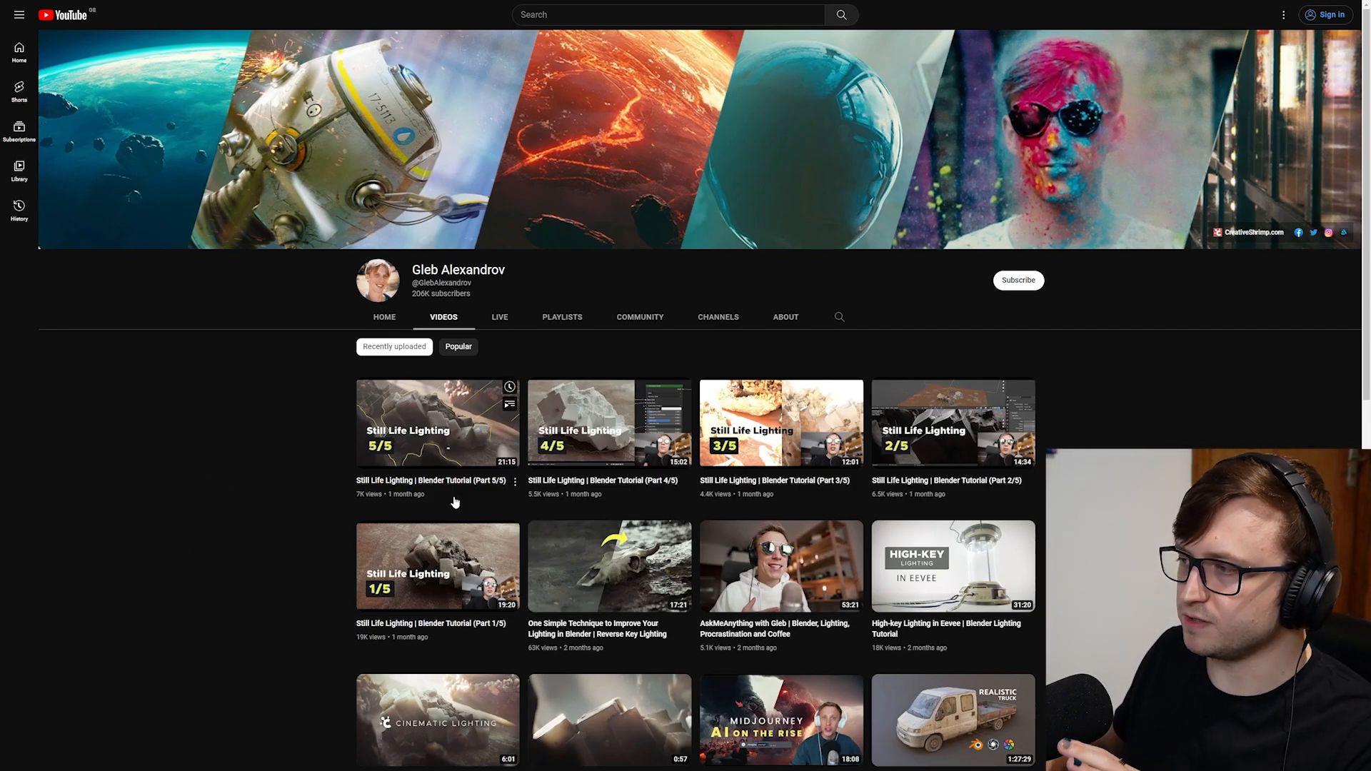
Compare the Slot 2 extra-light render against Slot 1, finishing on Slot 1
scroll("down", 3)
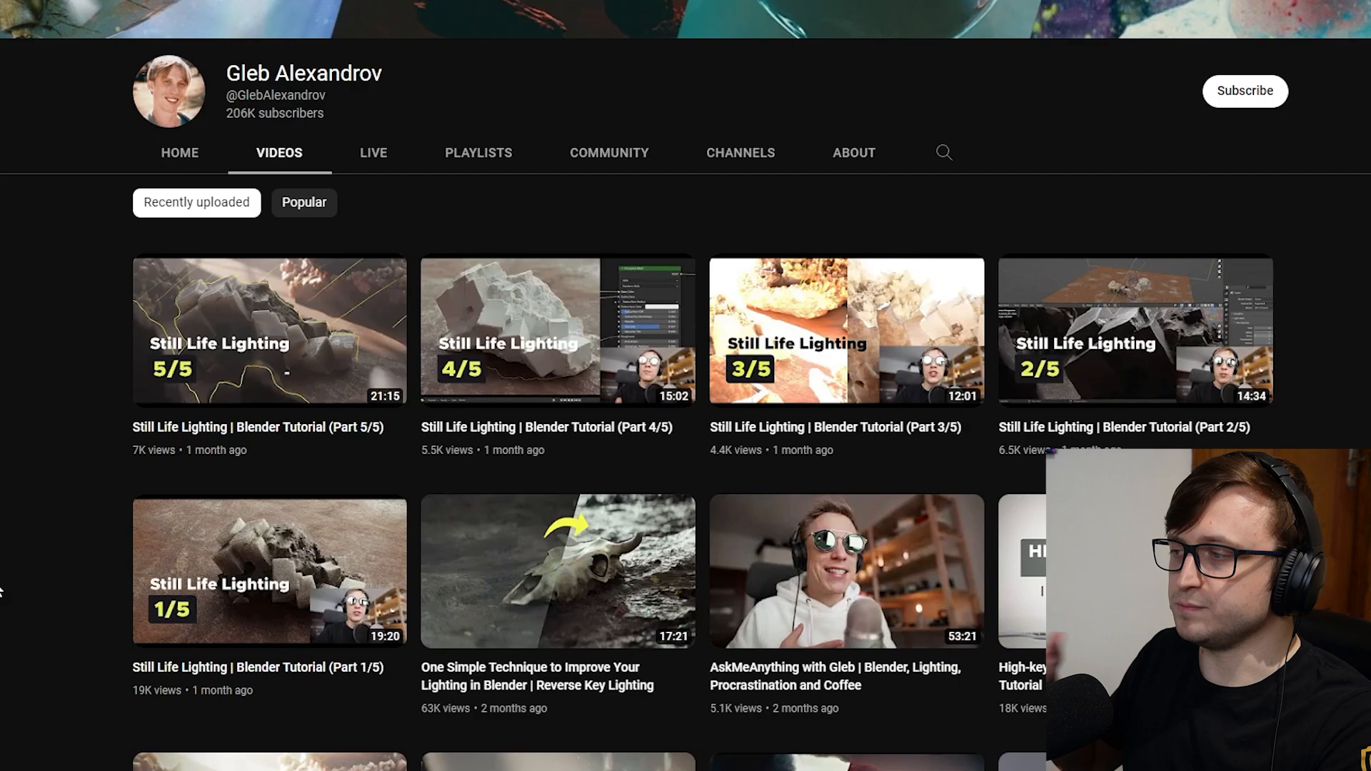
left_click(557, 569)
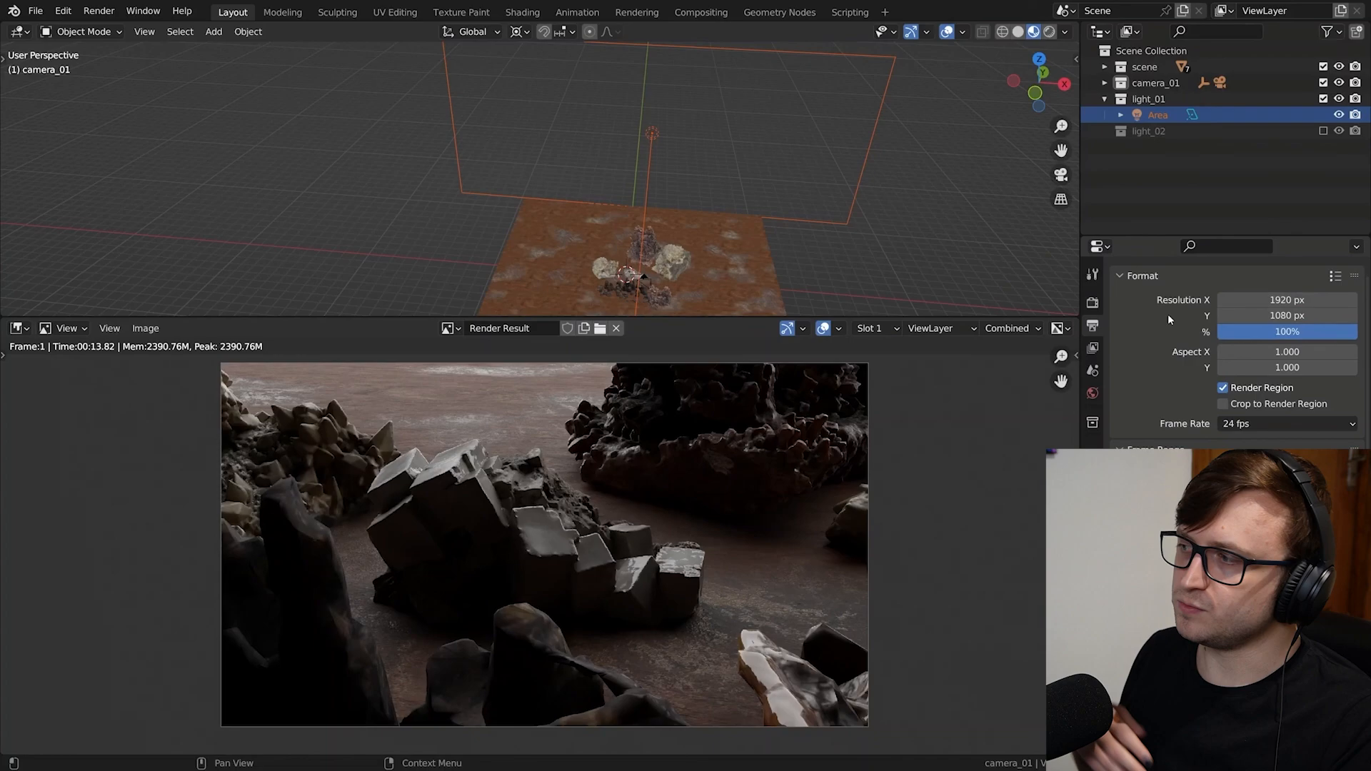
left_click(1092, 274)
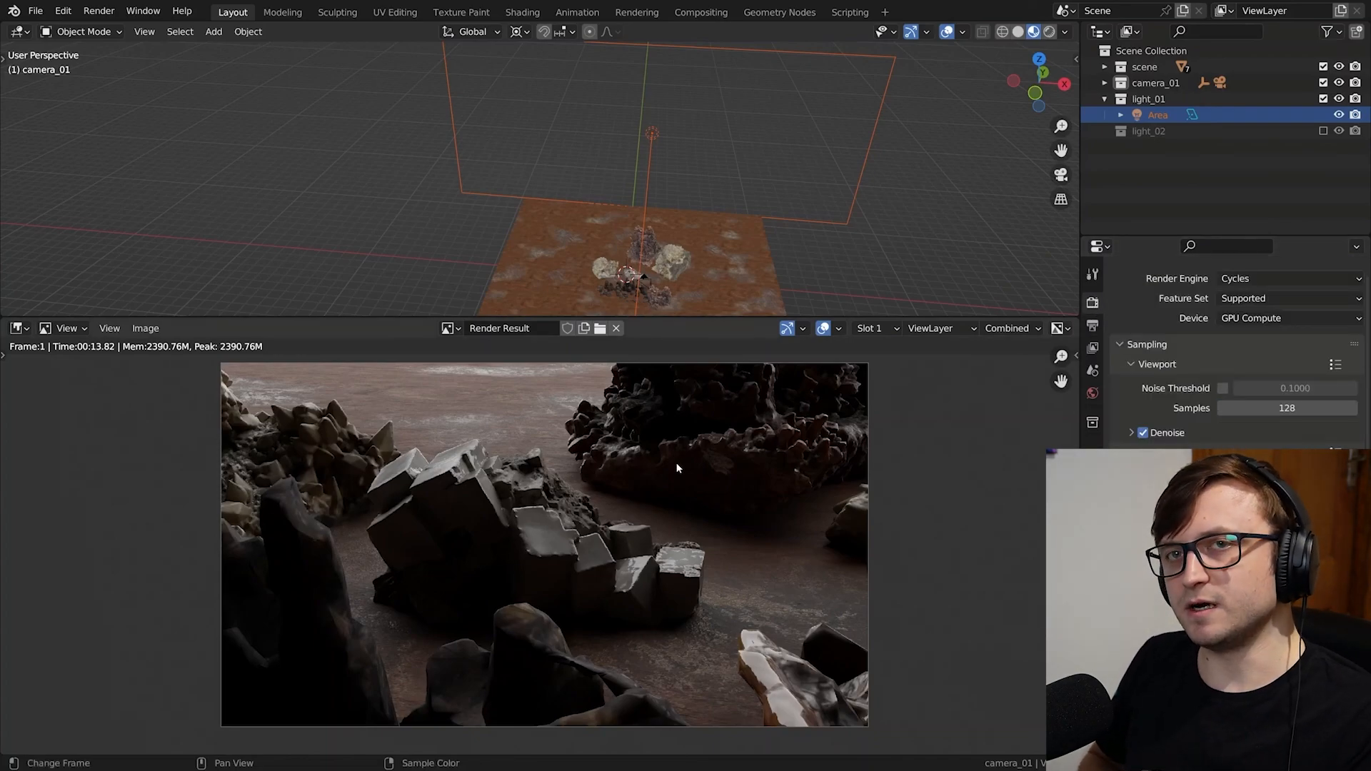
left_click(871, 328)
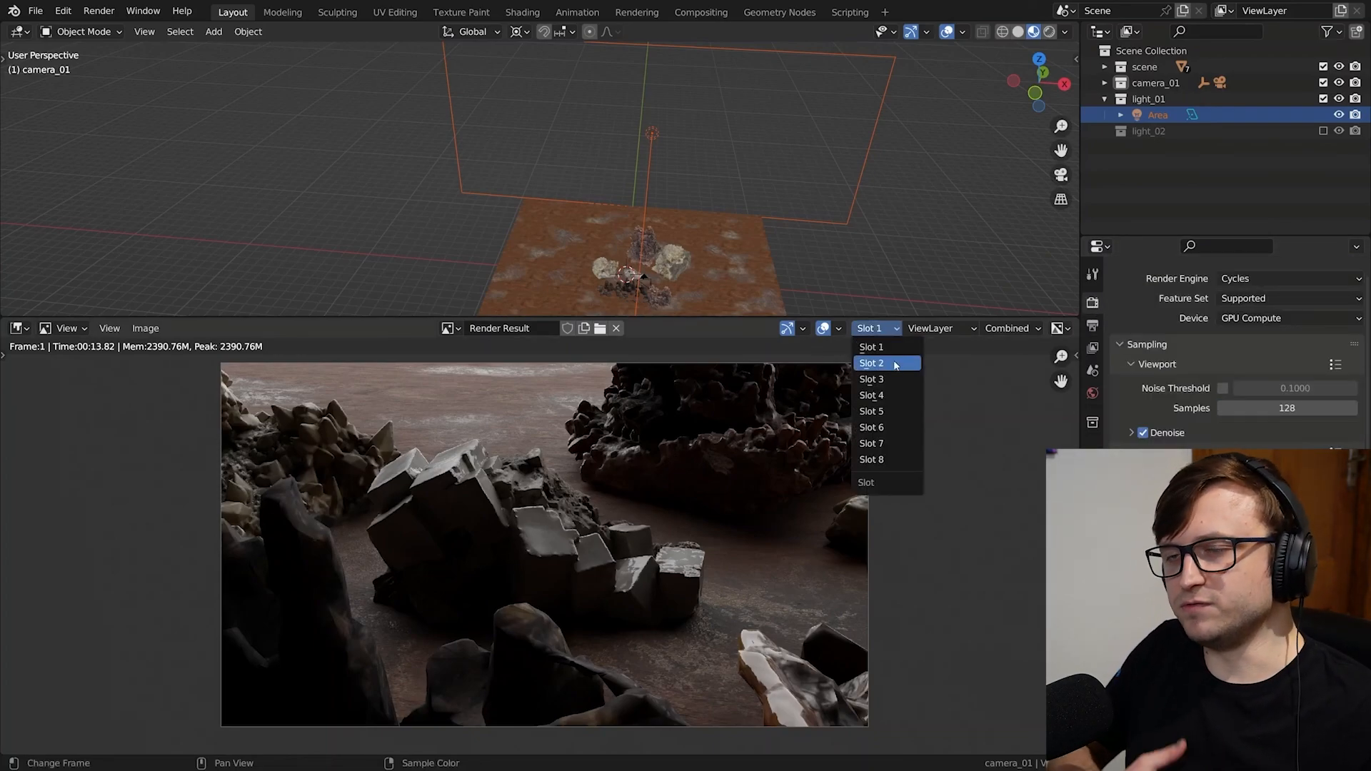
left_click(871, 362)
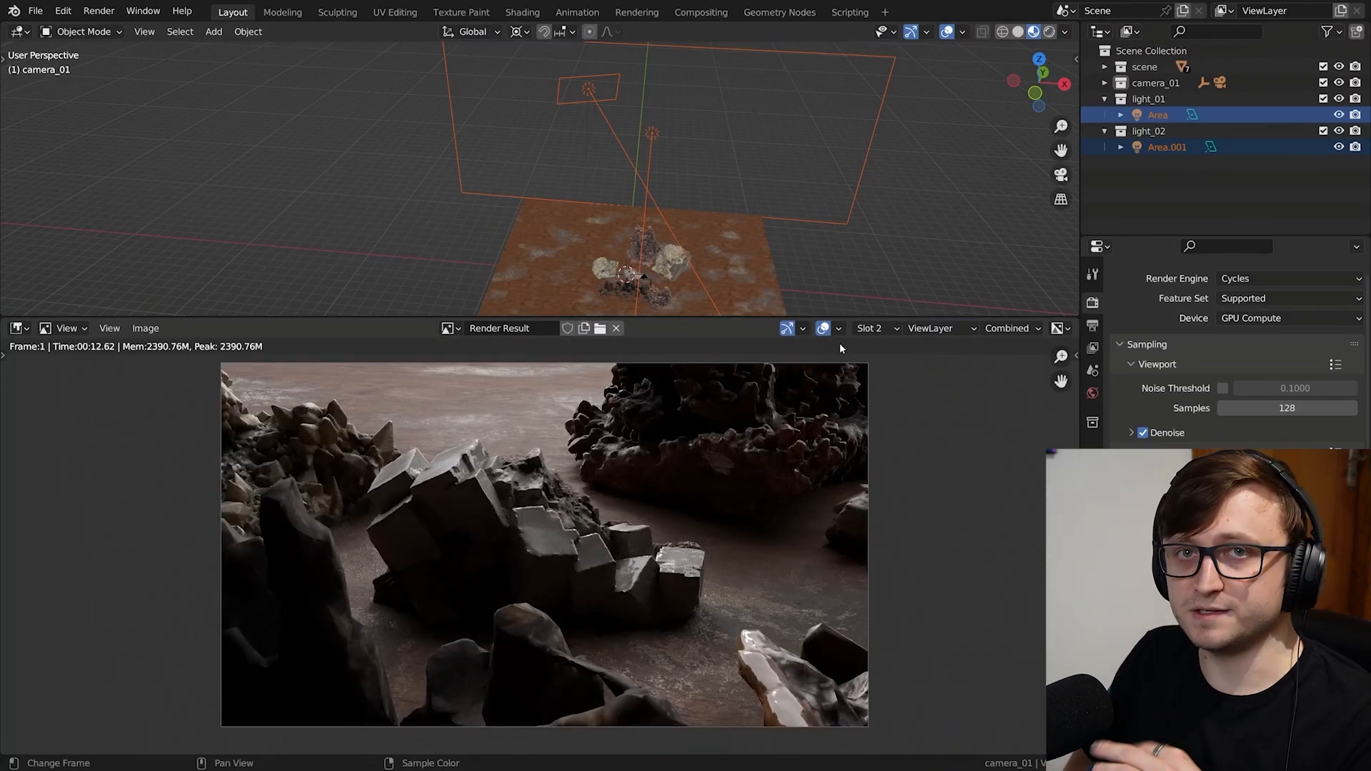
left_click(870, 328)
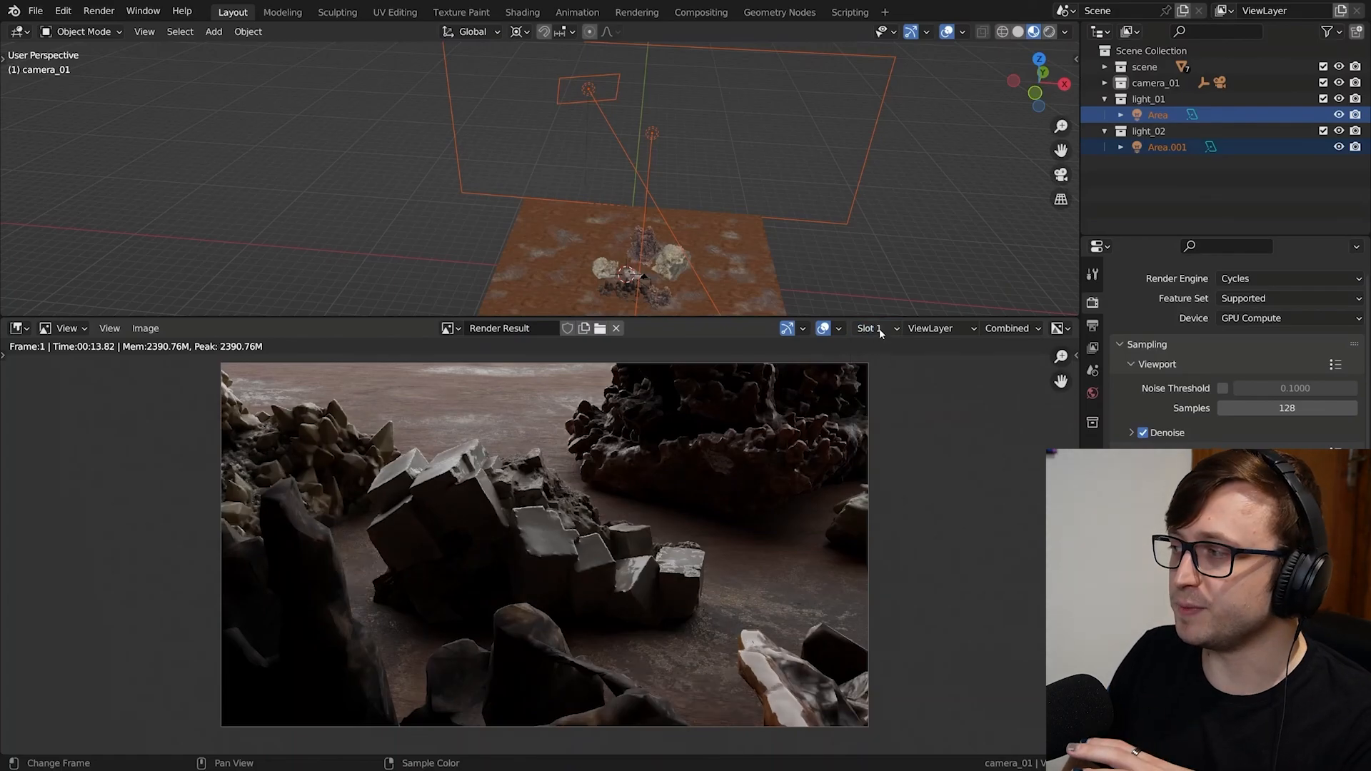
left_click(871, 328)
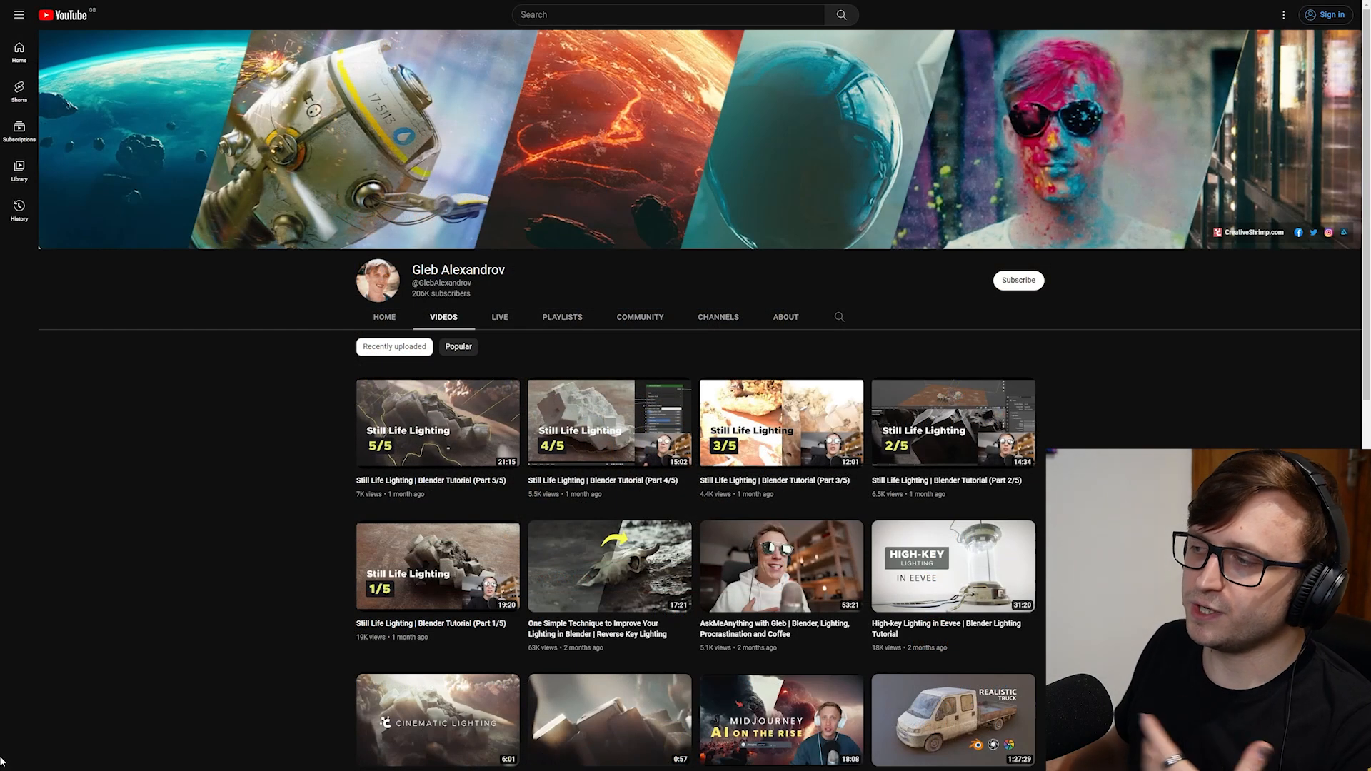
mouse_move(931, 390)
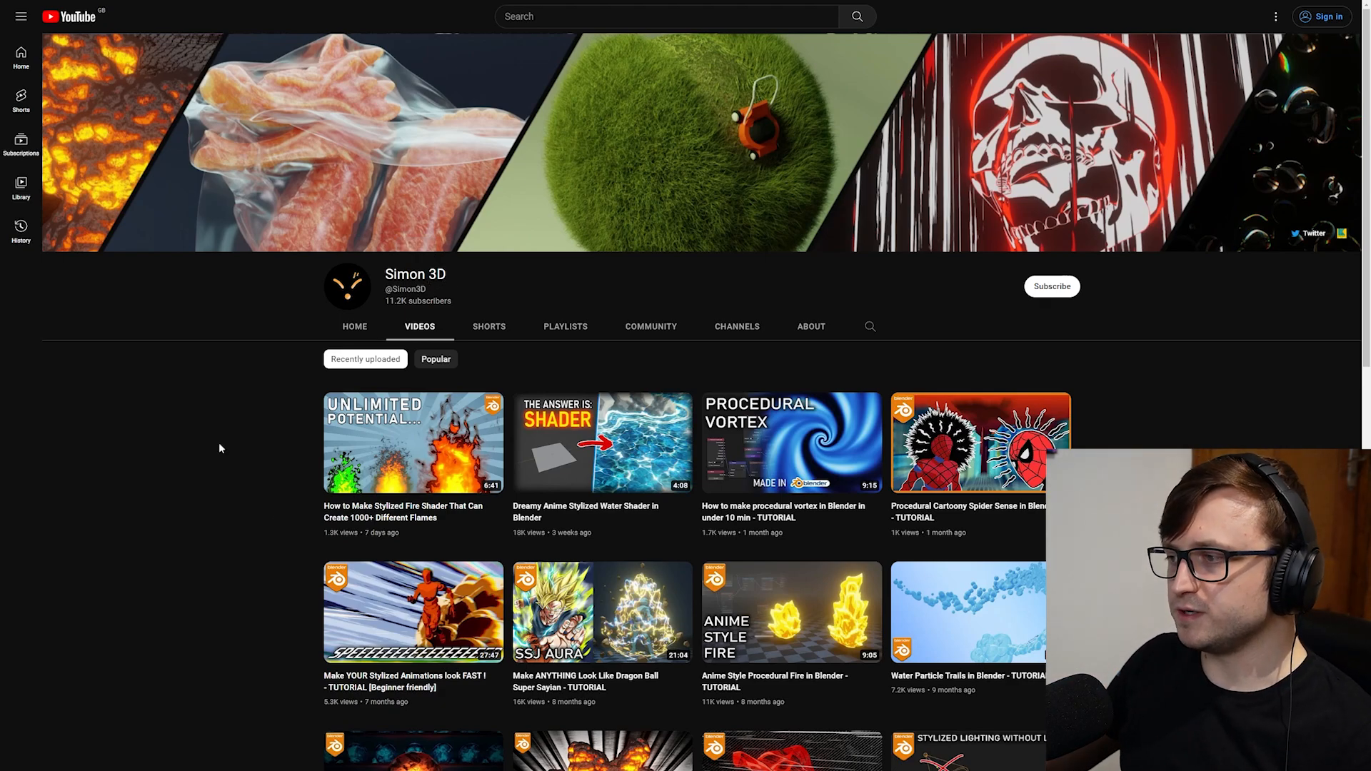
scroll("down", 3)
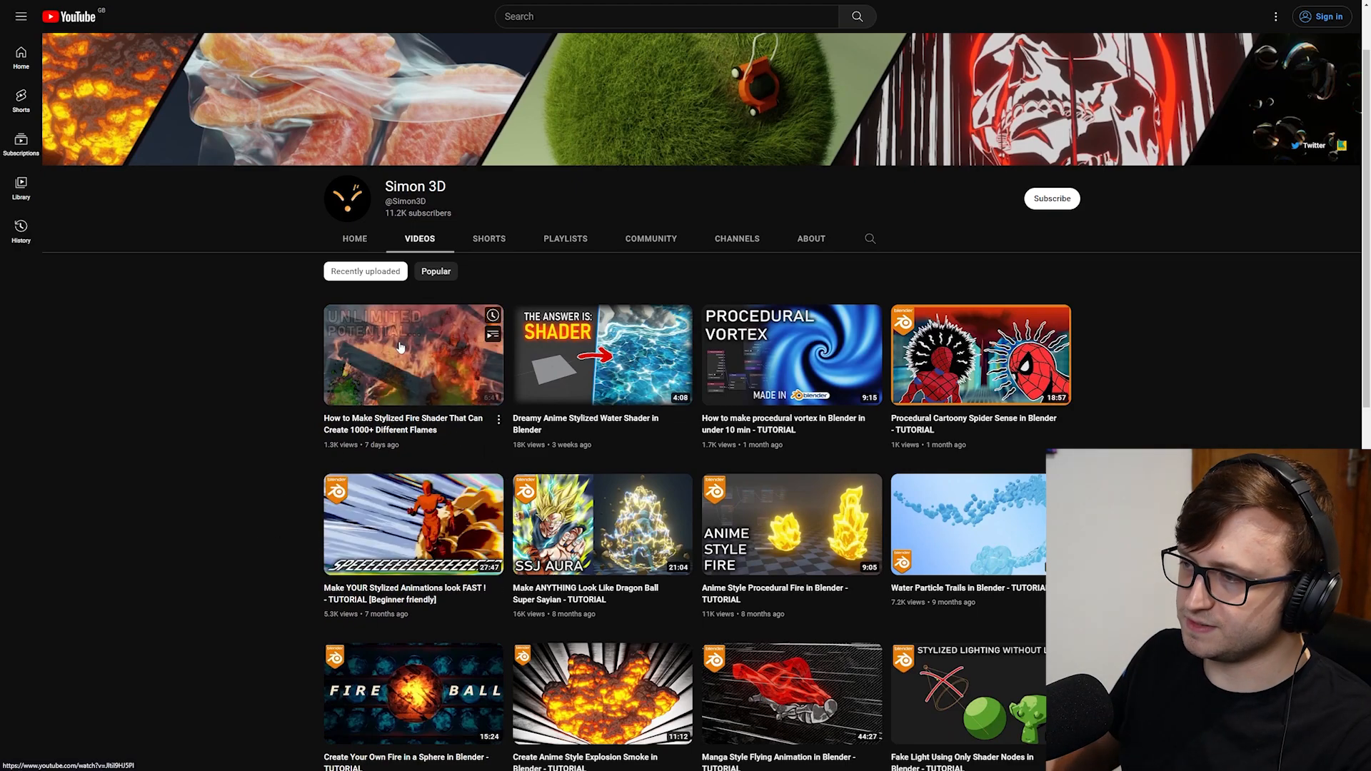
left_click(413, 355)
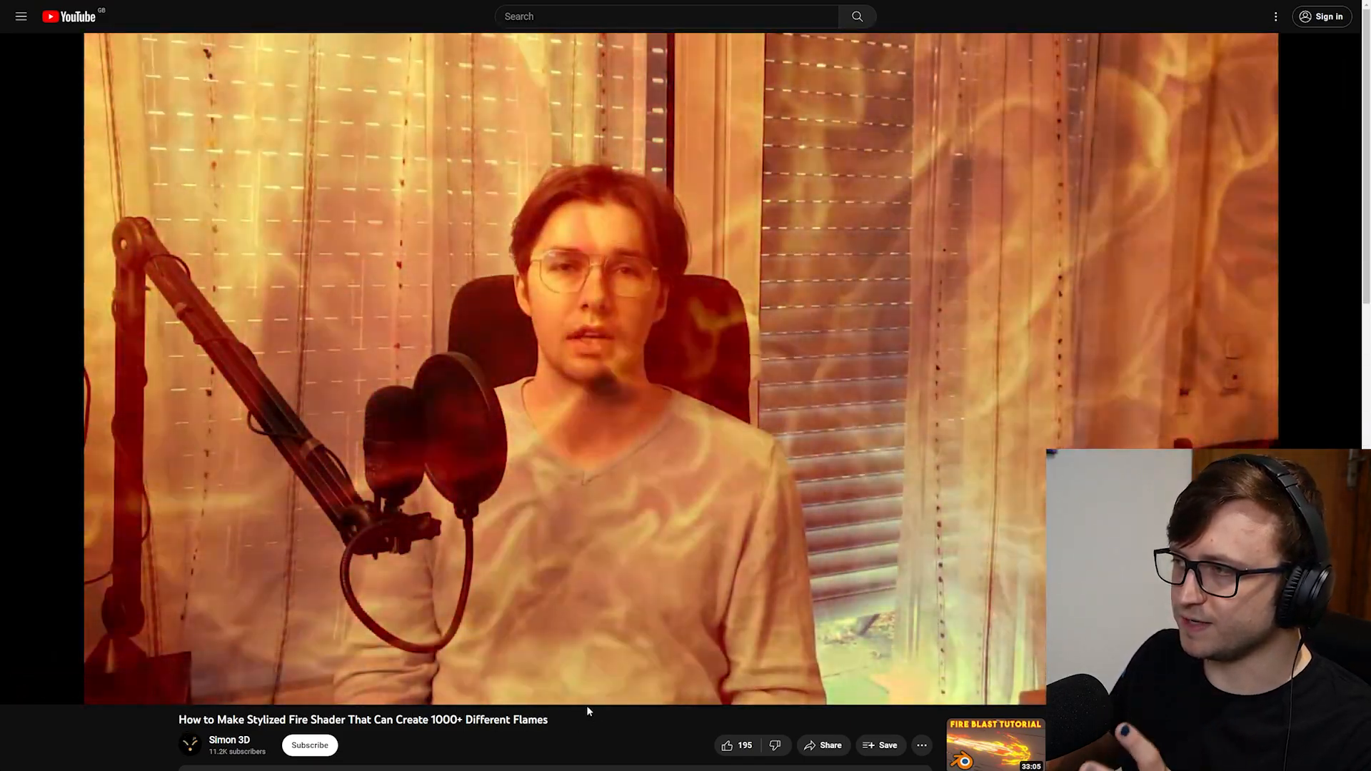
left_click(879, 675)
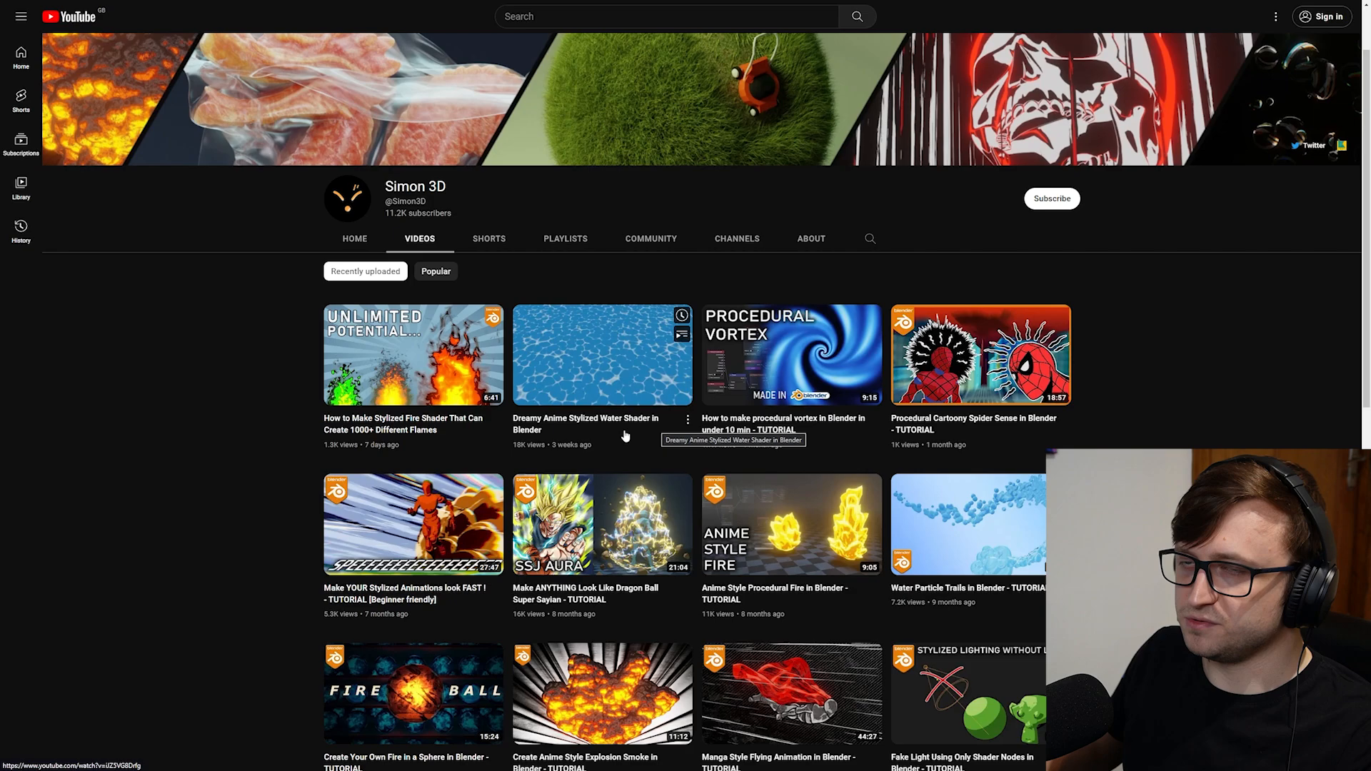
mouse_move(791, 354)
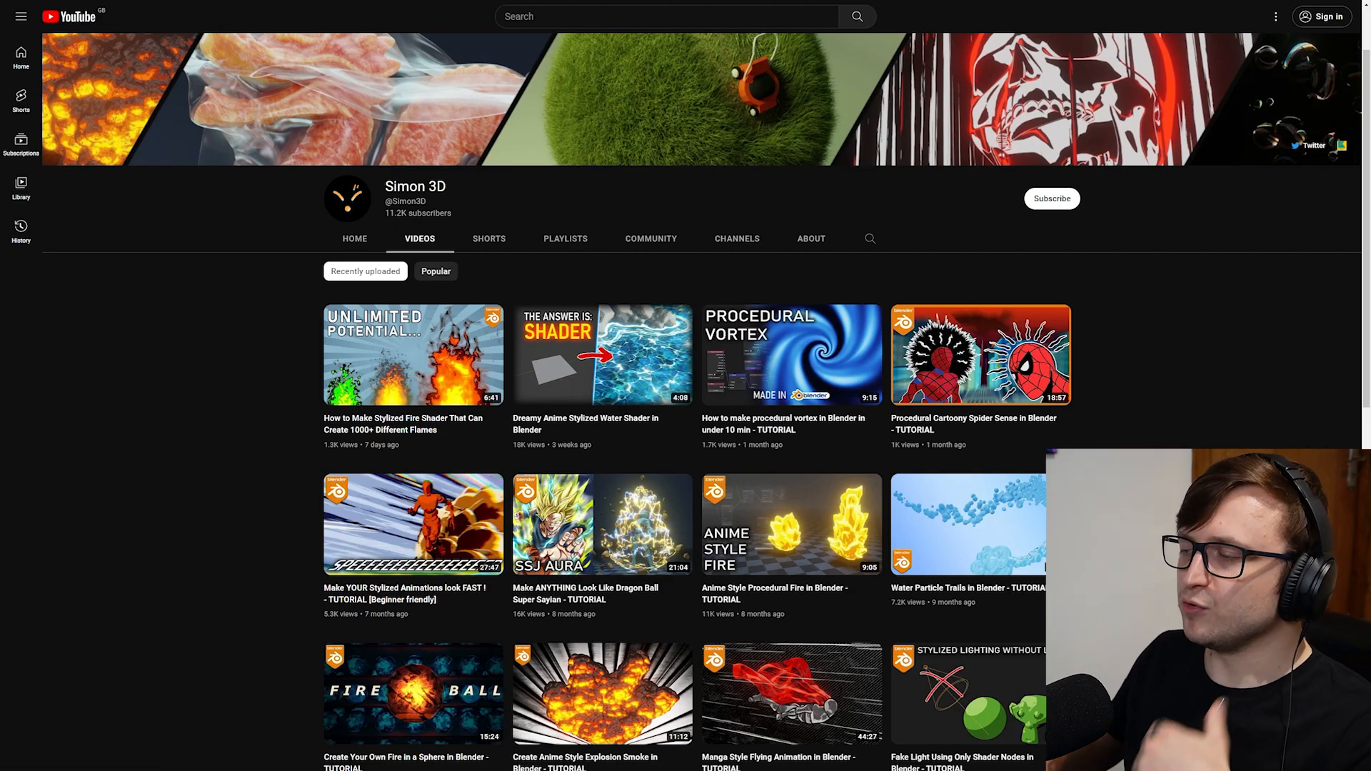
scroll("down", 3)
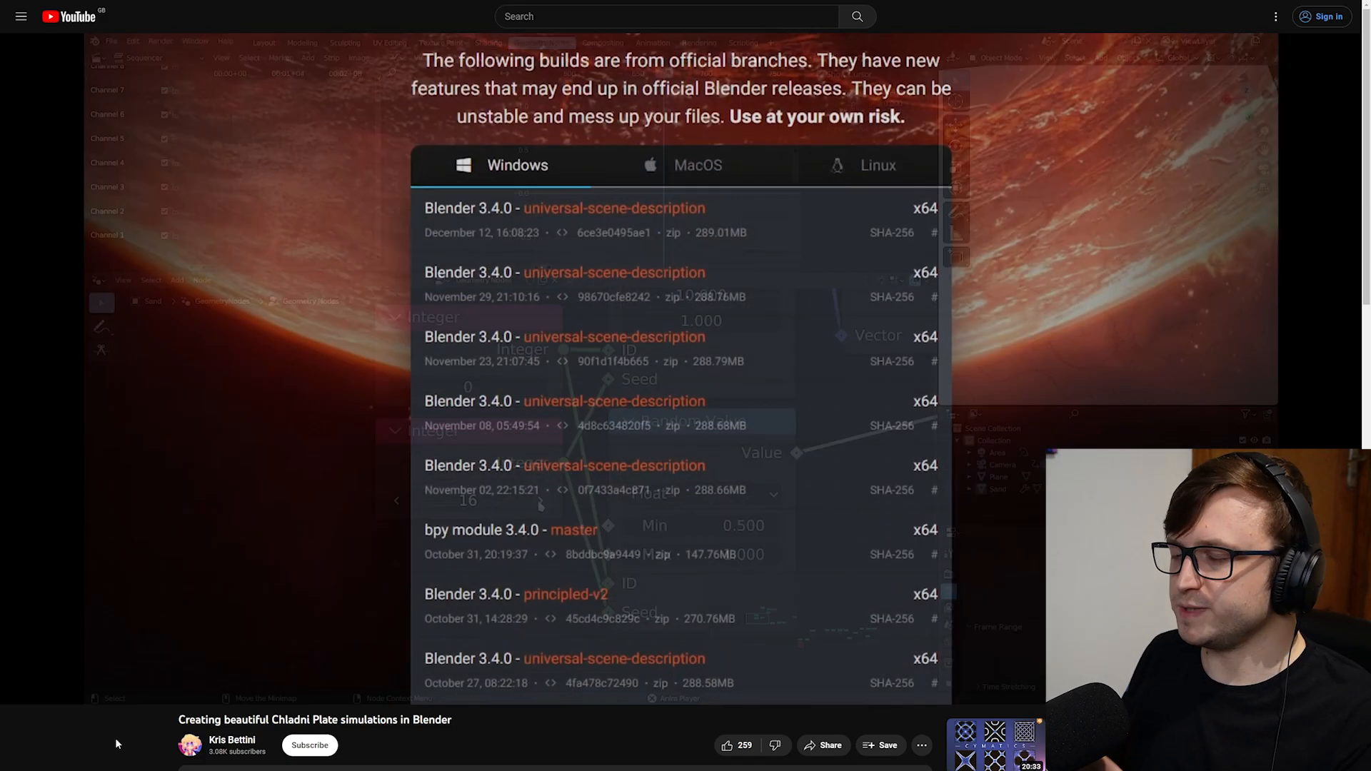
scroll("down", 3)
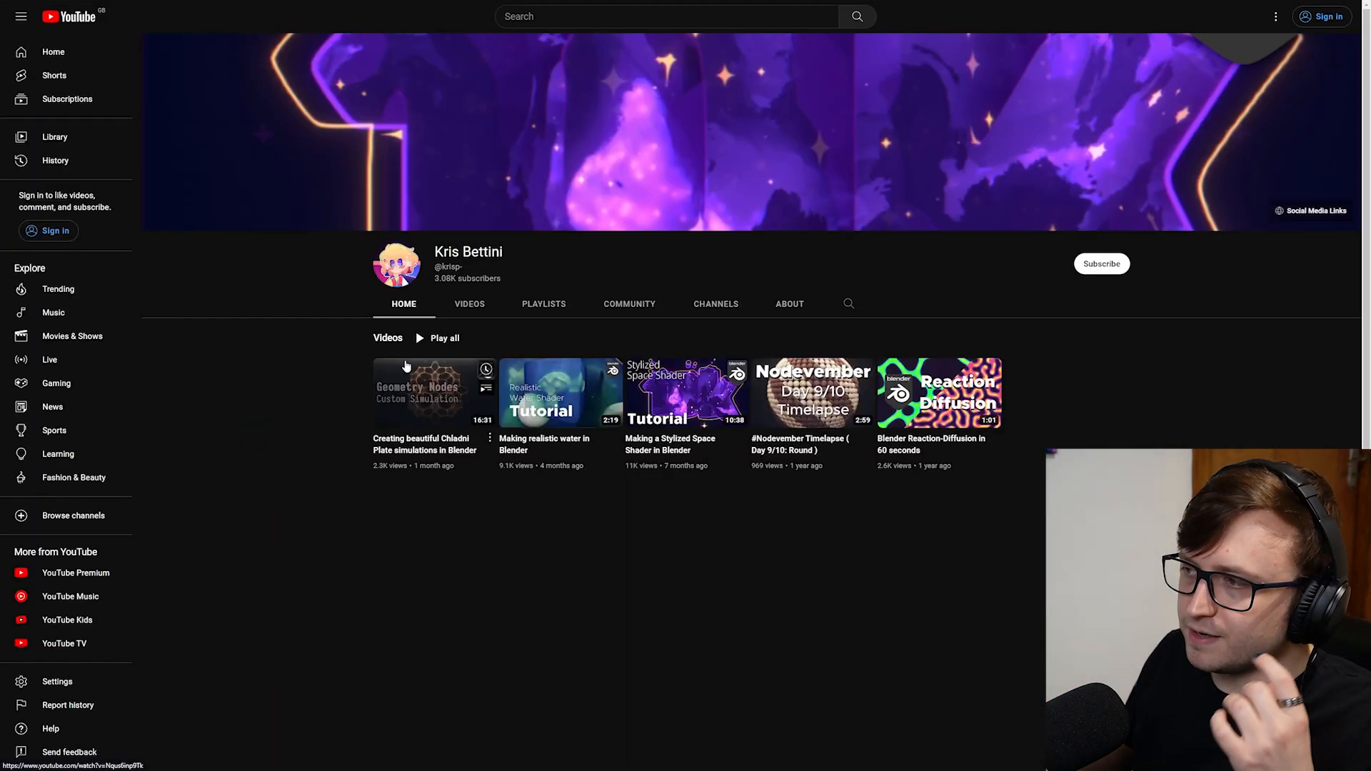
left_click(469, 304)
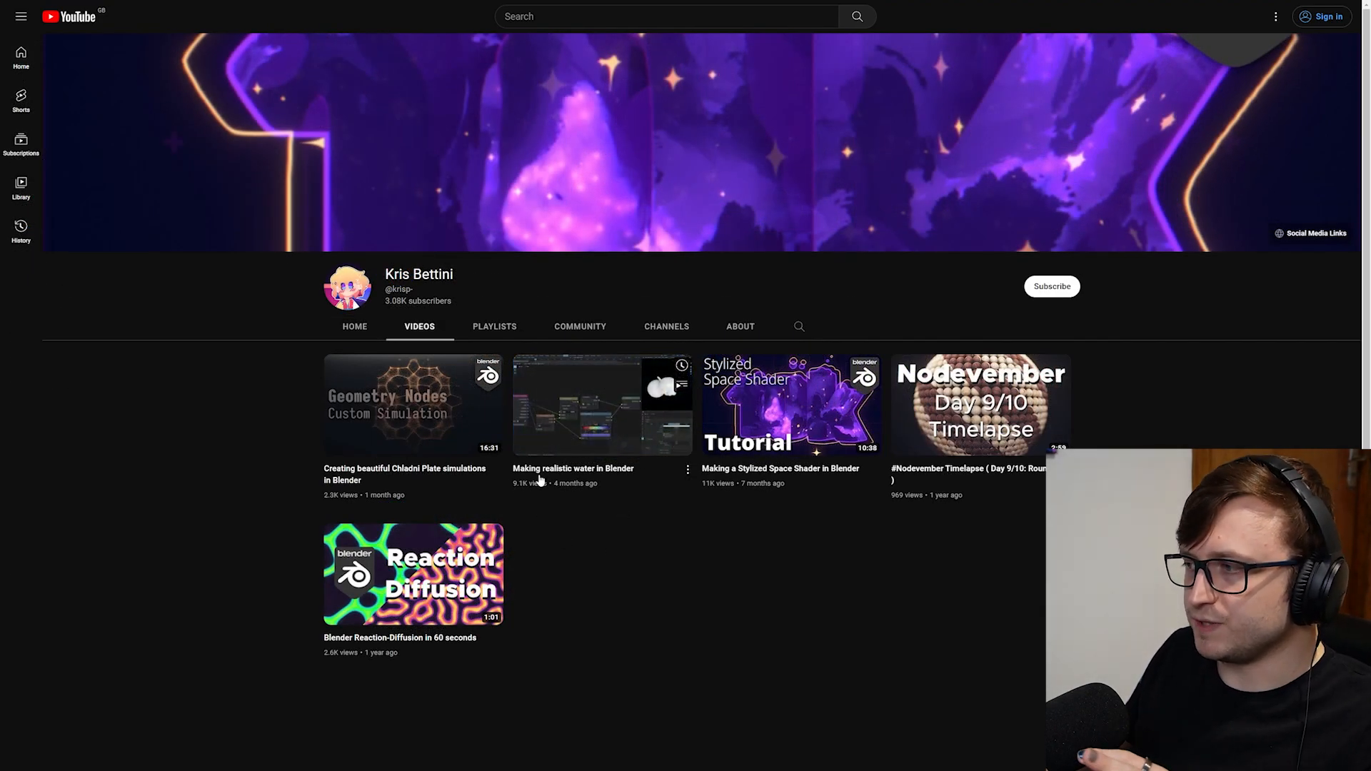
left_click(601, 405)
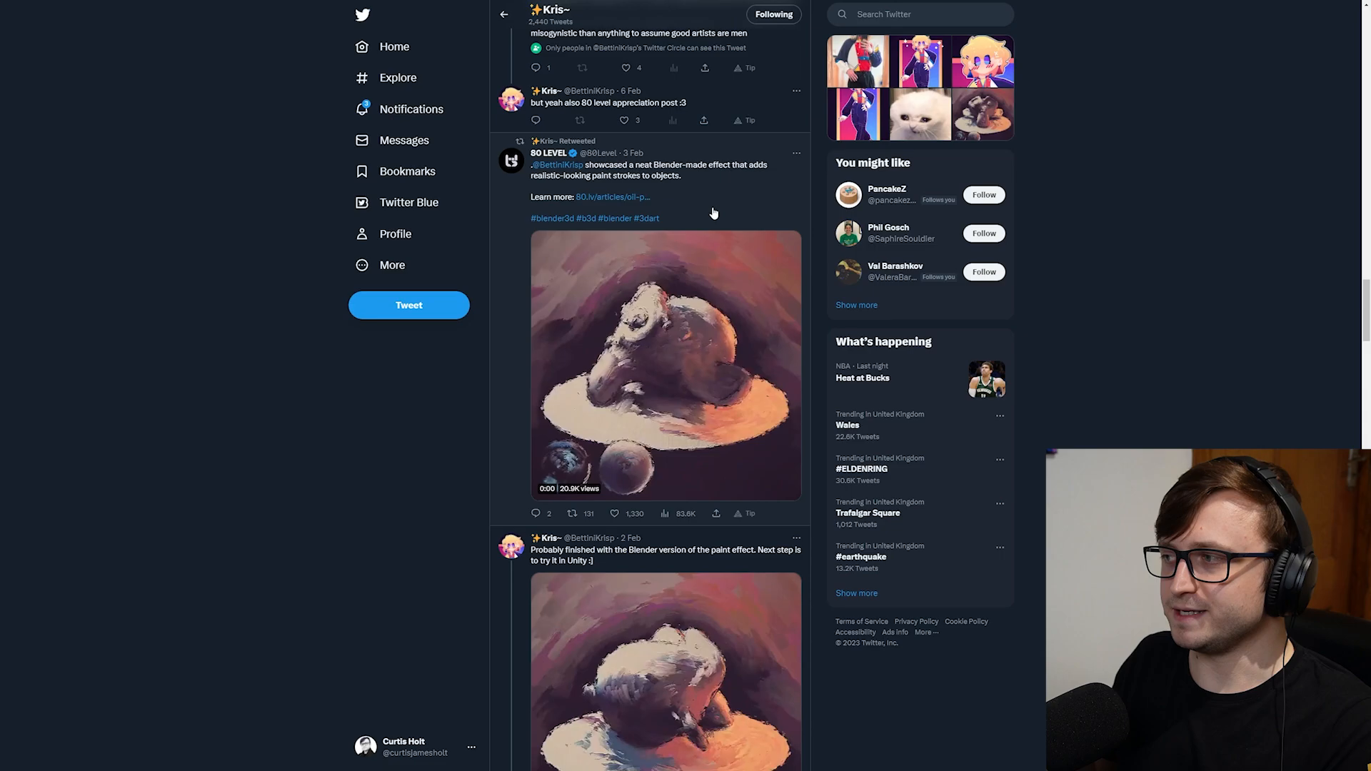
Scroll Kris's Twitter timeline to the 80 Level retweet and paint-stroke effect posts
scroll("down", 3)
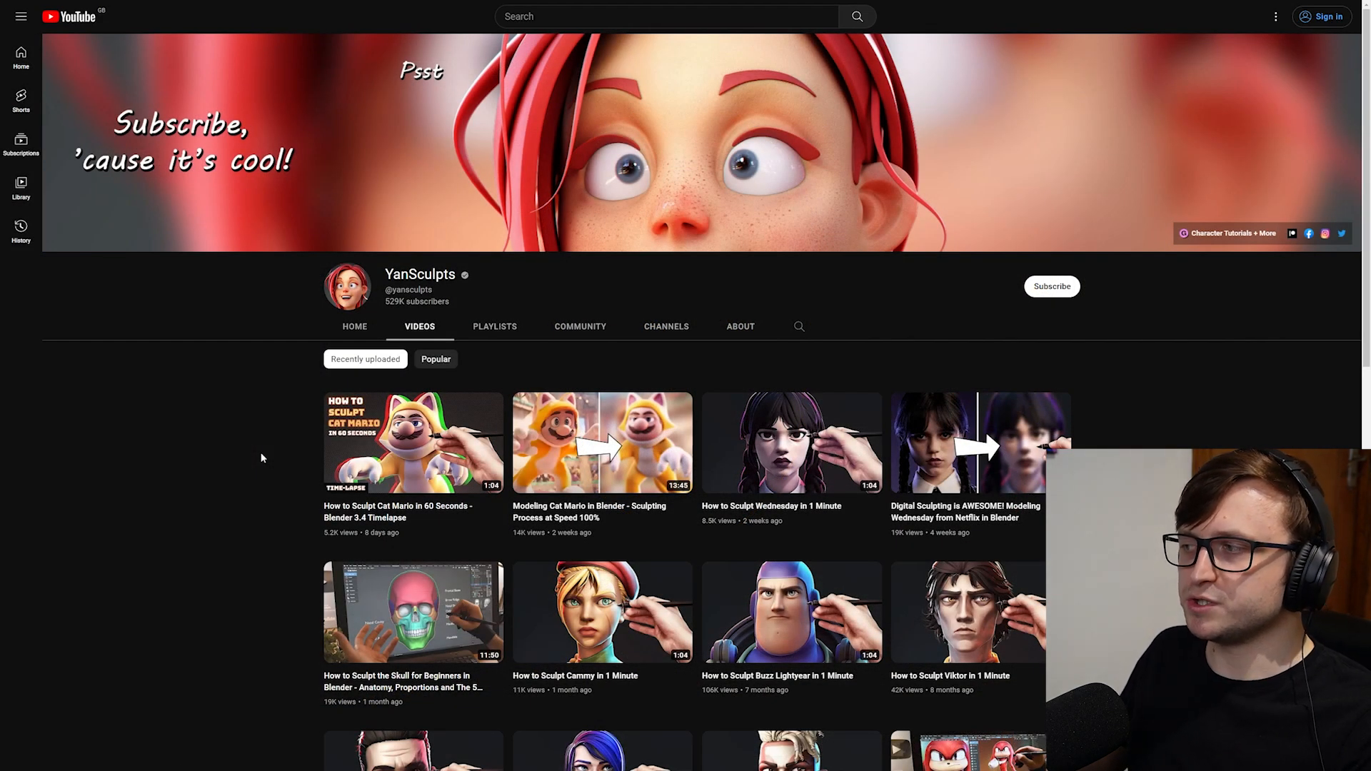
Play YanSculpts' 'How to Sculpt the Skull for Beginners in Blender' video, then visit the course store
scroll("down", 3)
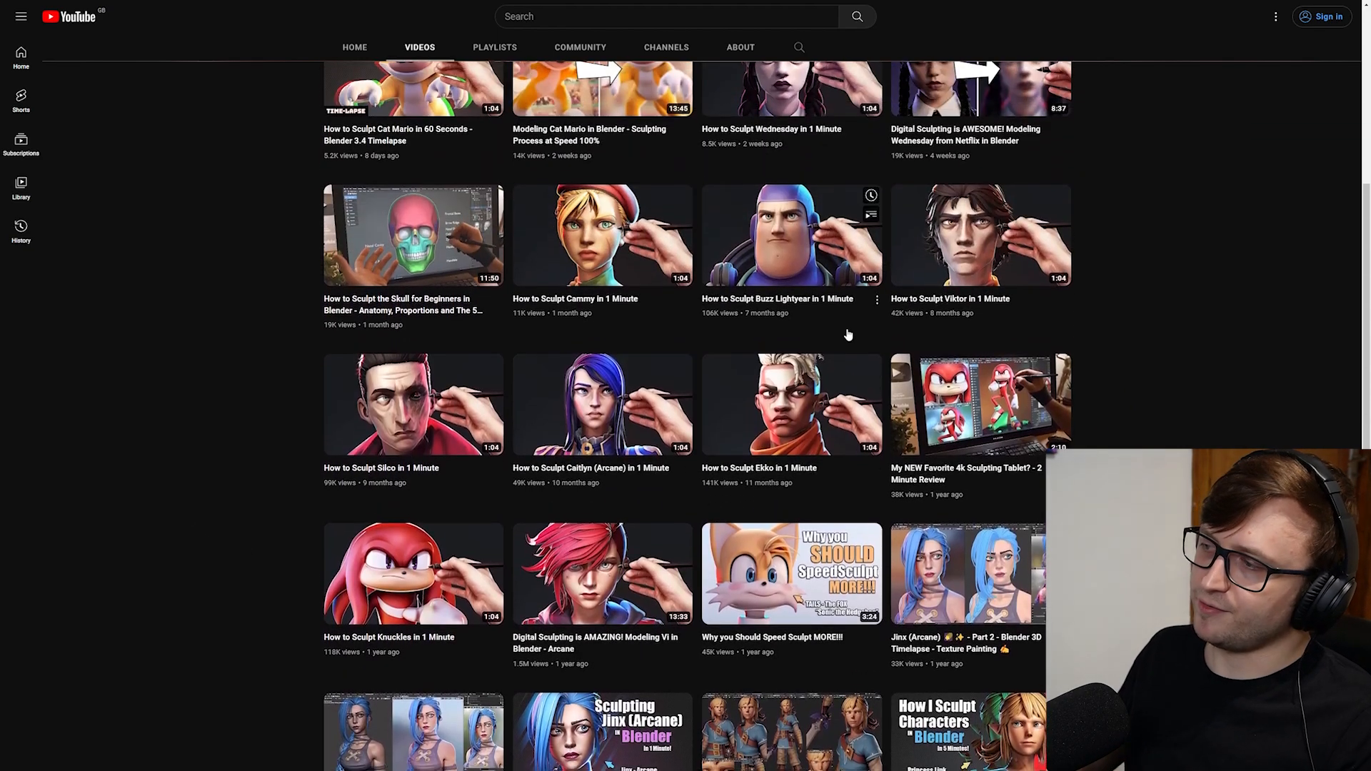
scroll("down", 3)
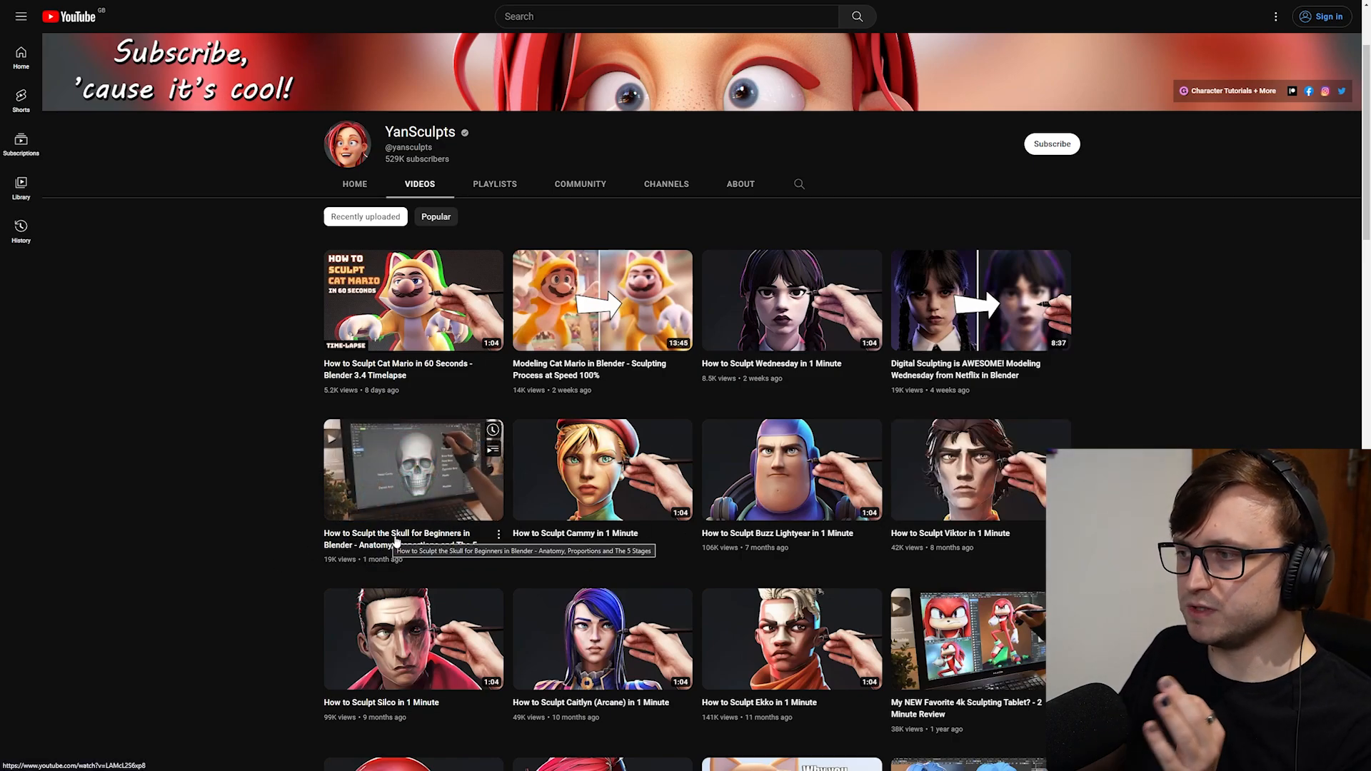
left_click(413, 470)
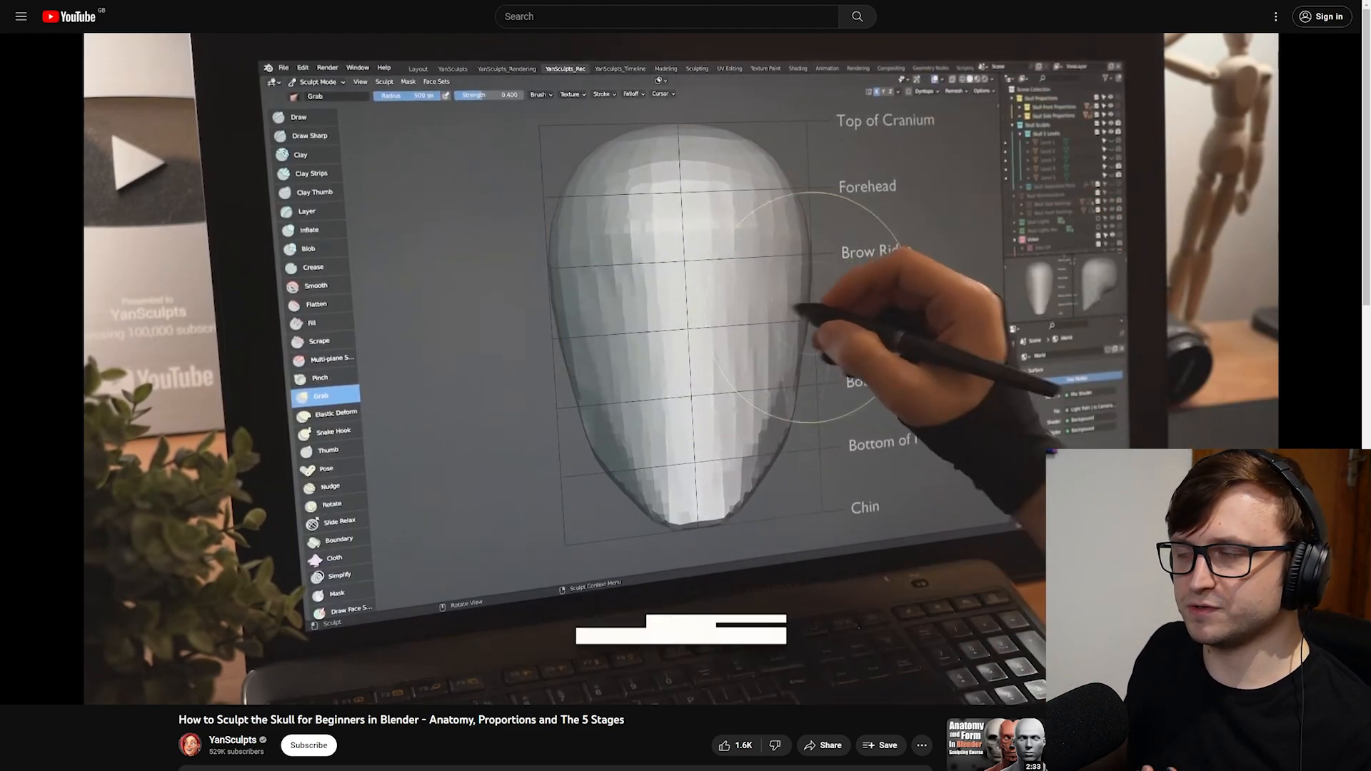
left_click(311, 172)
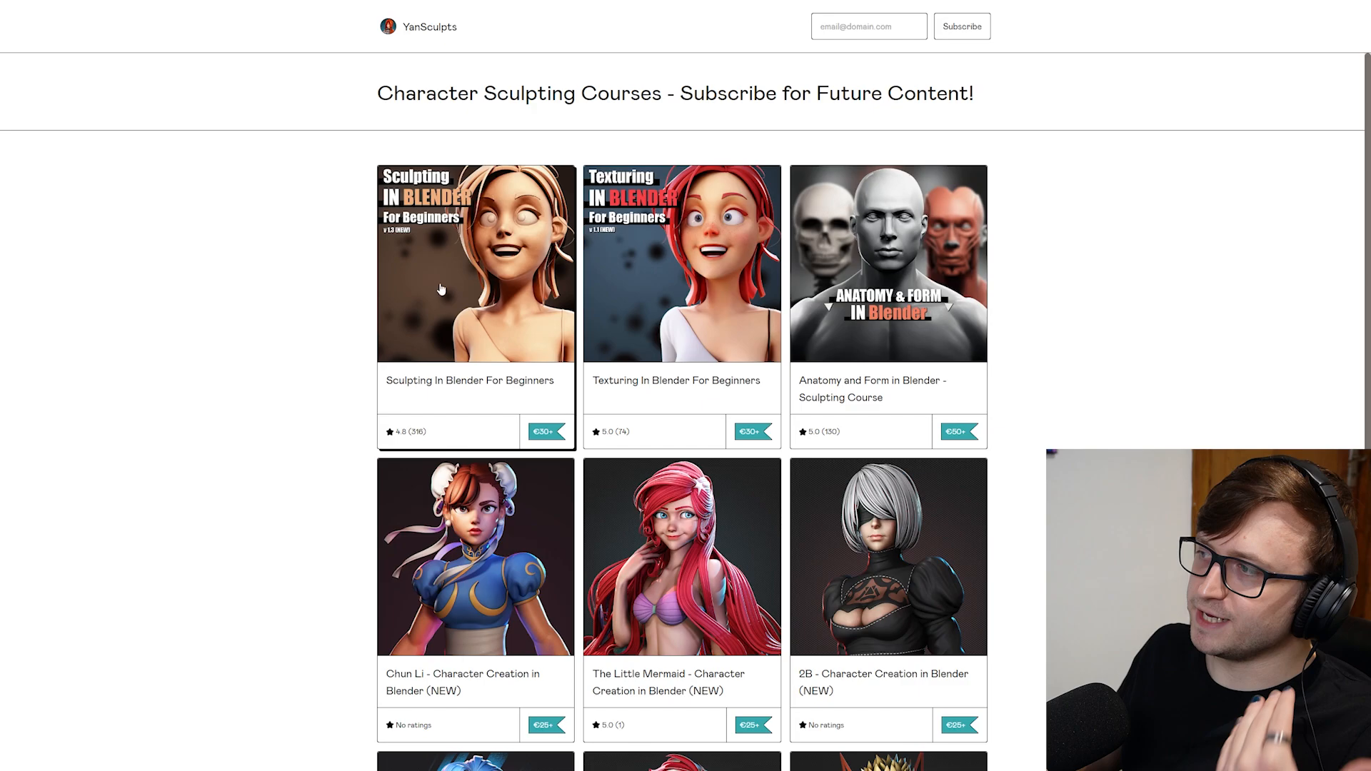
Scroll YanSculpts' Gumroad store through the Character Creation in Blender course cards and prices
scroll("down", 3)
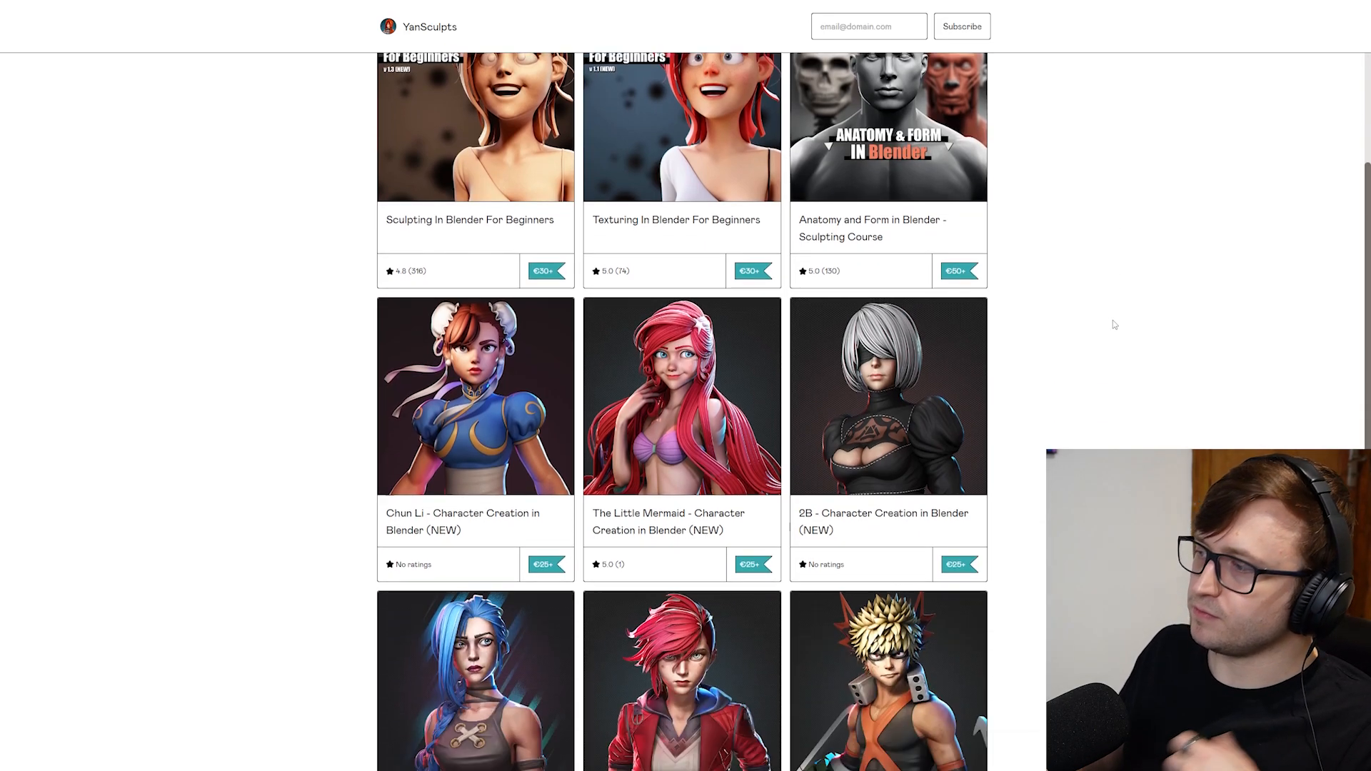
scroll("down", 3)
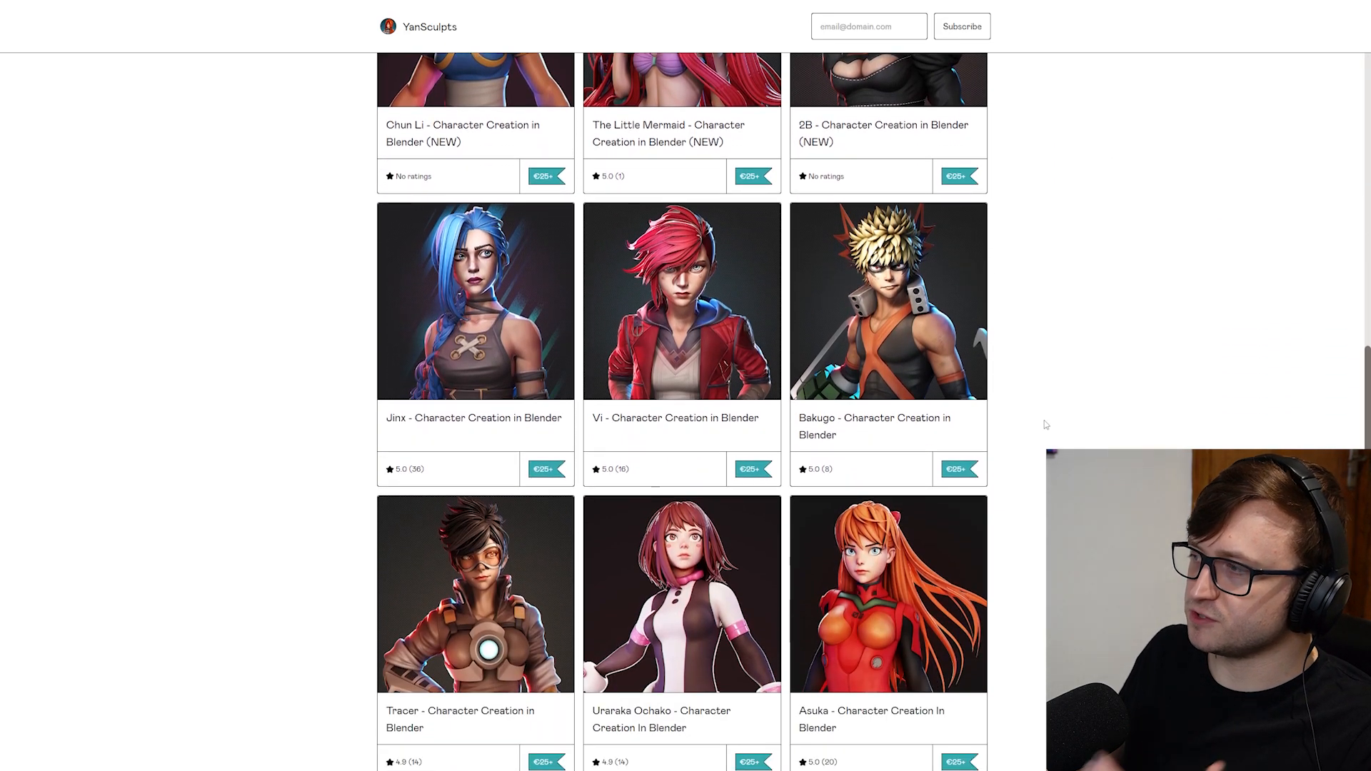
left_click(681, 301)
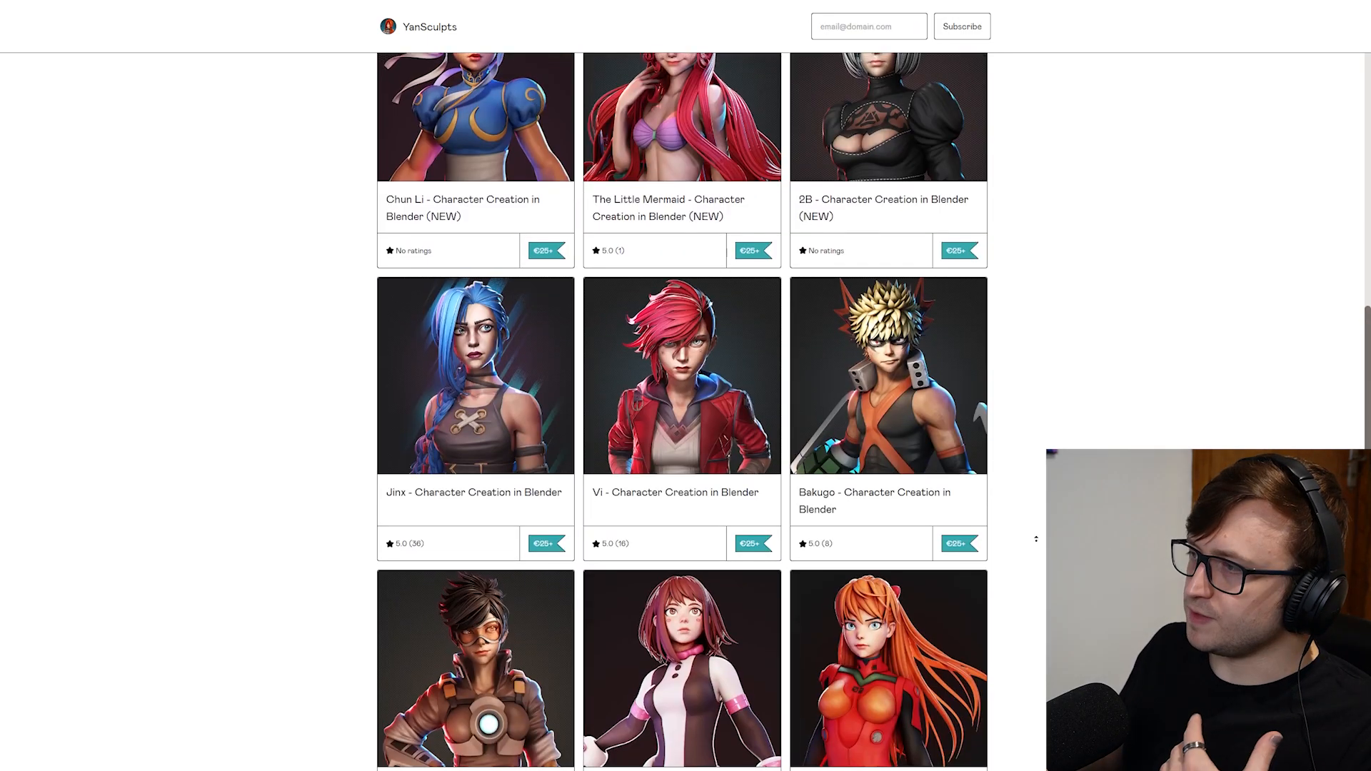
scroll("up", 3)
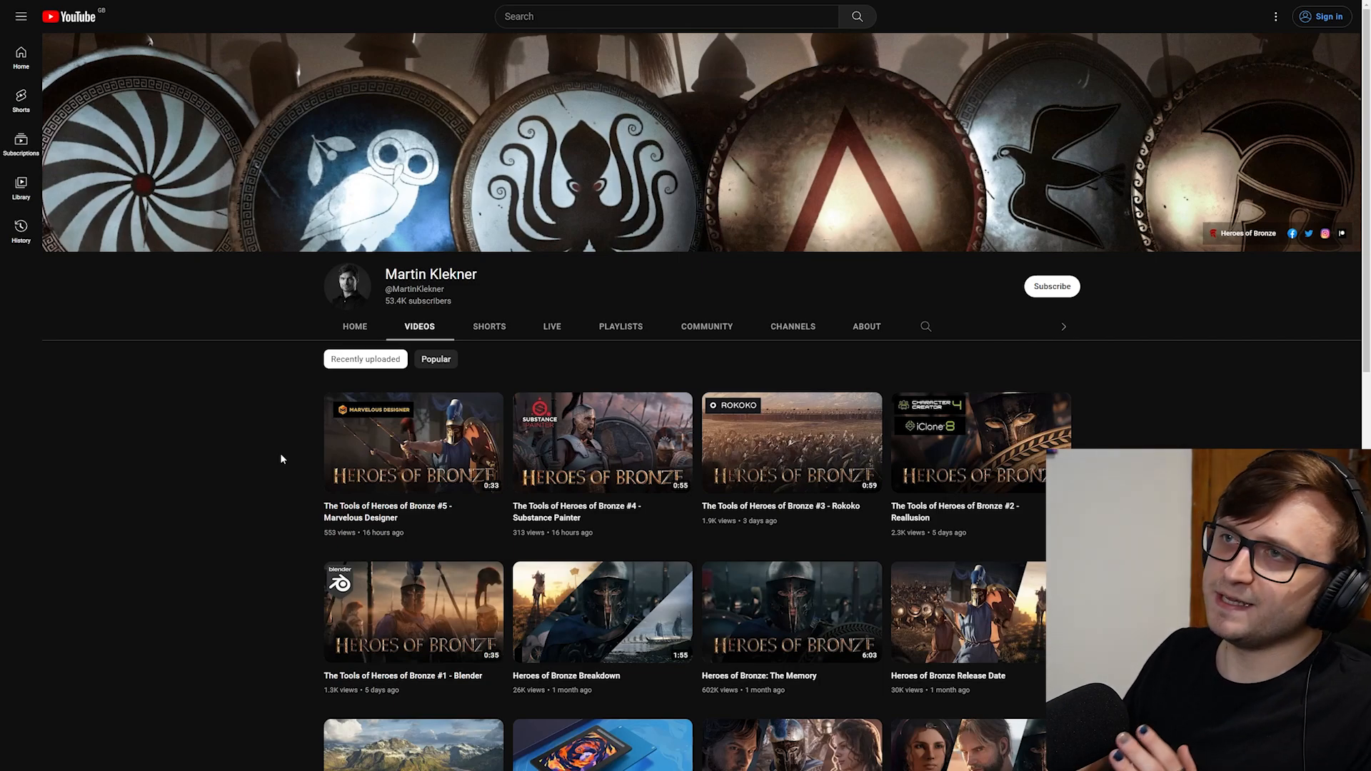
mouse_move(791, 612)
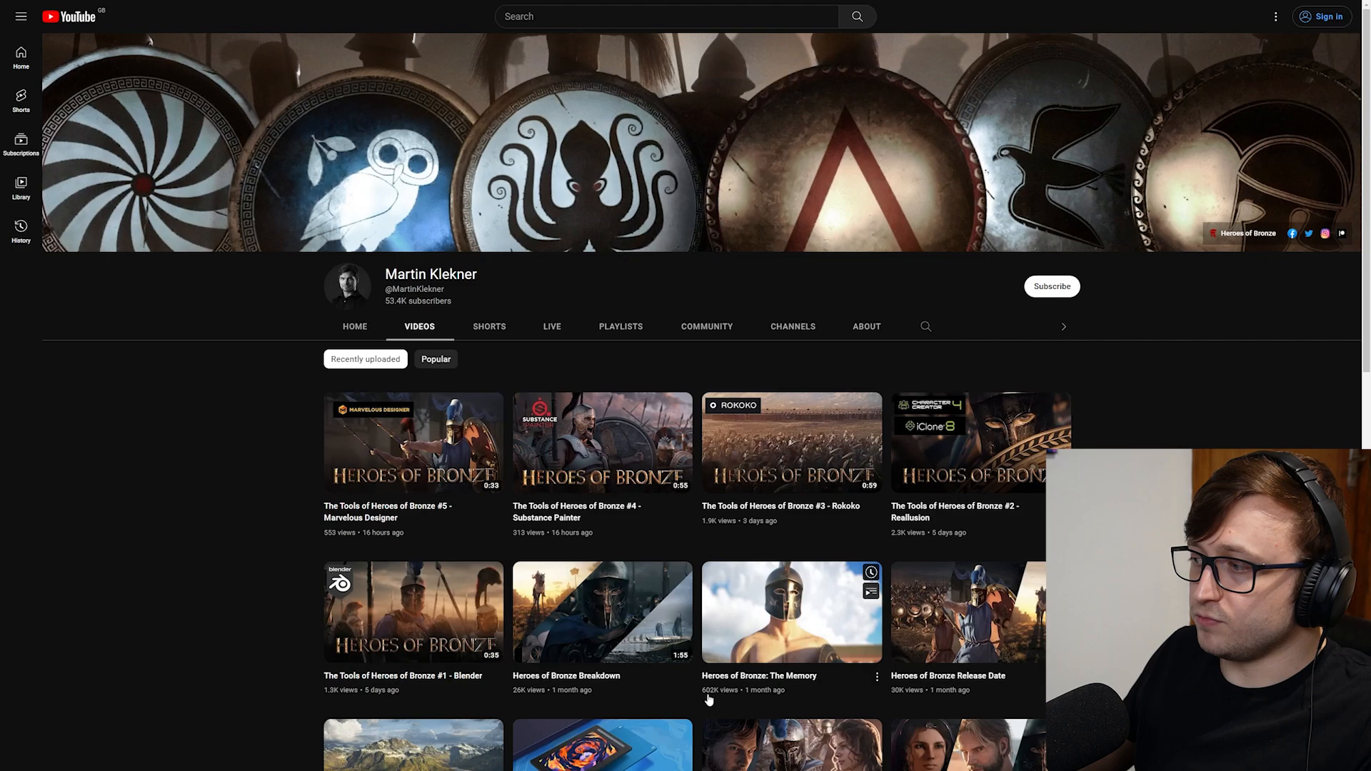
Open the 'Heroes of Bronze: The Memory' short film from the channel's Videos tab
left_click(791, 612)
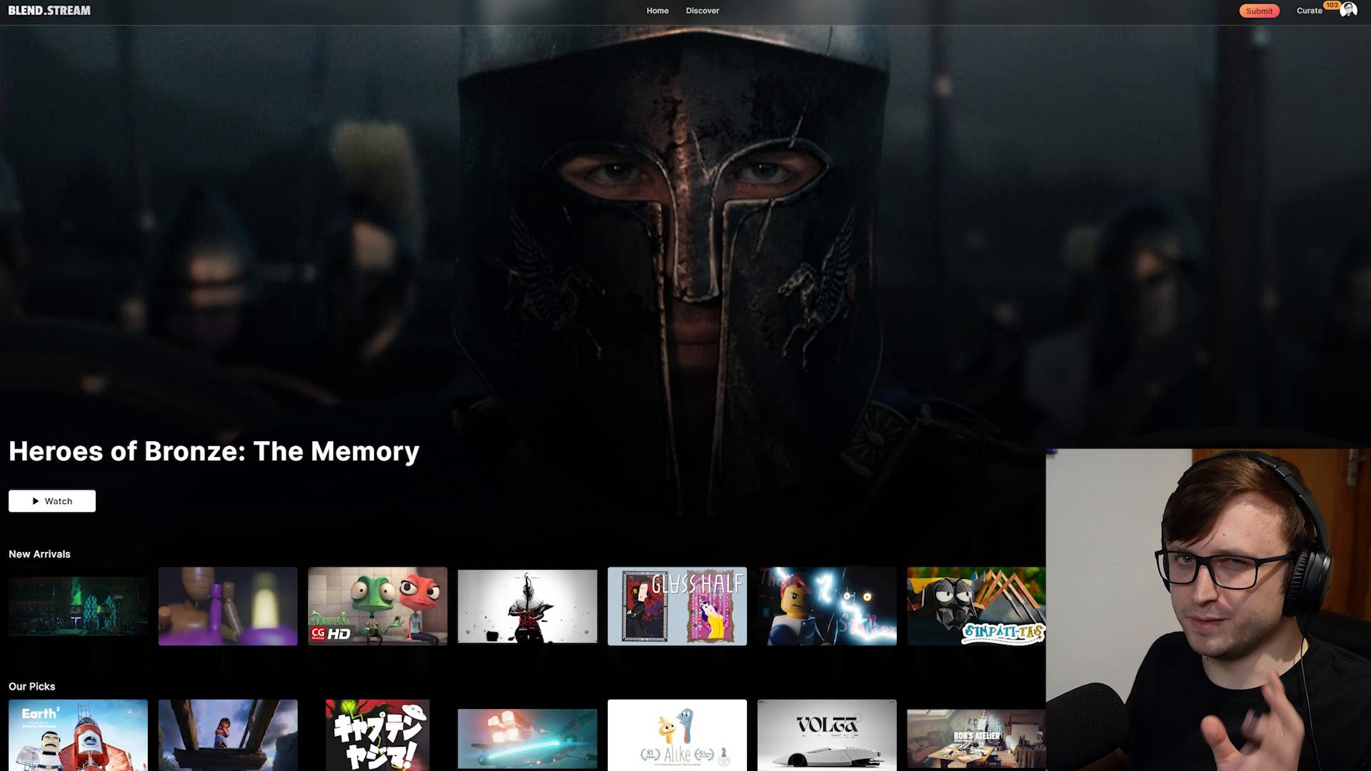
left_click(51, 501)
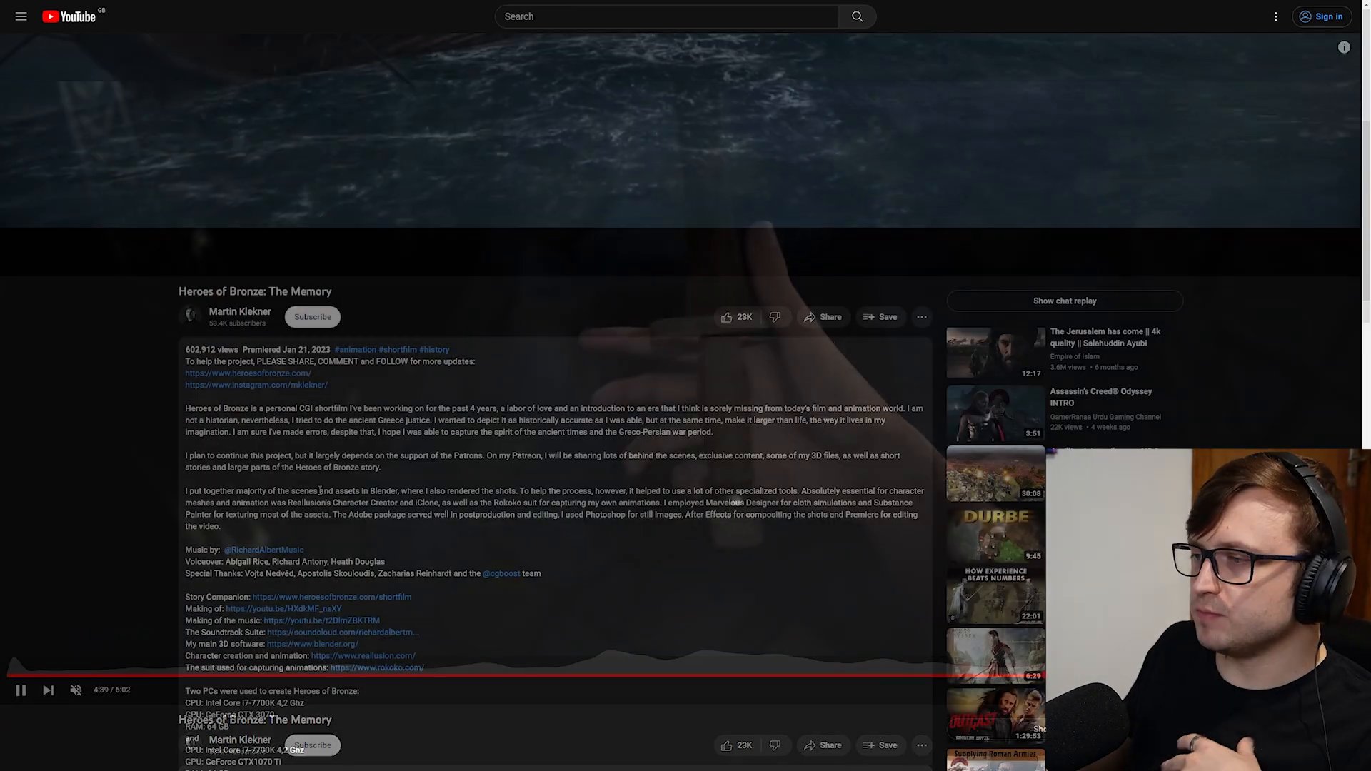
Expand the Heroes of Bronze description to read its tools, credits and PC specs
left_click_drag(184, 408, 422, 455)
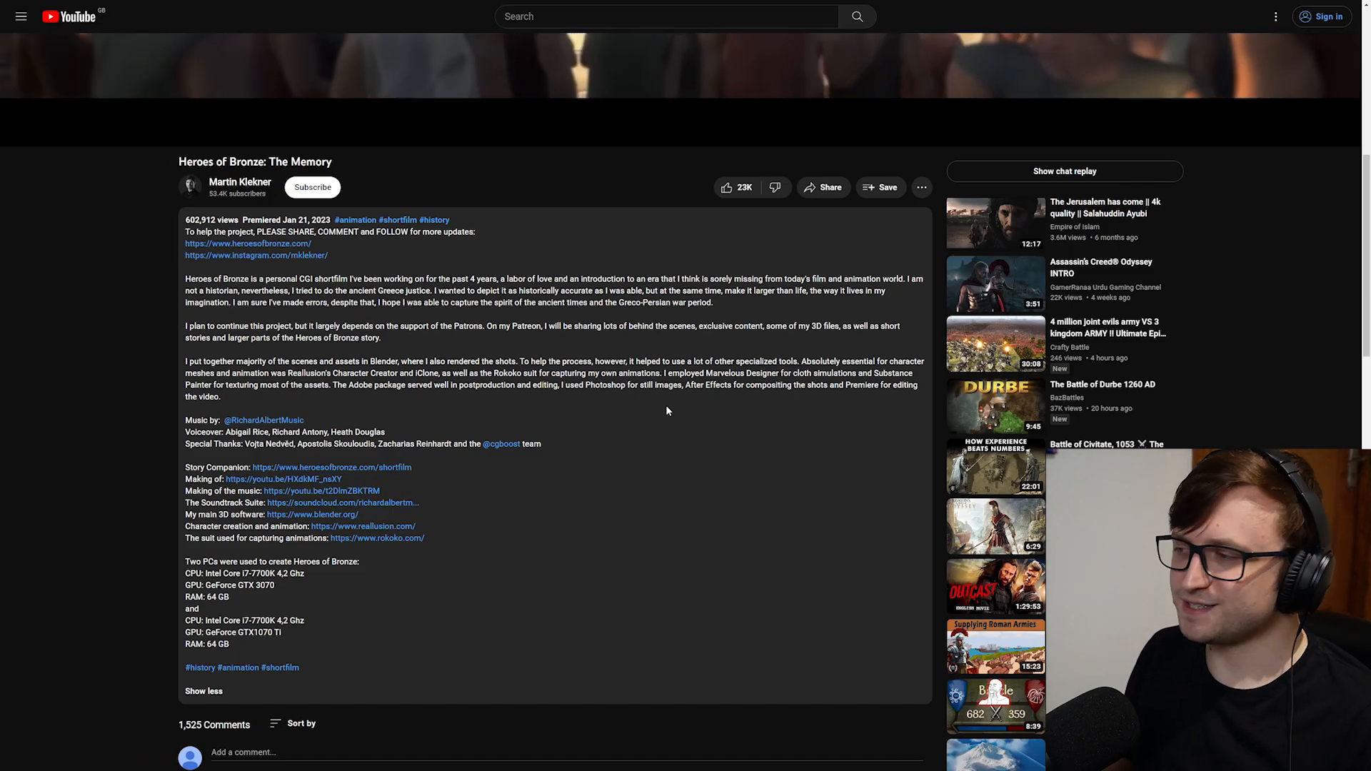
Return to Martin Klekner's Videos tab and scroll to older uploads like iClone 8
left_click(240, 182)
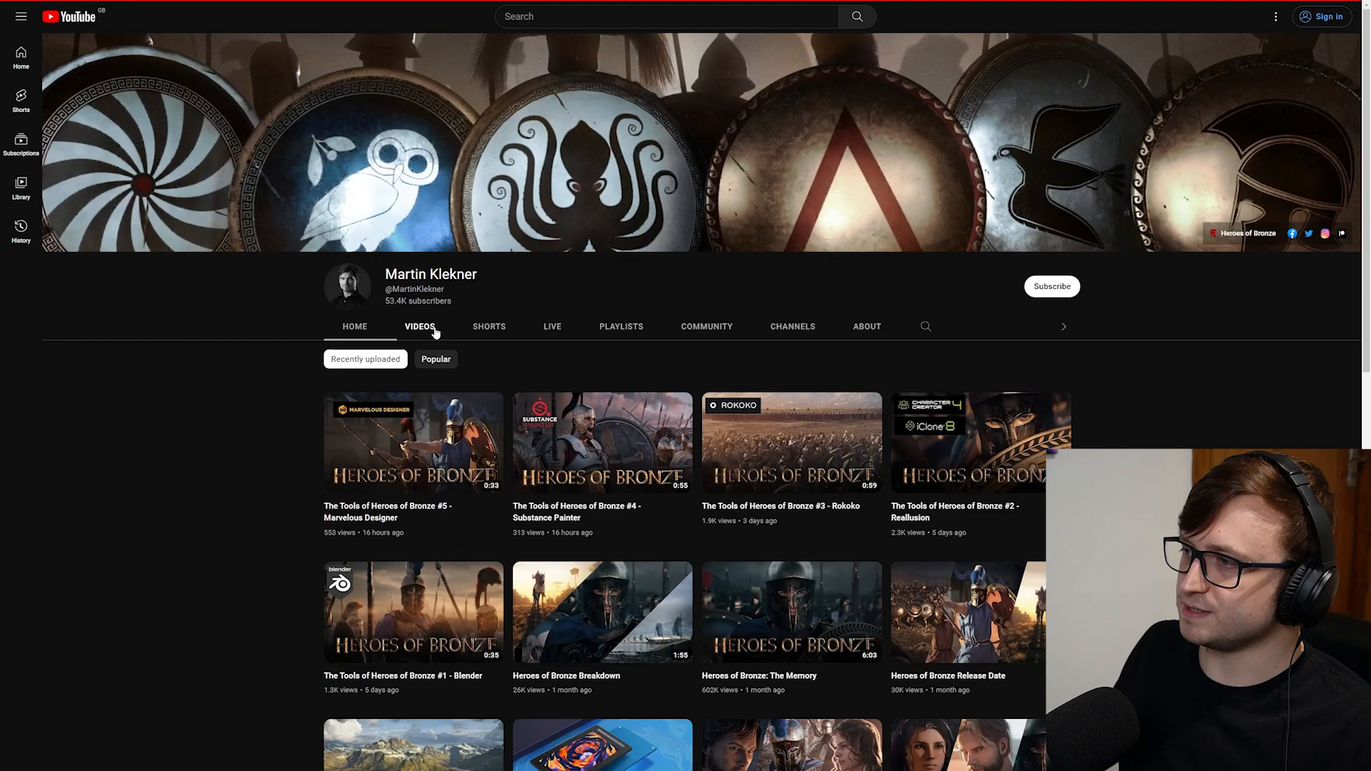
scroll("down", 3)
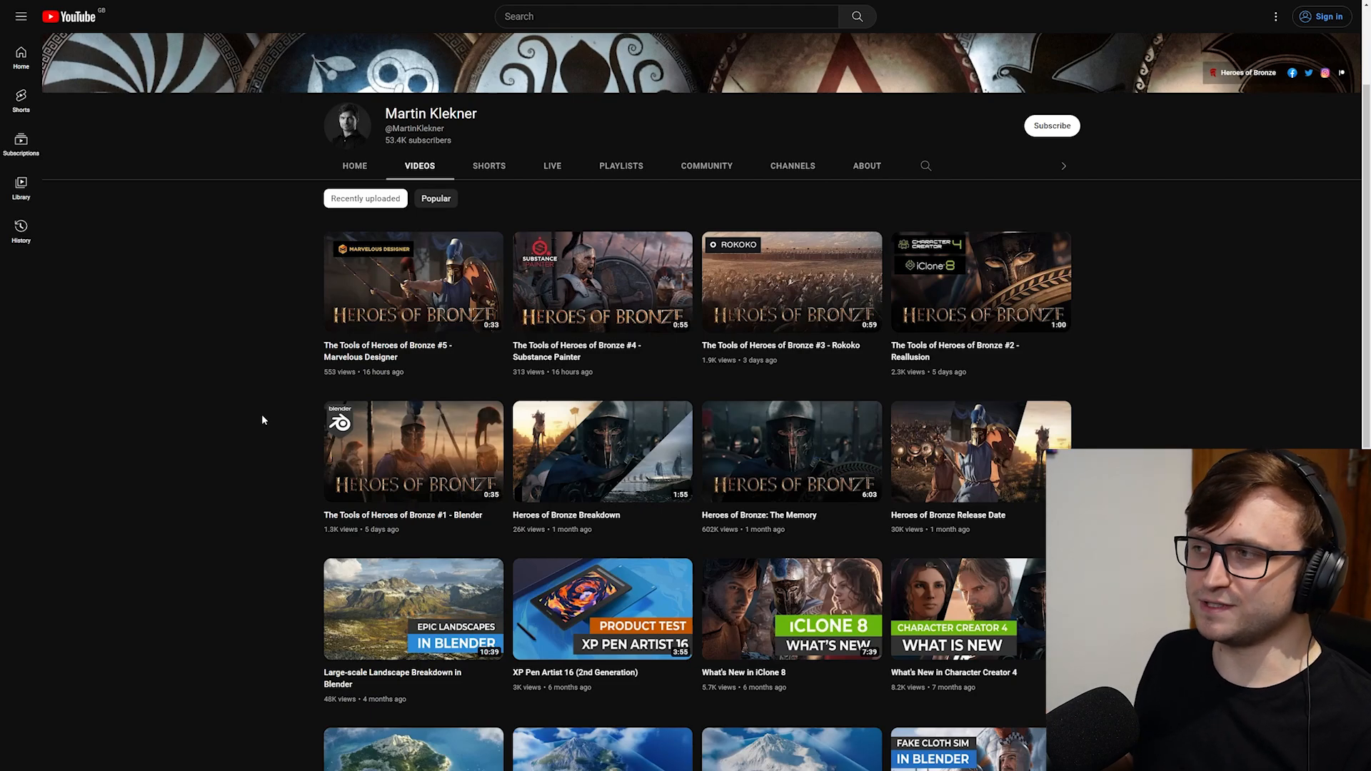
mouse_move(1075, 327)
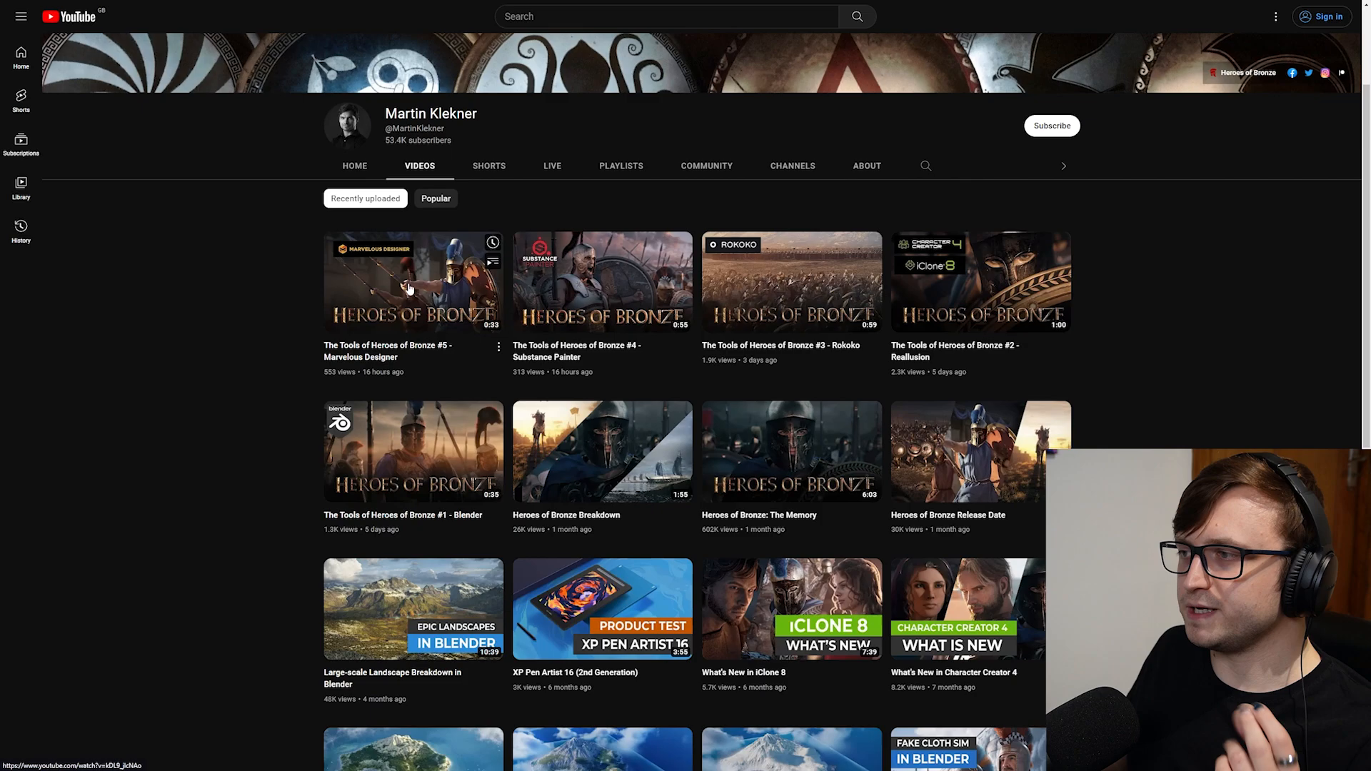
mouse_move(264, 280)
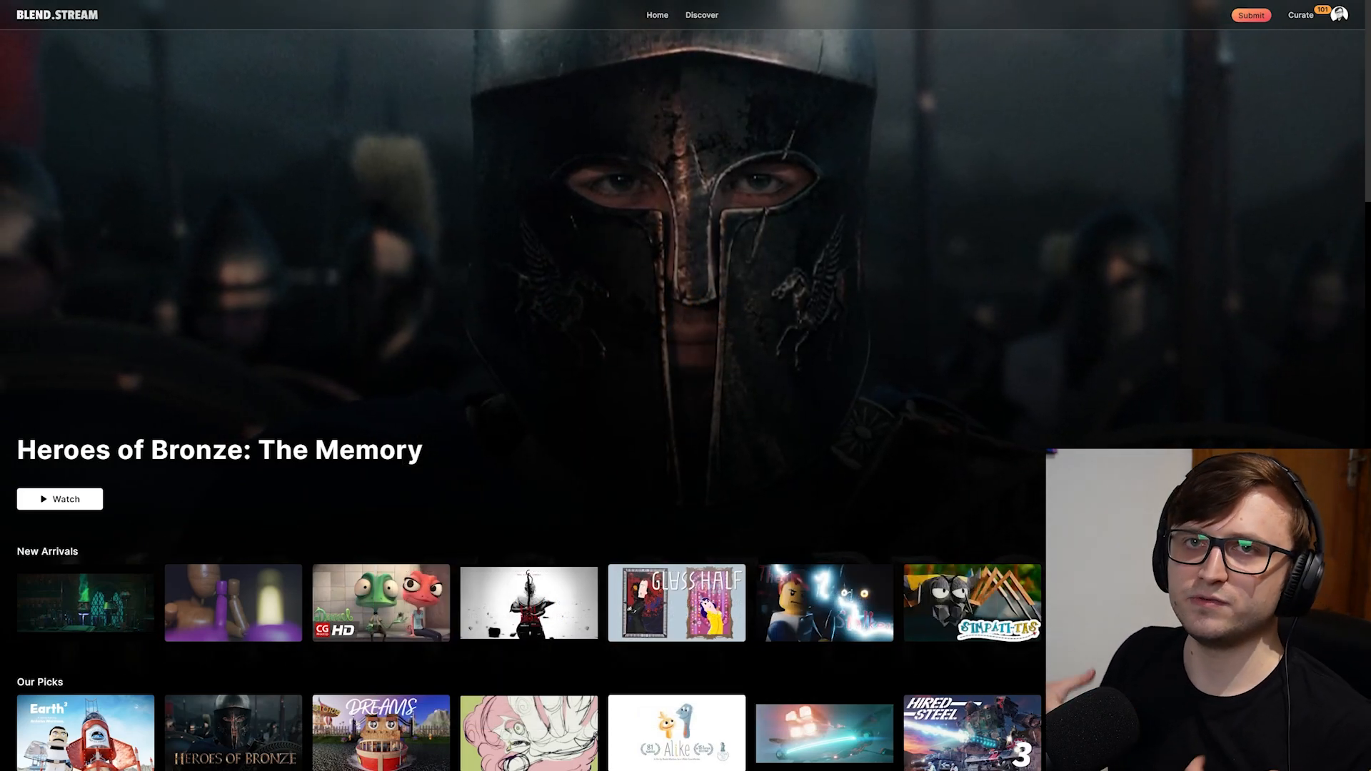
Scroll the blend.stream home page's short-film rows down to the Fantasy and Cute categories
scroll("down", 3)
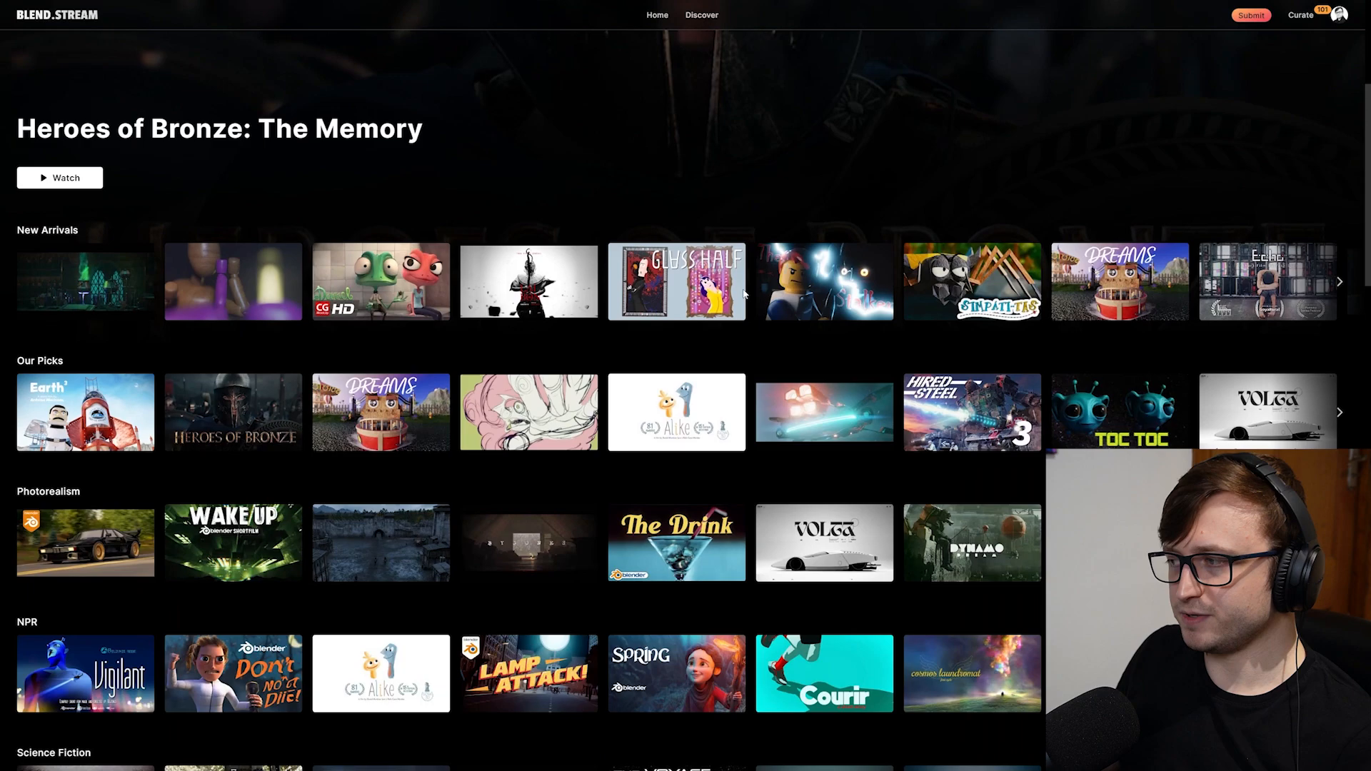
scroll("down", 3)
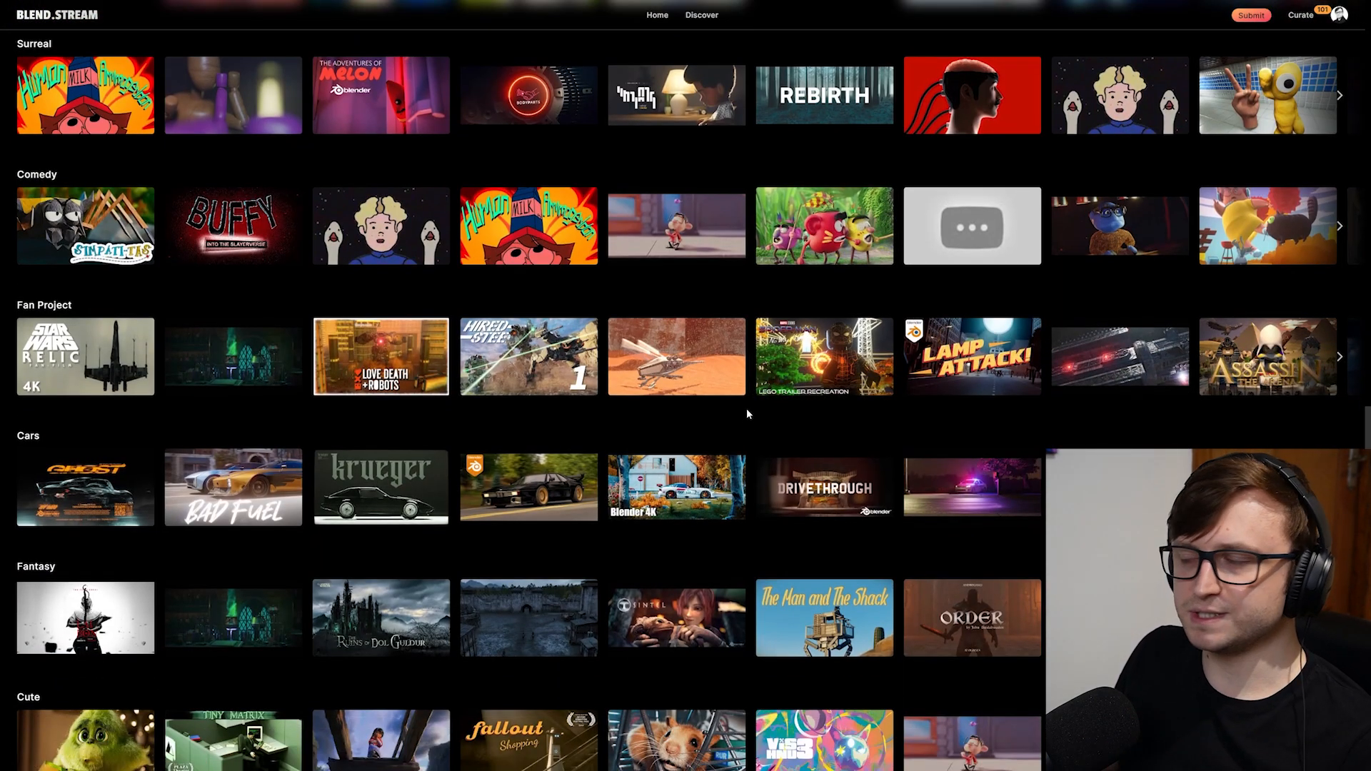
mouse_move(676, 617)
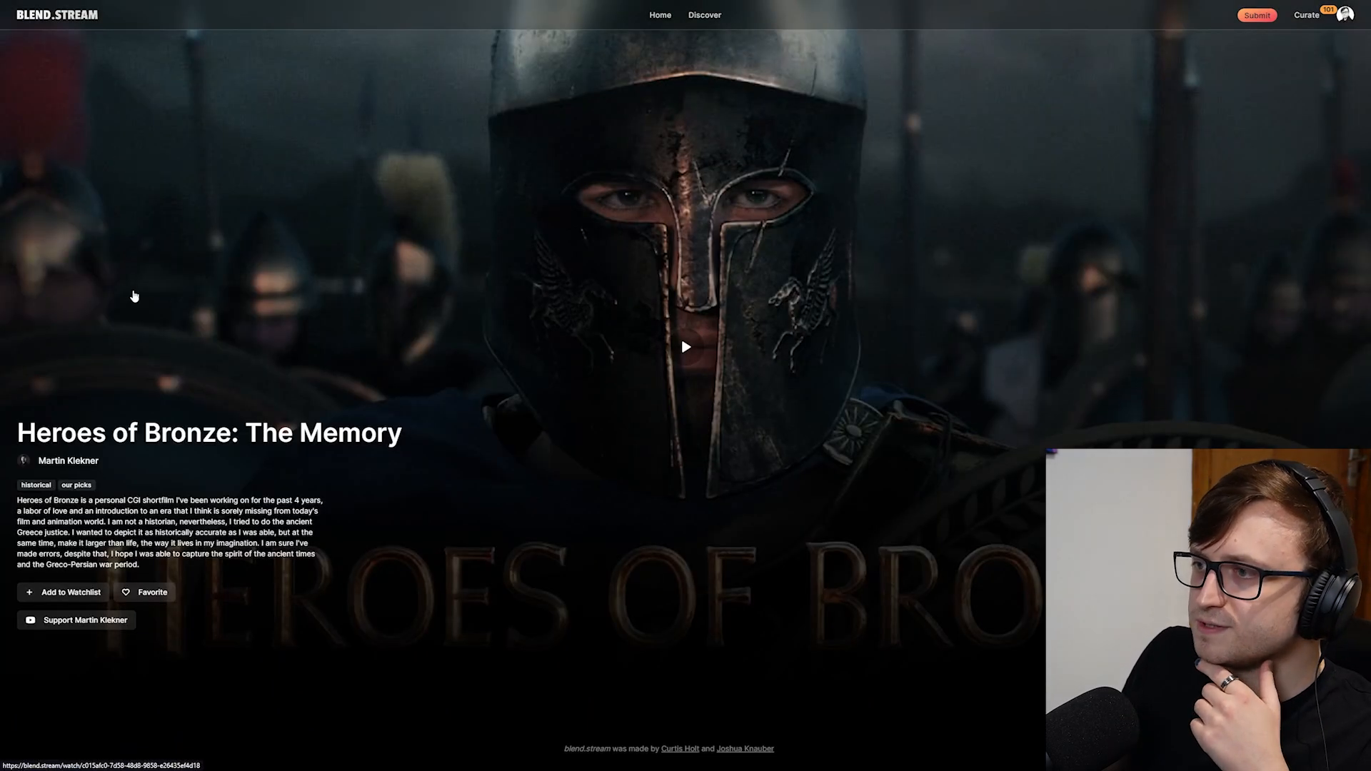
mouse_move(408, 513)
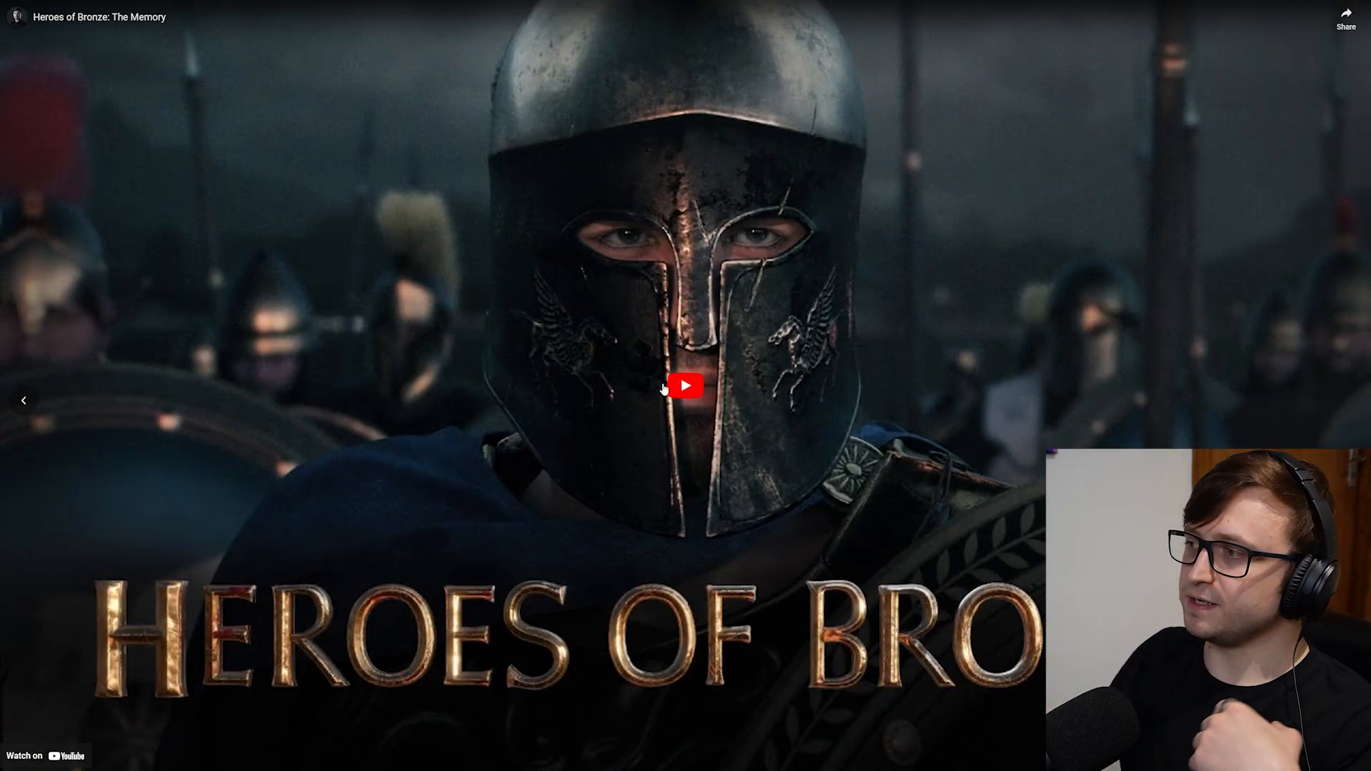
Start the embedded Heroes of Bronze: The Memory film on its blend.stream page
left_click(685, 386)
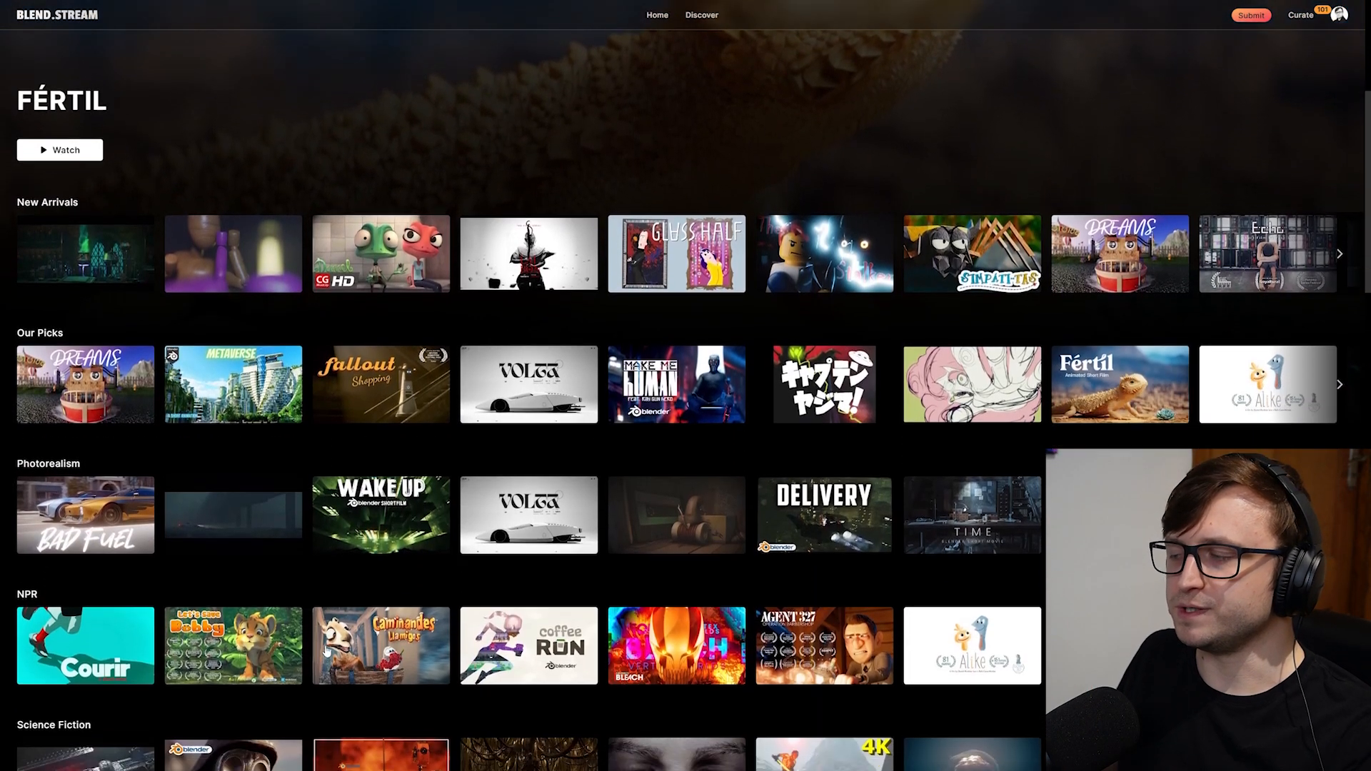
Scroll the blend.stream Home rows with Fértil: New Arrivals, Our Picks and genres
scroll("down", 3)
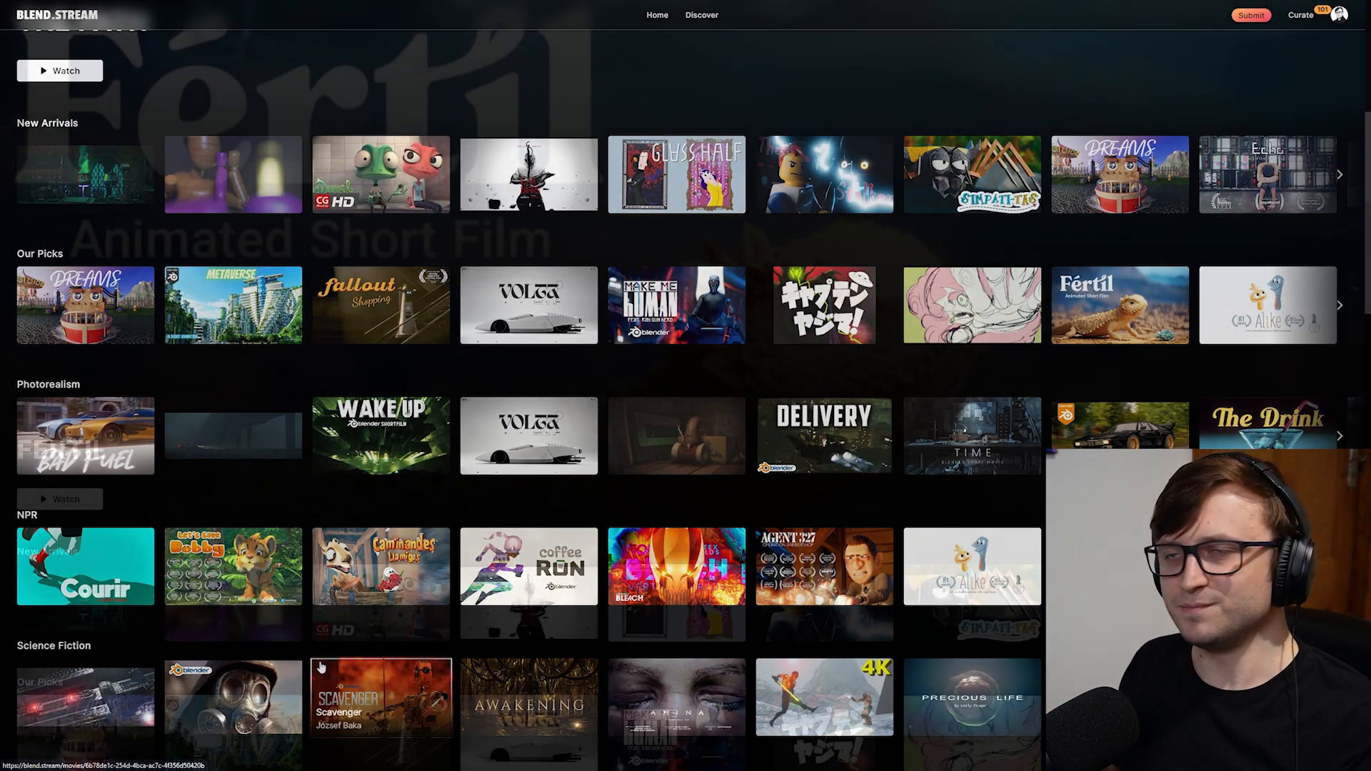
scroll("up", 3)
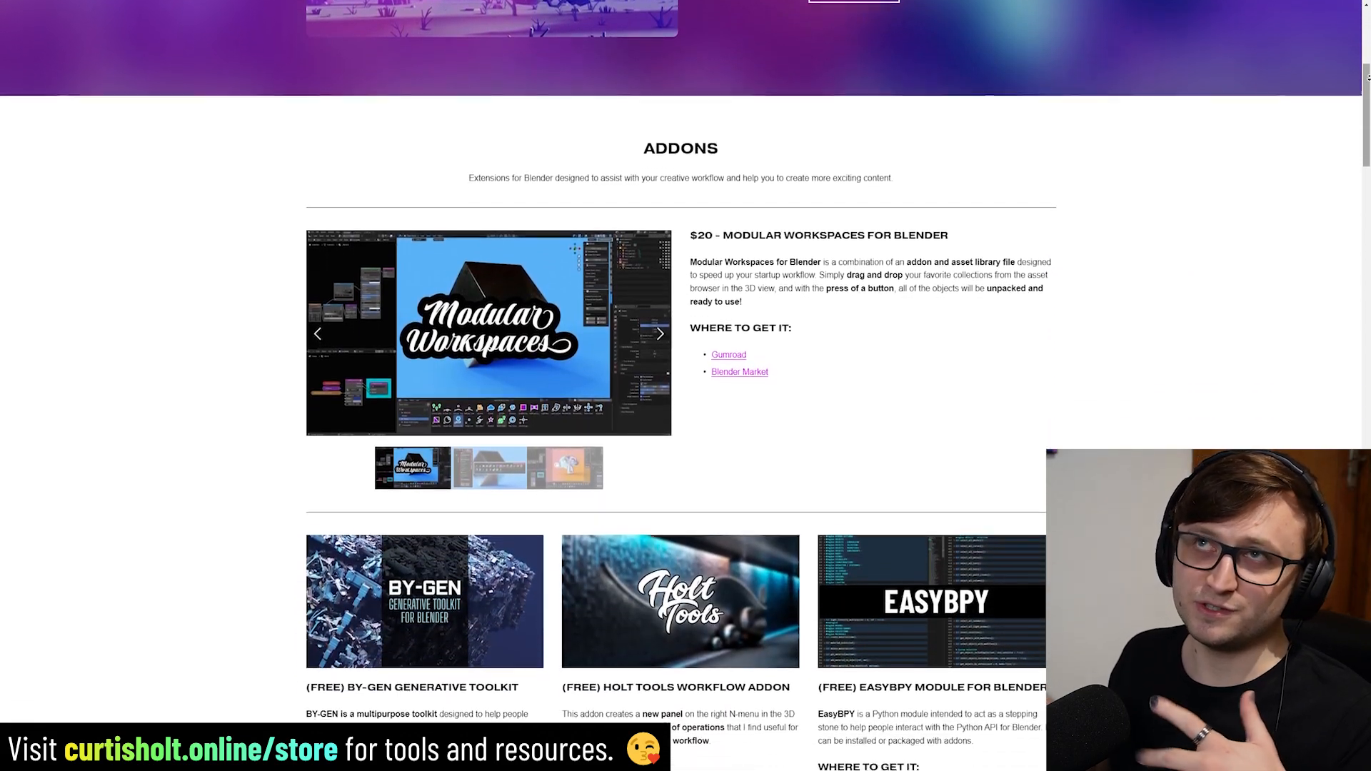
Scroll the Curtis Holt store past ADDONS to the Modular Metals and Ambient Grunge packs
scroll("down", 3)
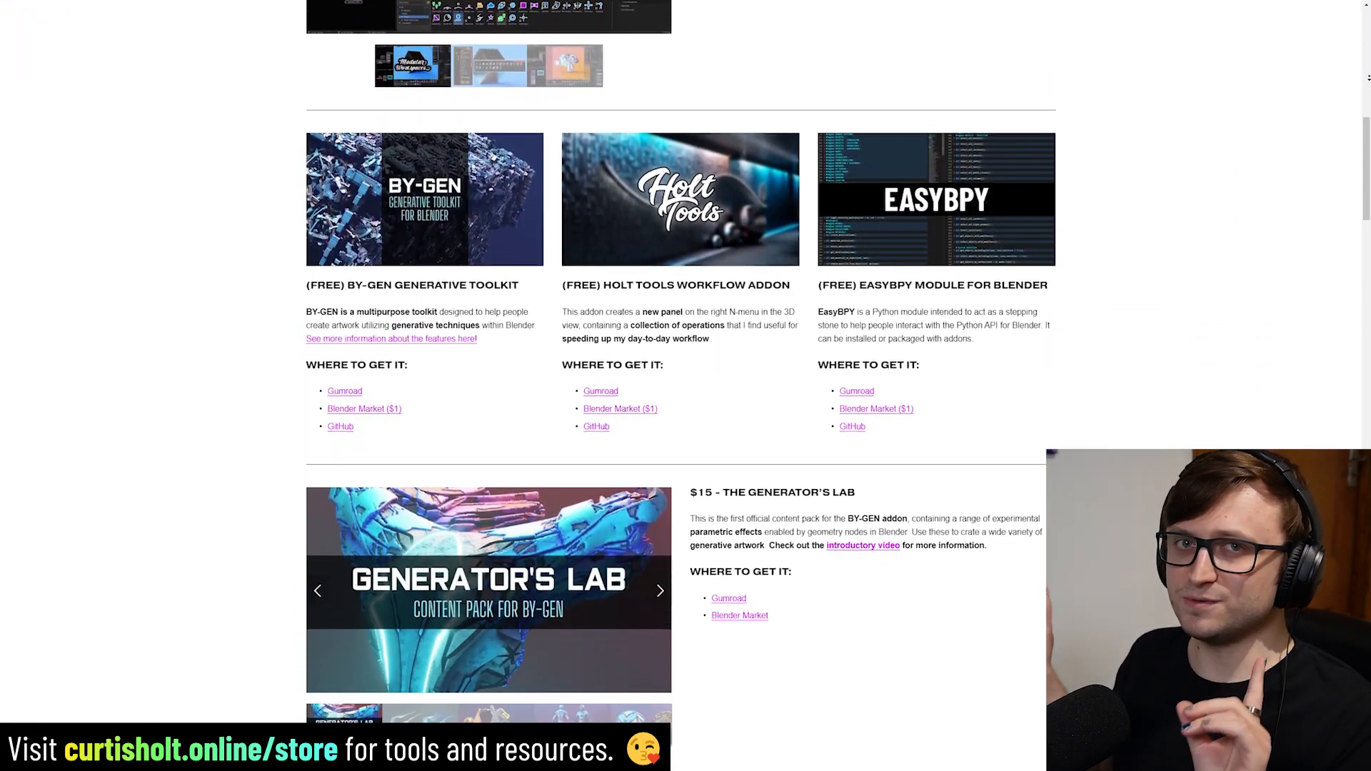
scroll("down", 3)
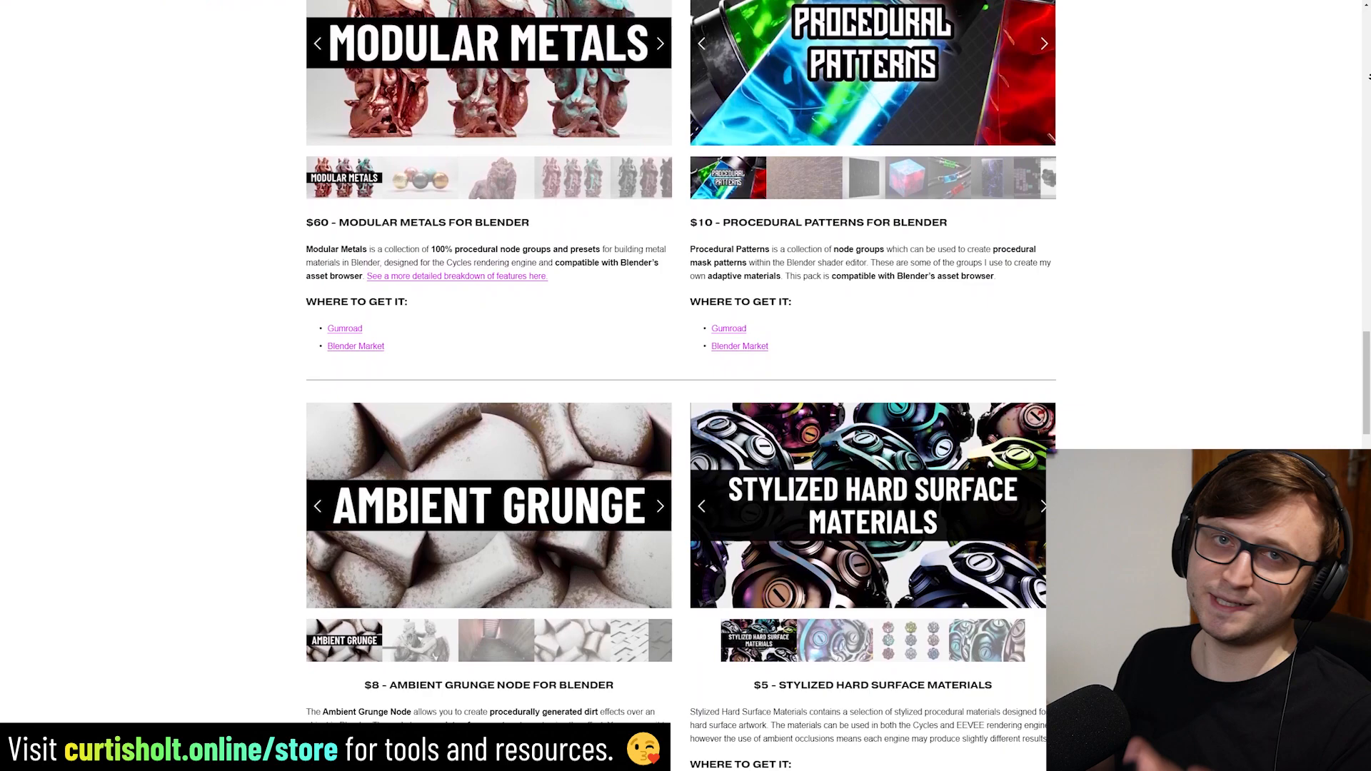
scroll("down", 3)
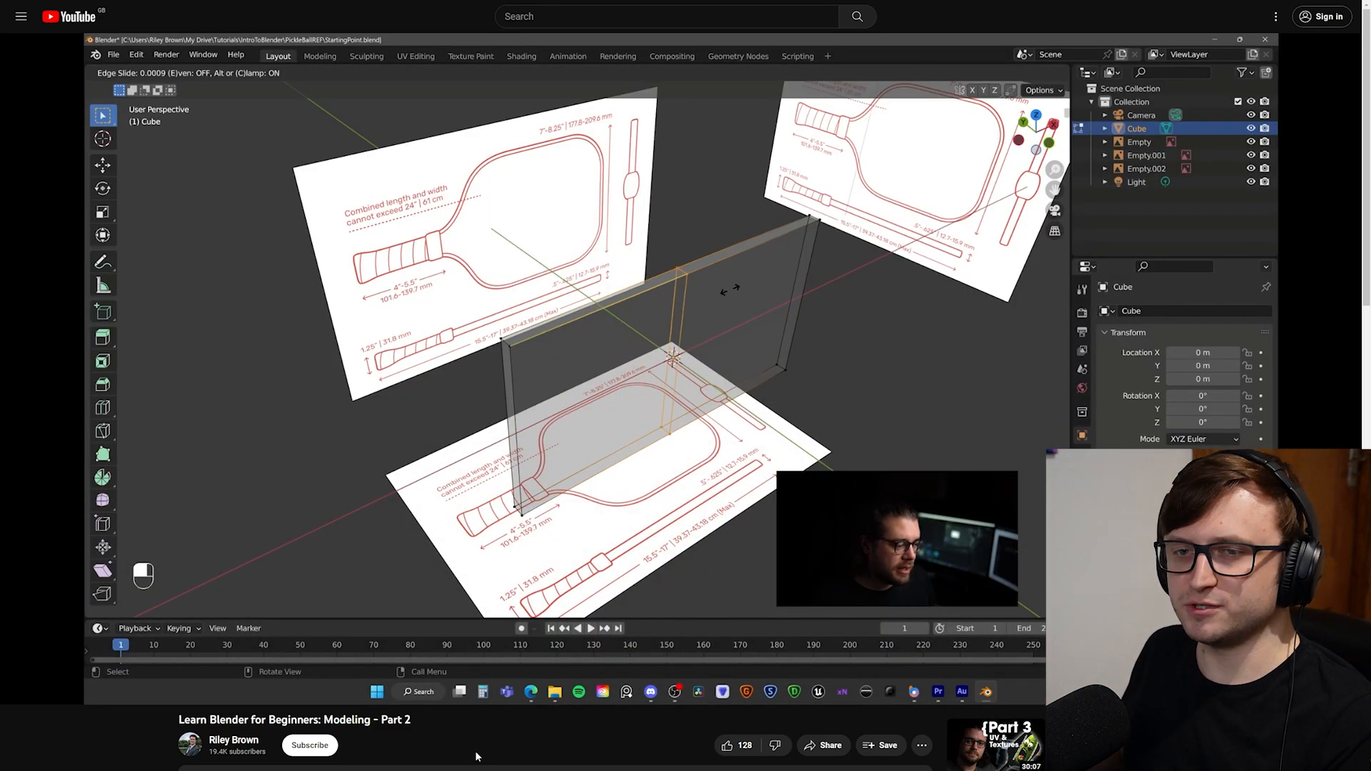
Play Learn Blender for Beginners: Modeling Part 2 and jump to around 17–20 minutes
key("ctrl+z")
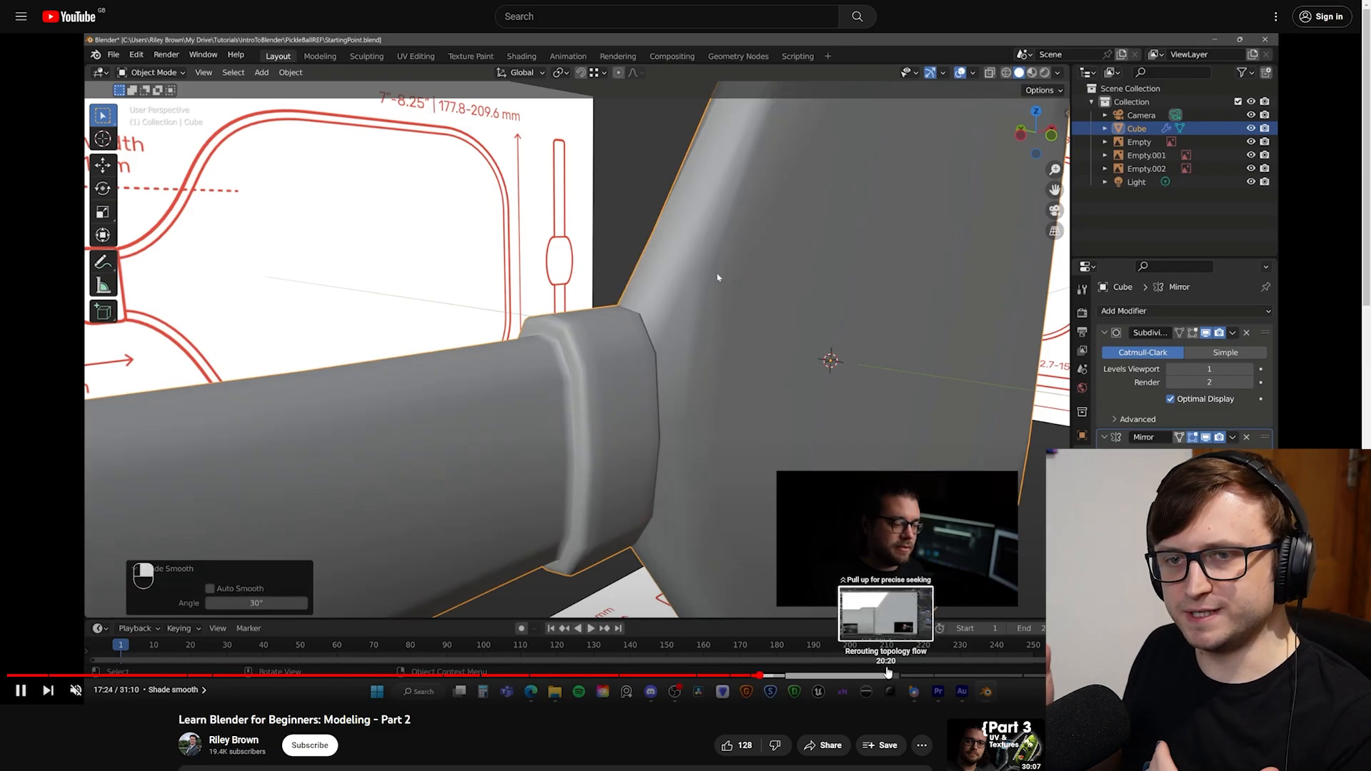
left_click_drag(717, 278, 595, 354)
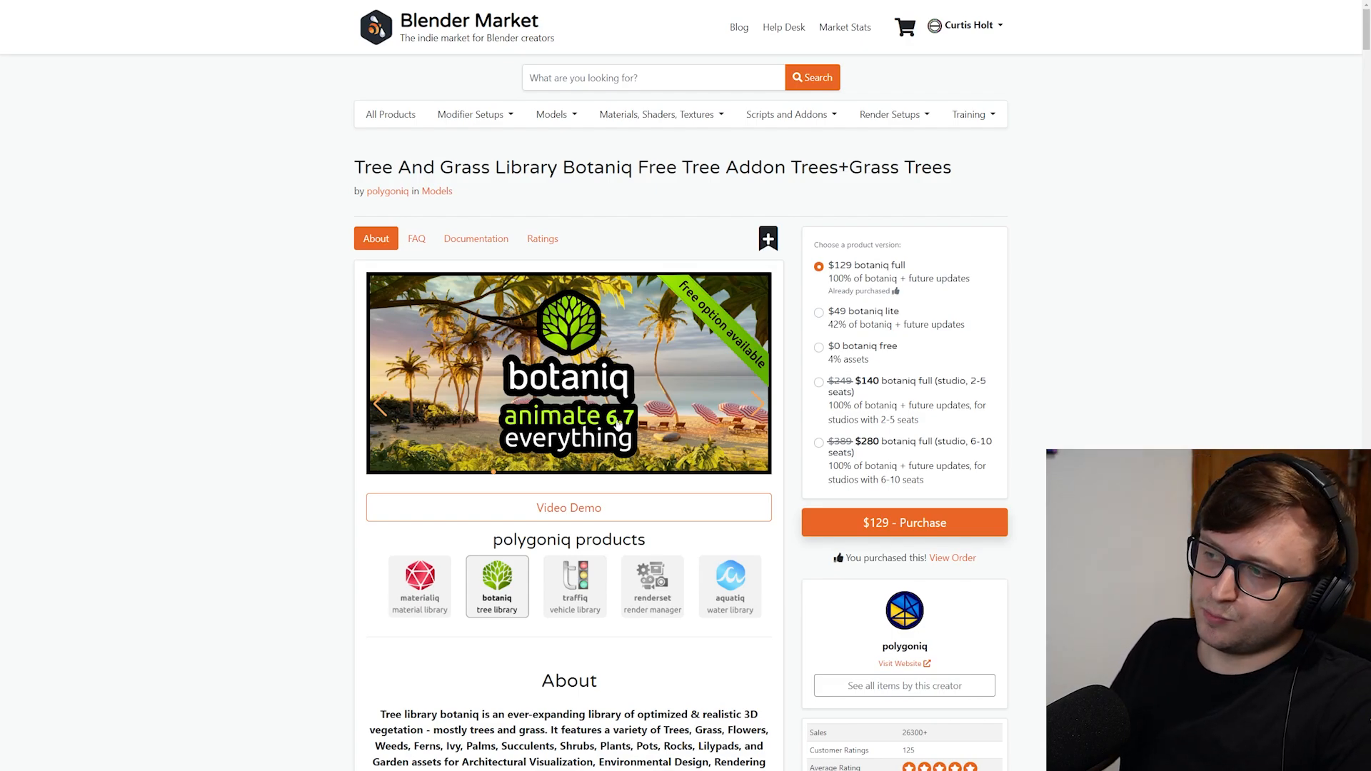
Scroll through the botaniq product page's features and gallery on Blender Market
scroll("down", 3)
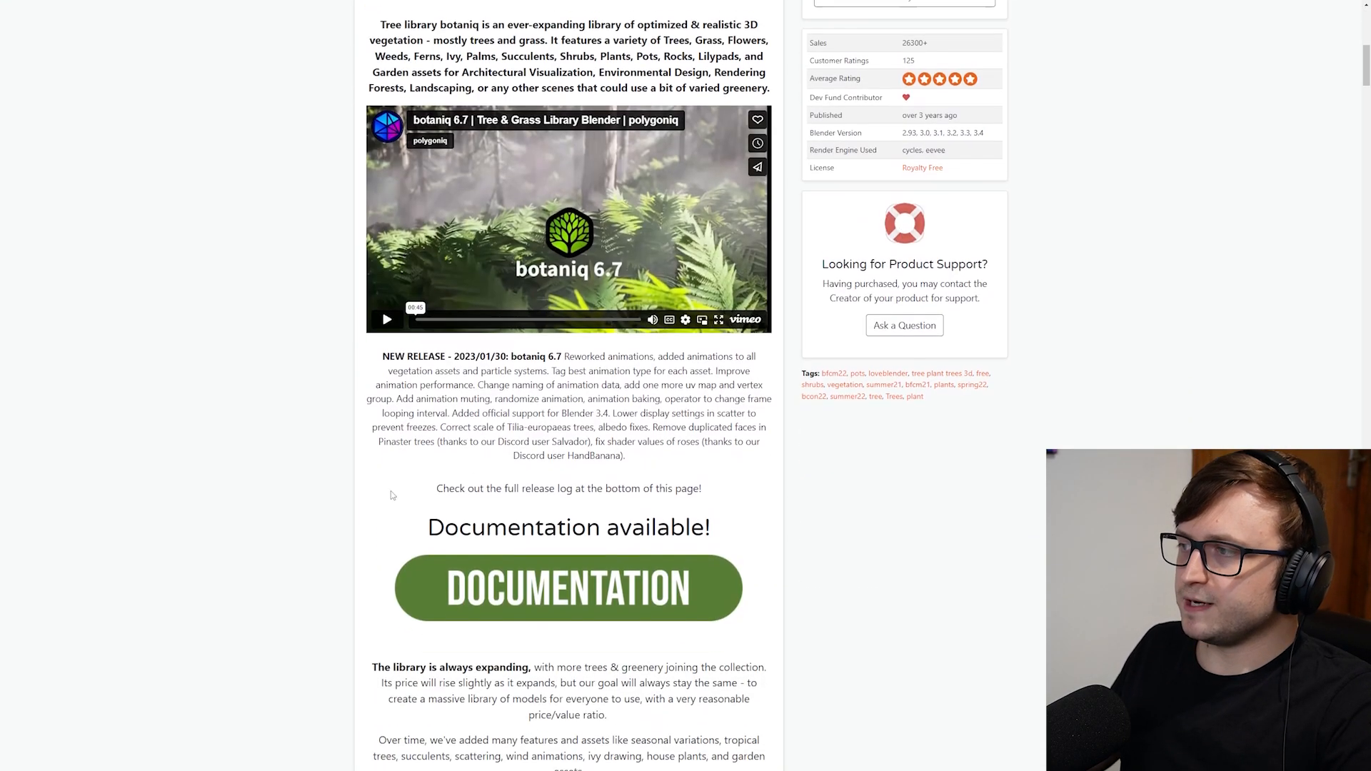
scroll("down", 3)
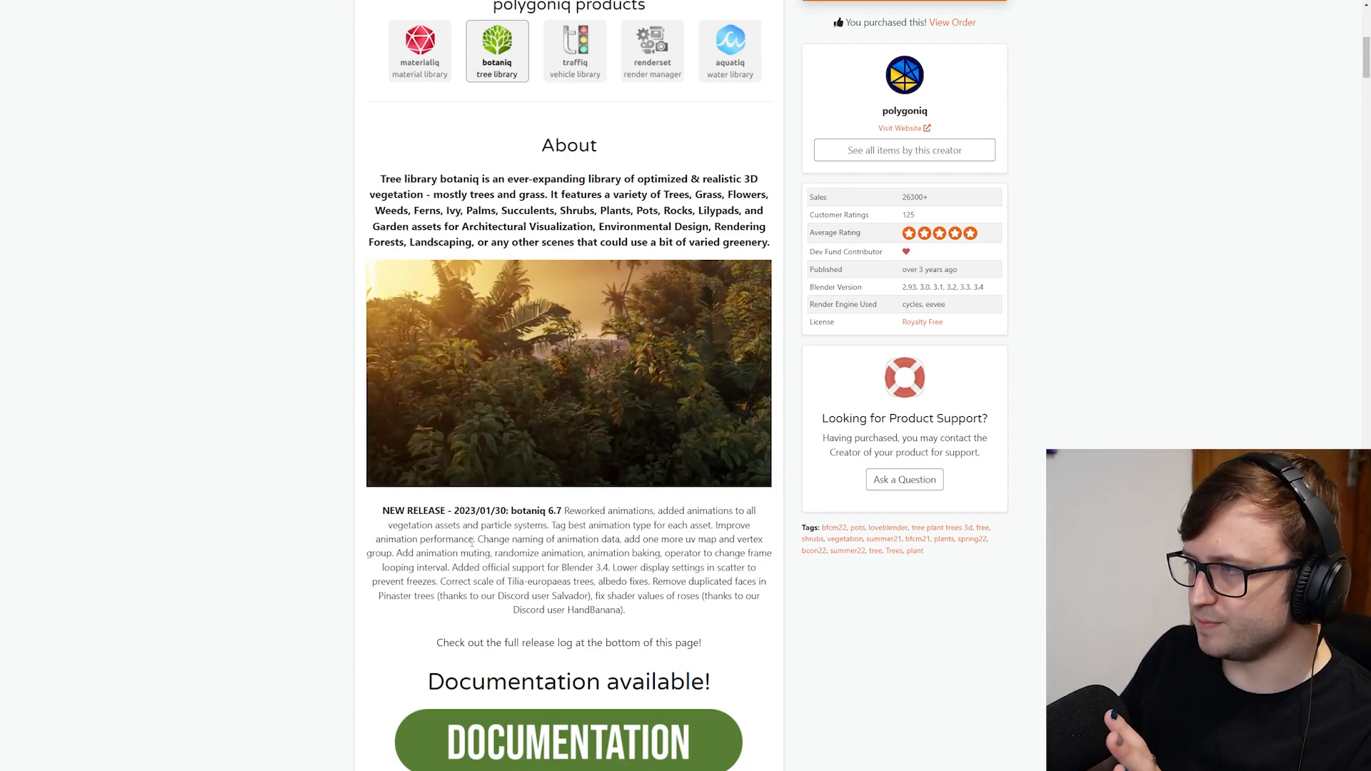
scroll("down", 3)
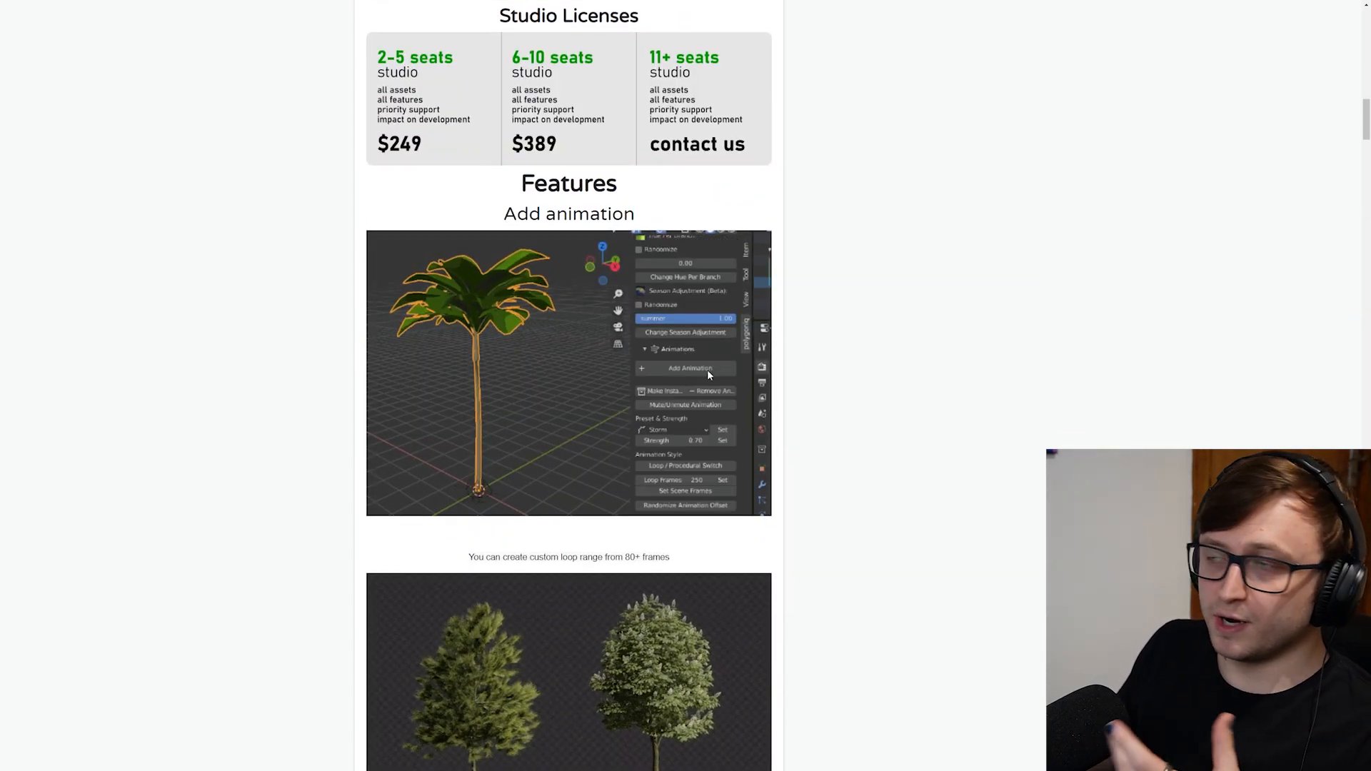
scroll("down", 3)
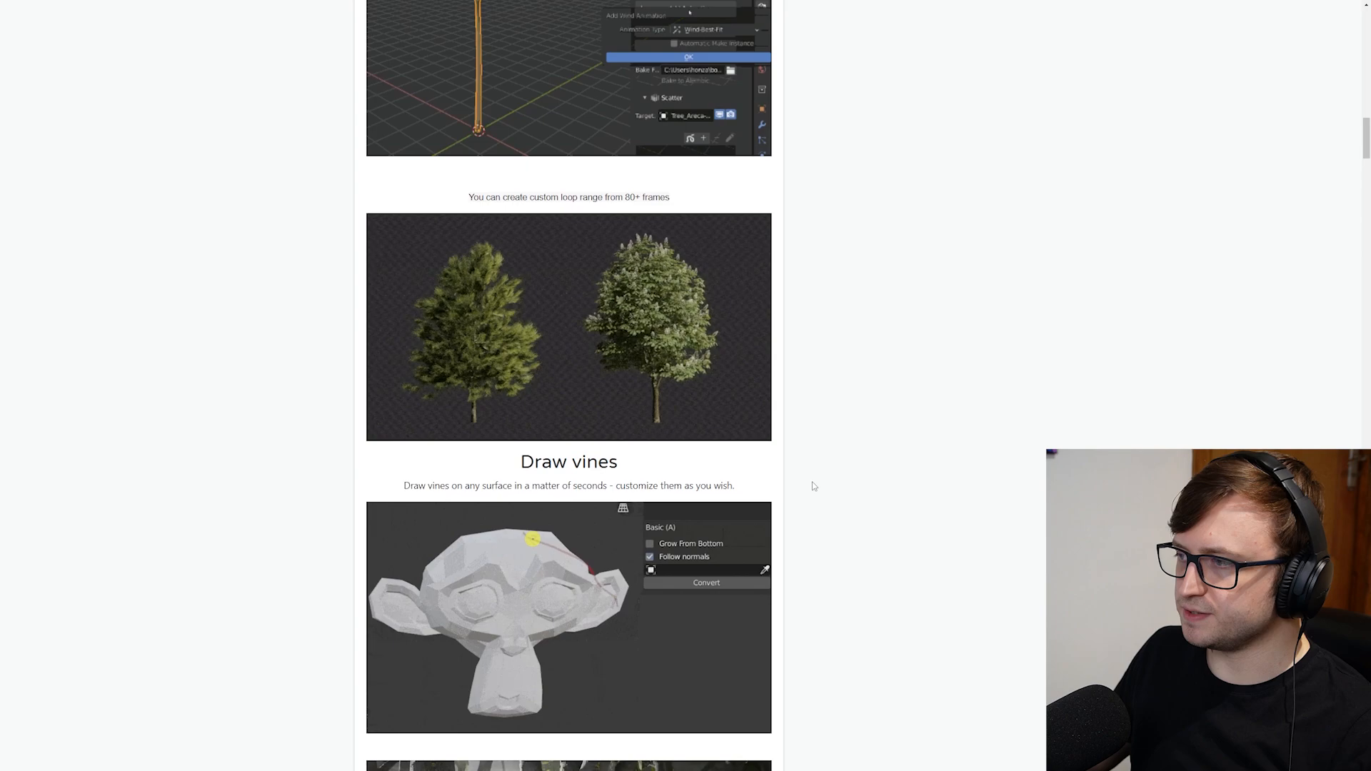
scroll("down", 3)
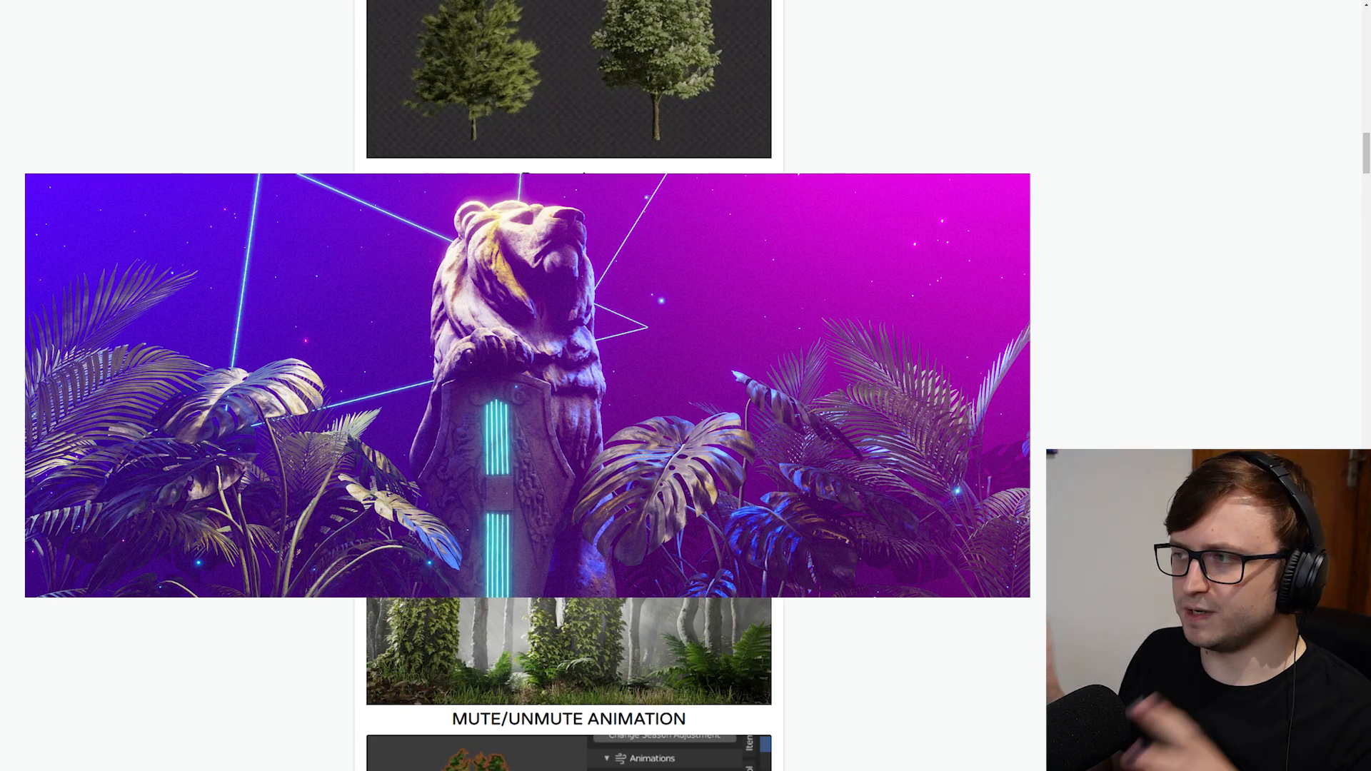
scroll("down", 3)
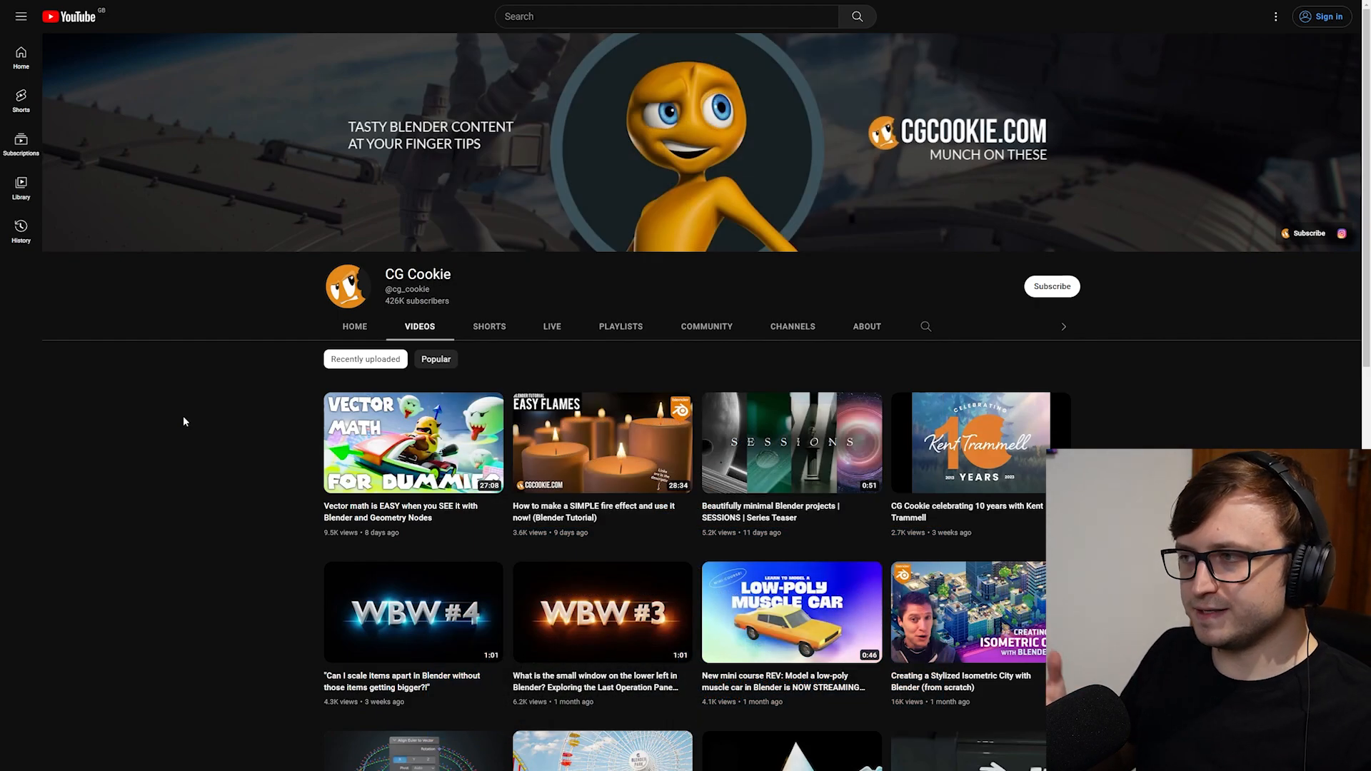
Scroll further down CG Cookie's Videos tab to see more uploads
scroll("down", 3)
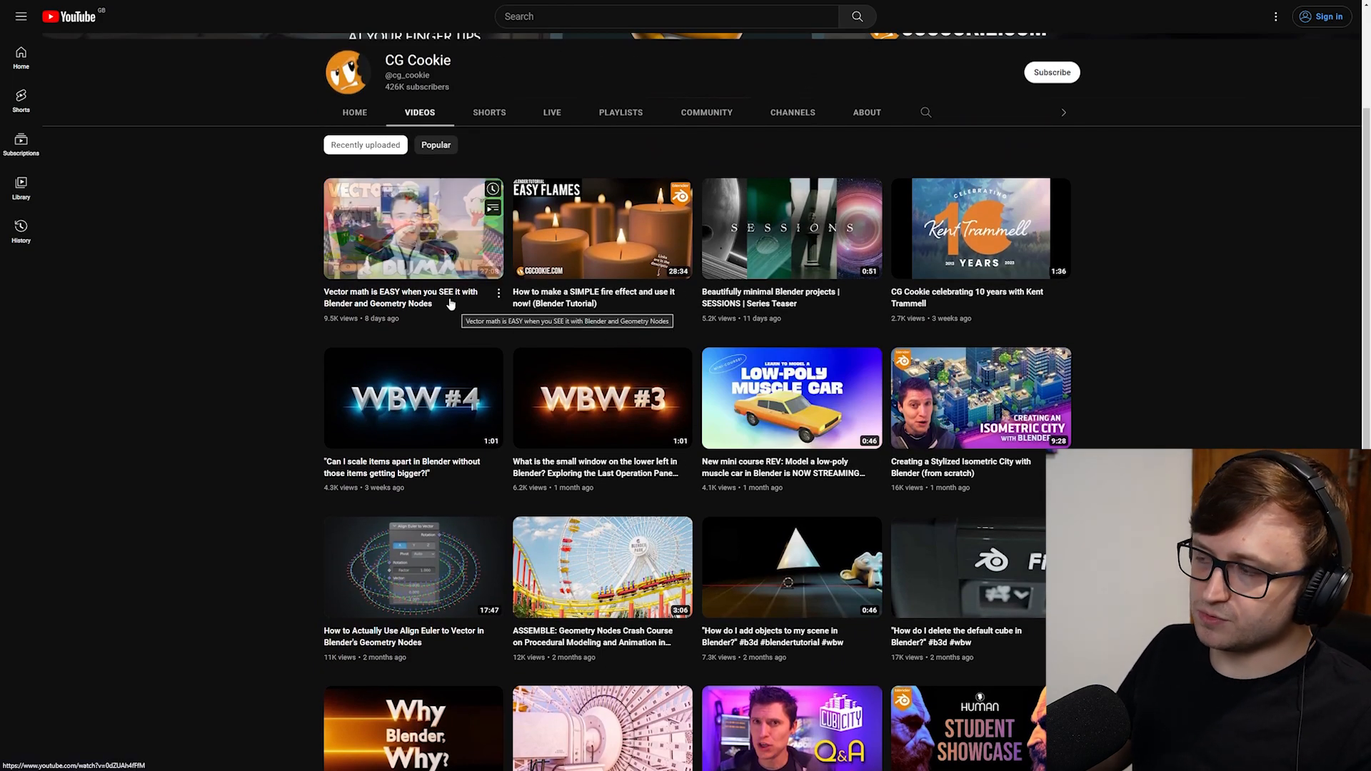
scroll("down", 3)
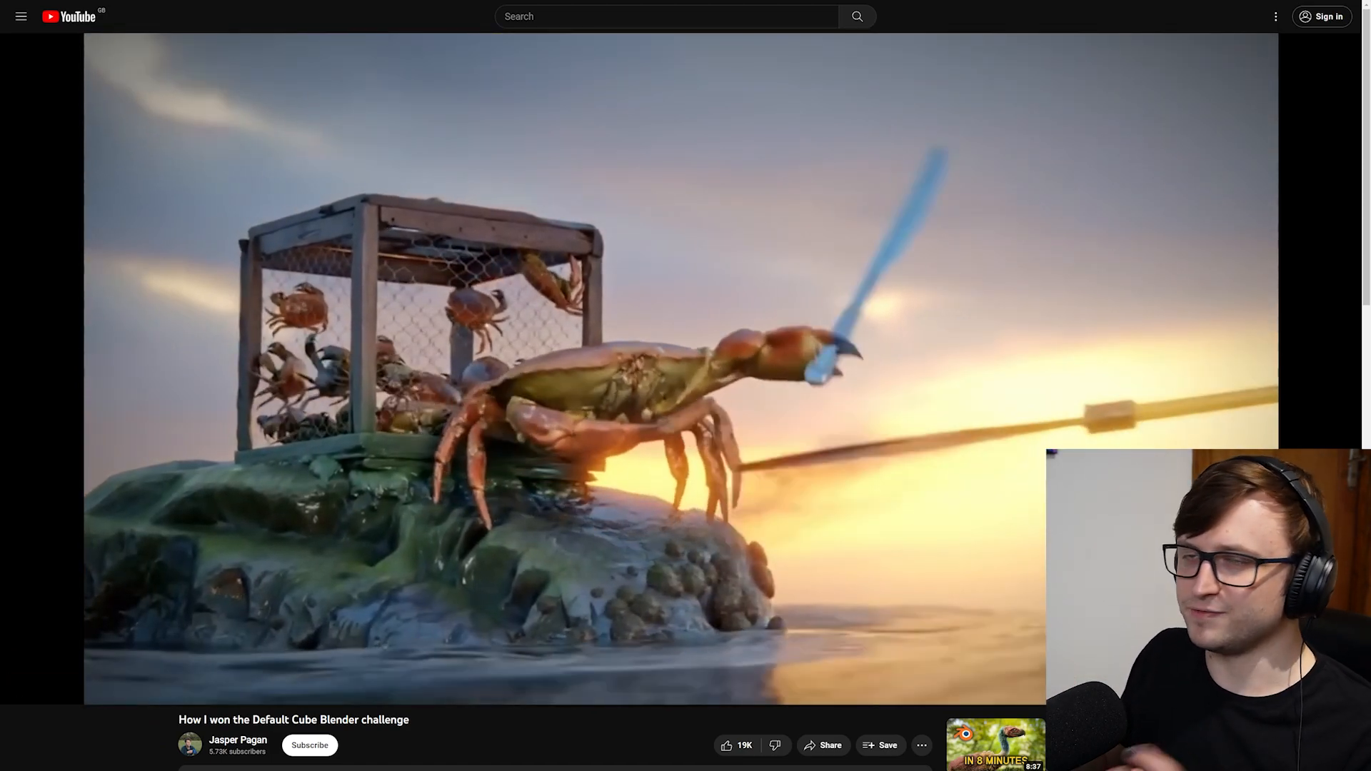
Play Jasper Pagan's 'How I won the Default Cube Blender challenge' video
left_click(75, 690)
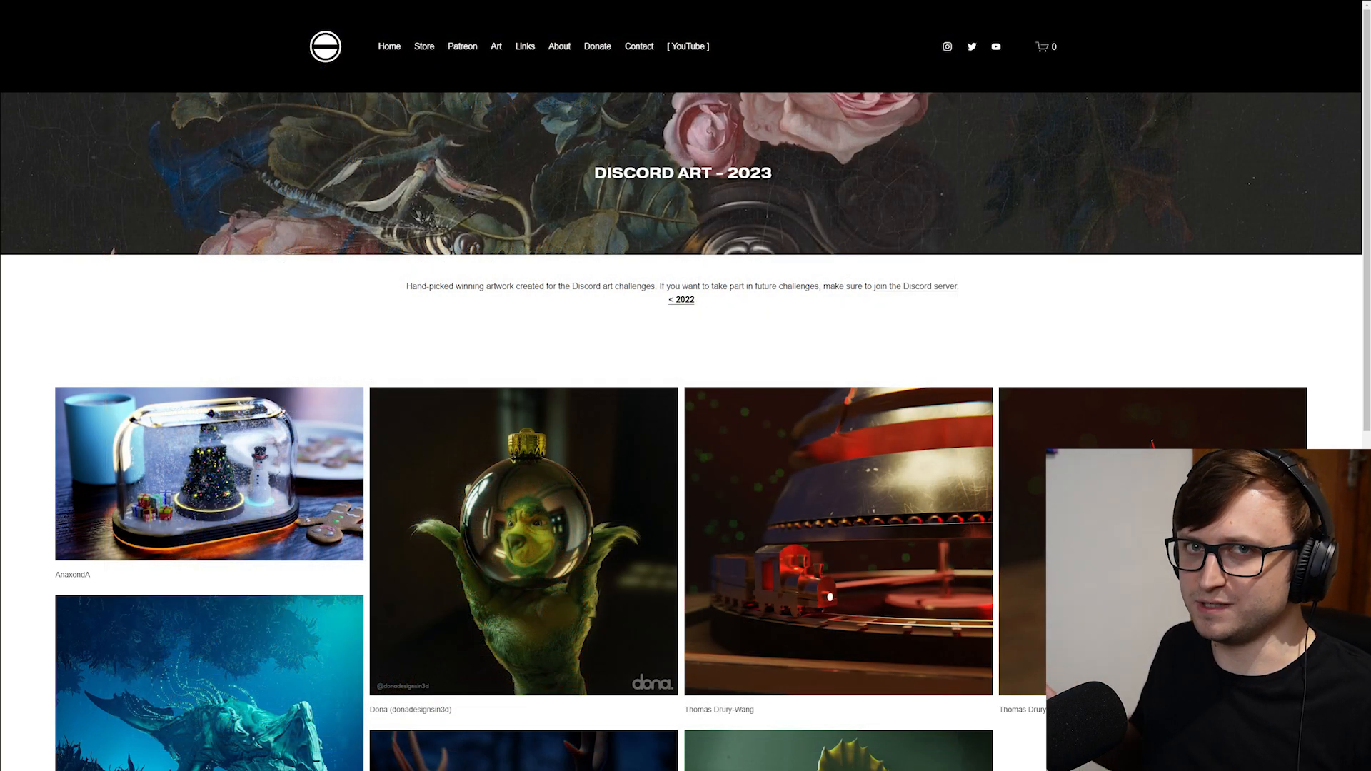
Open the 2022 Discord Art gallery from the 2023 page and scroll through it
left_click(681, 299)
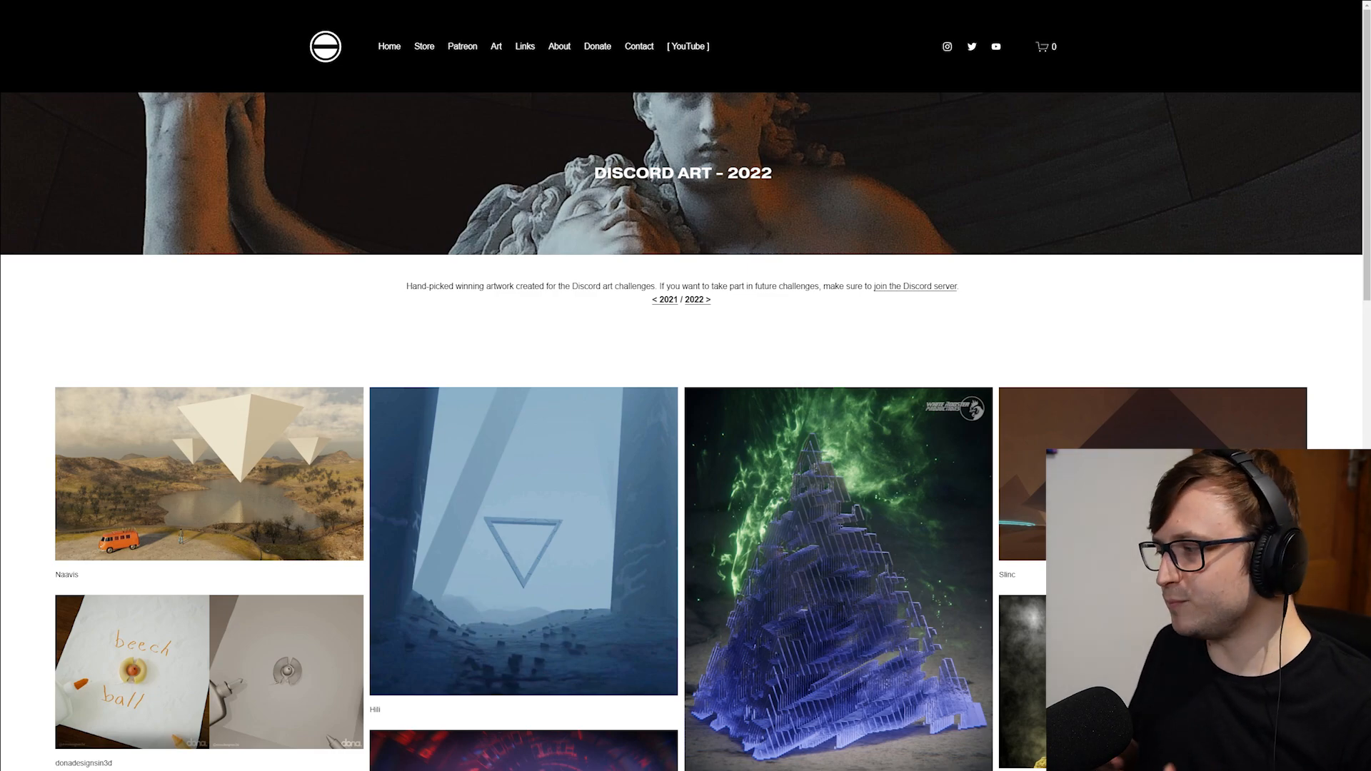
scroll("down", 3)
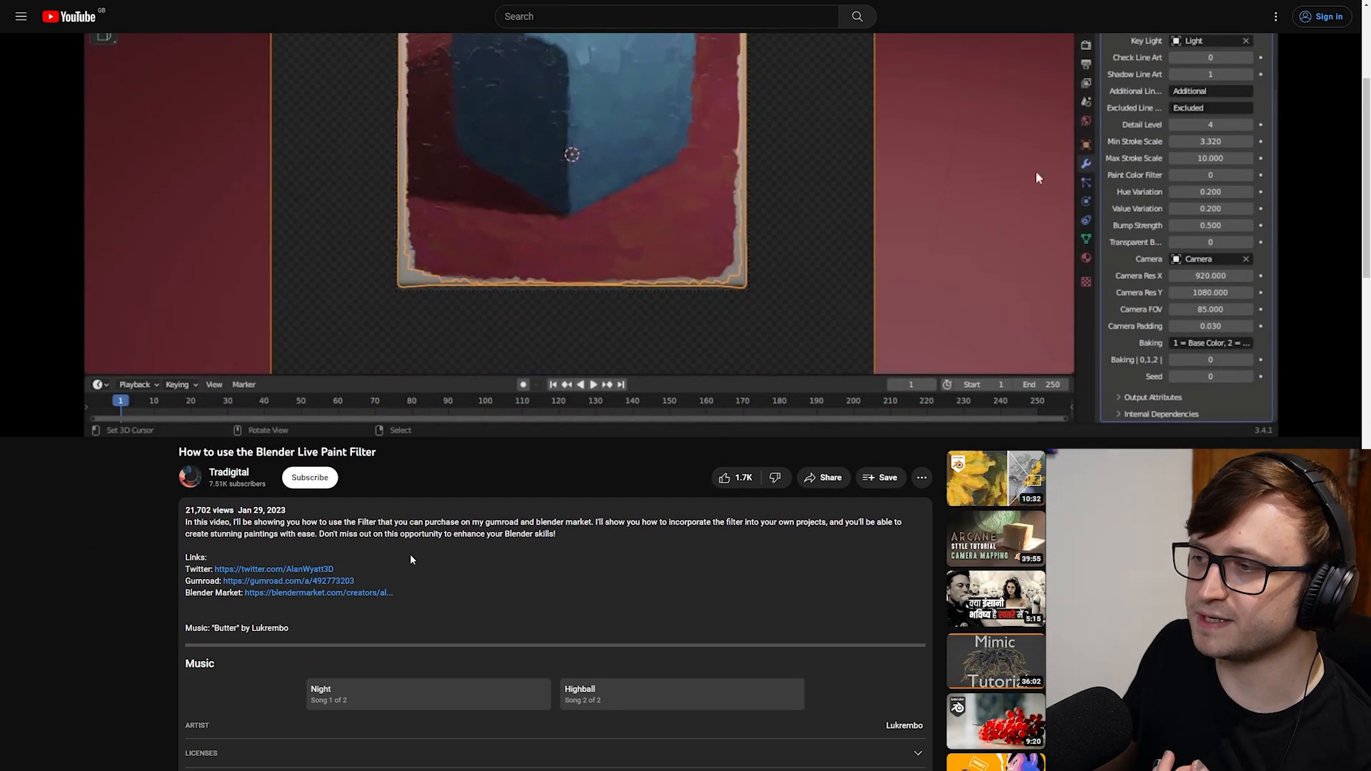
Follow the Live Paint Filter video's Gumroad link to Alan Wyatt's storefront
left_click(288, 580)
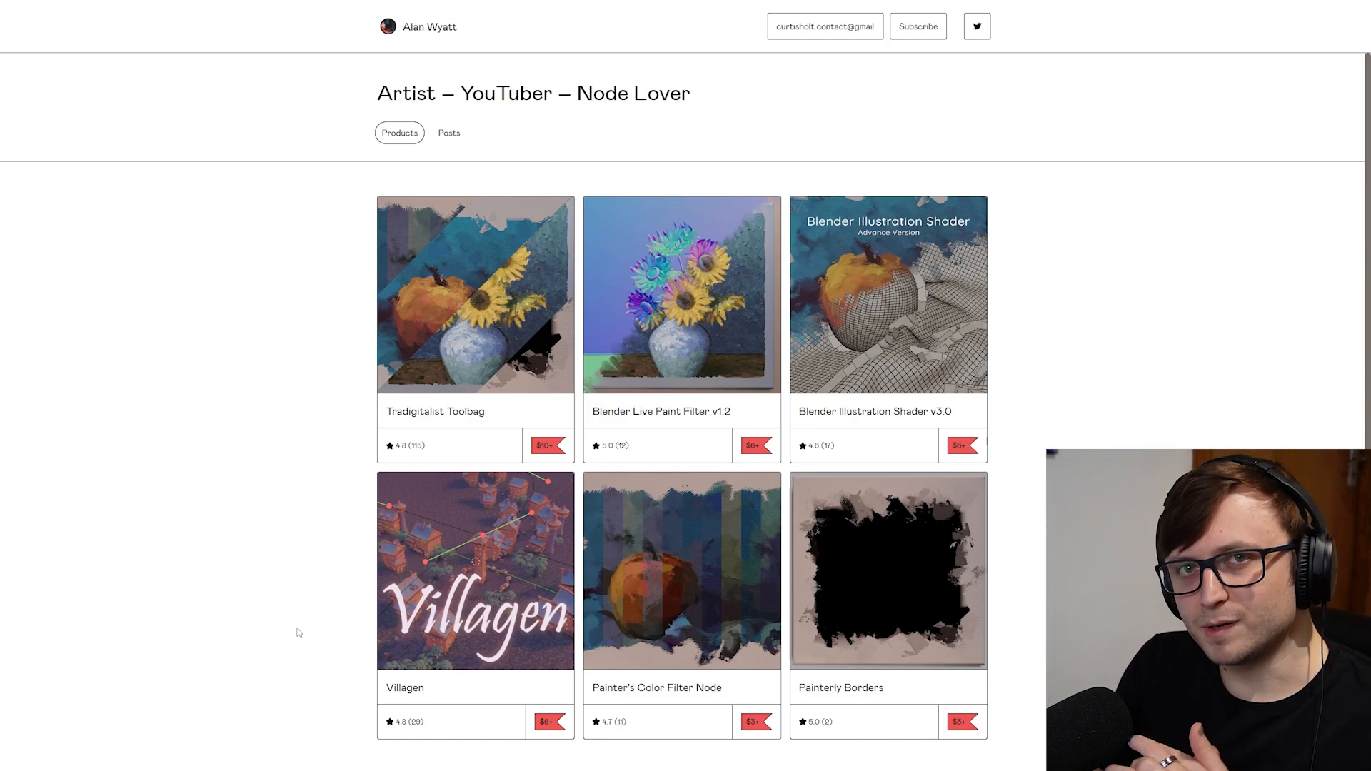
Open the Blender Live Paint Filter v1.2 product and advance its preview carousel
left_click(681, 295)
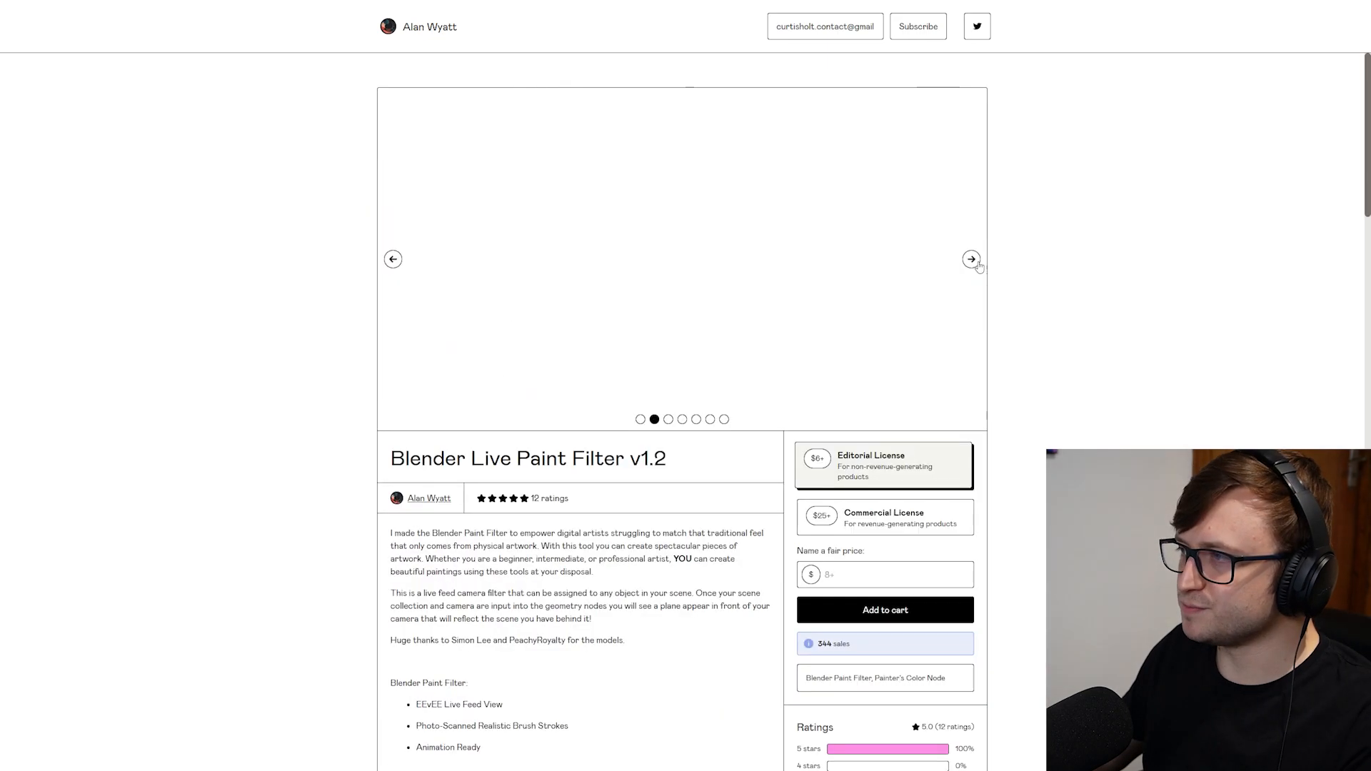
left_click(970, 258)
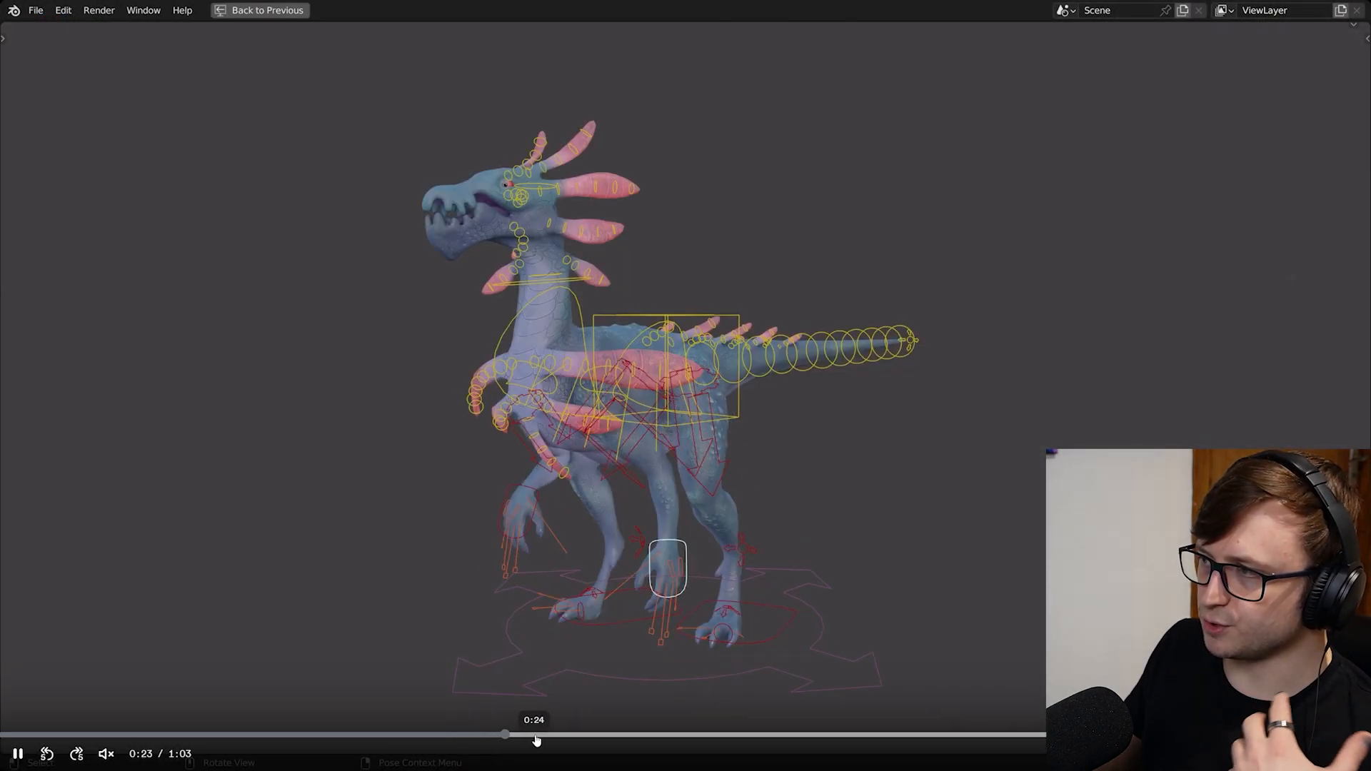
Skip ahead in the rigged dragon video to around the 30-second mark
left_click_drag(506, 735, 653, 735)
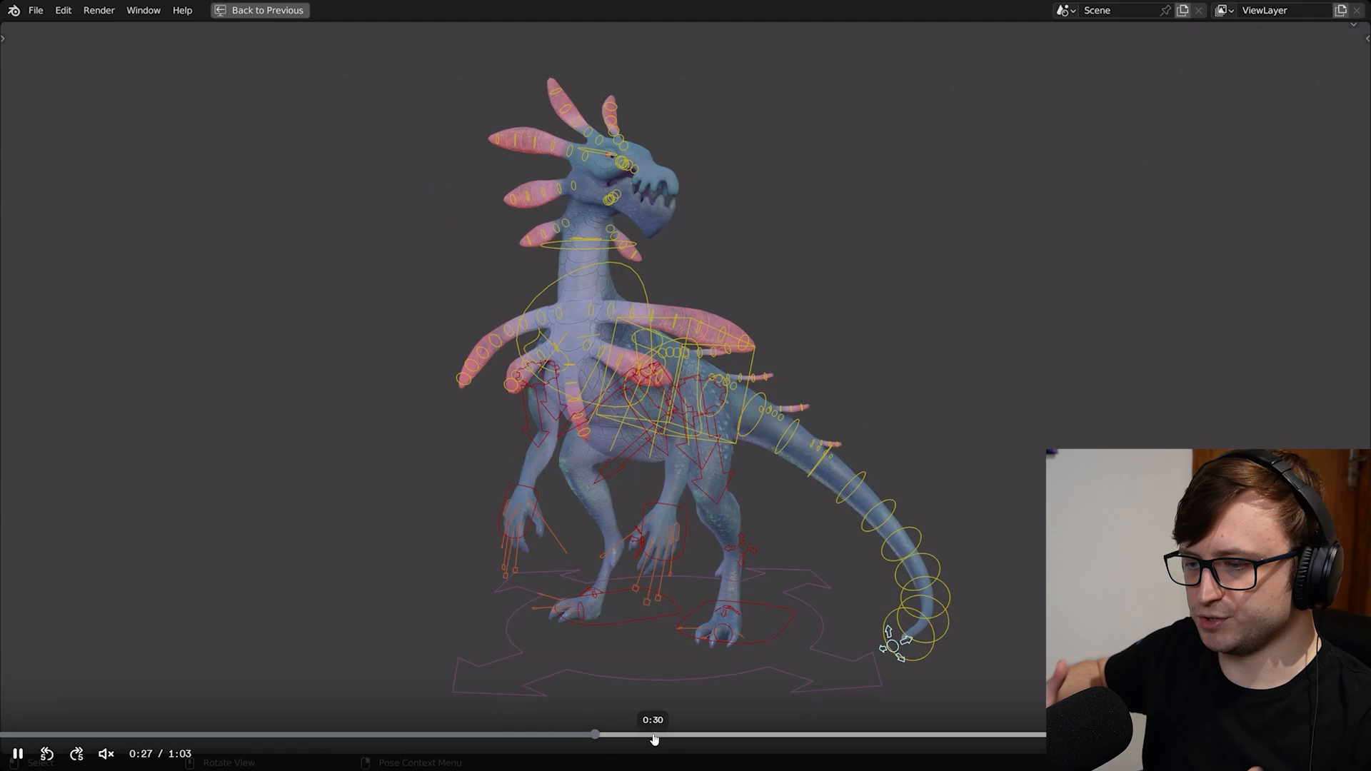
left_click(266, 9)
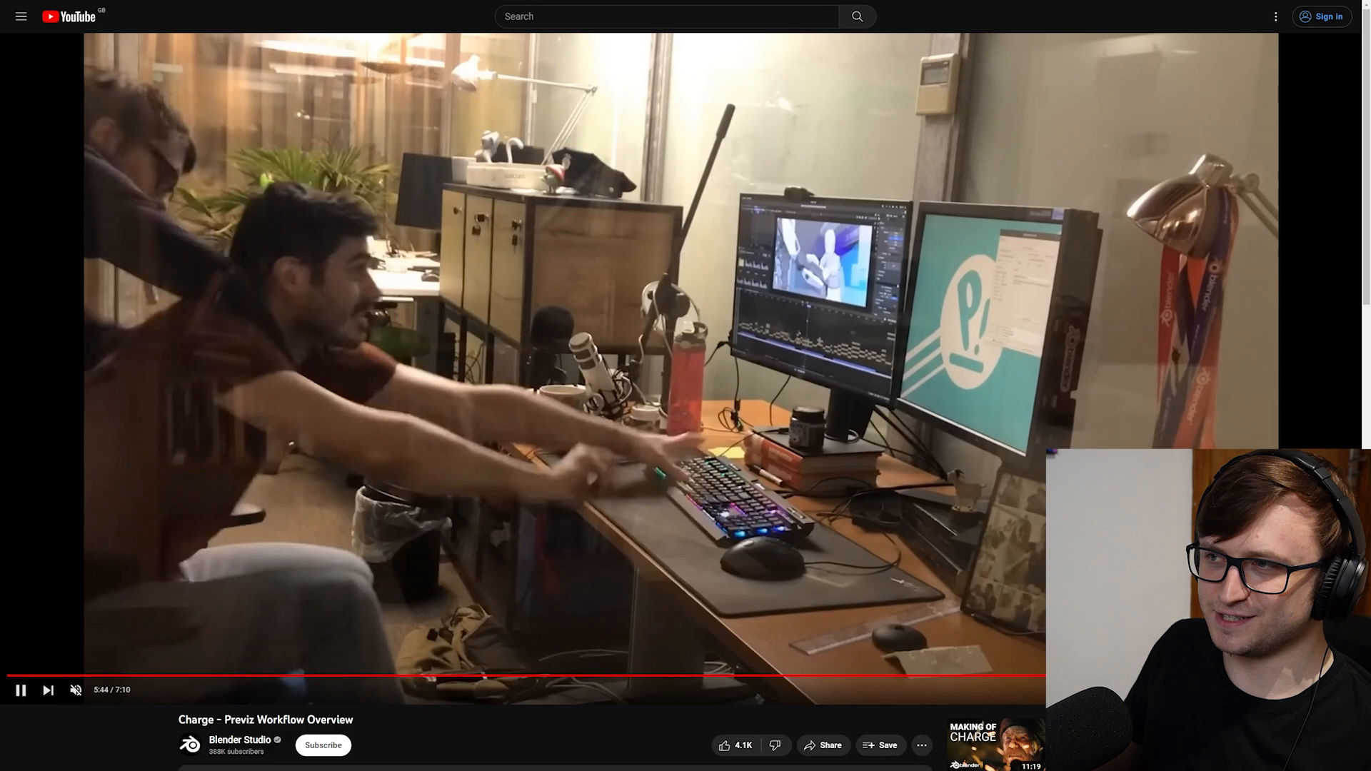
Scroll down the Charge – Previz Workflow Overview video page from Blender Studio
scroll("down", 3)
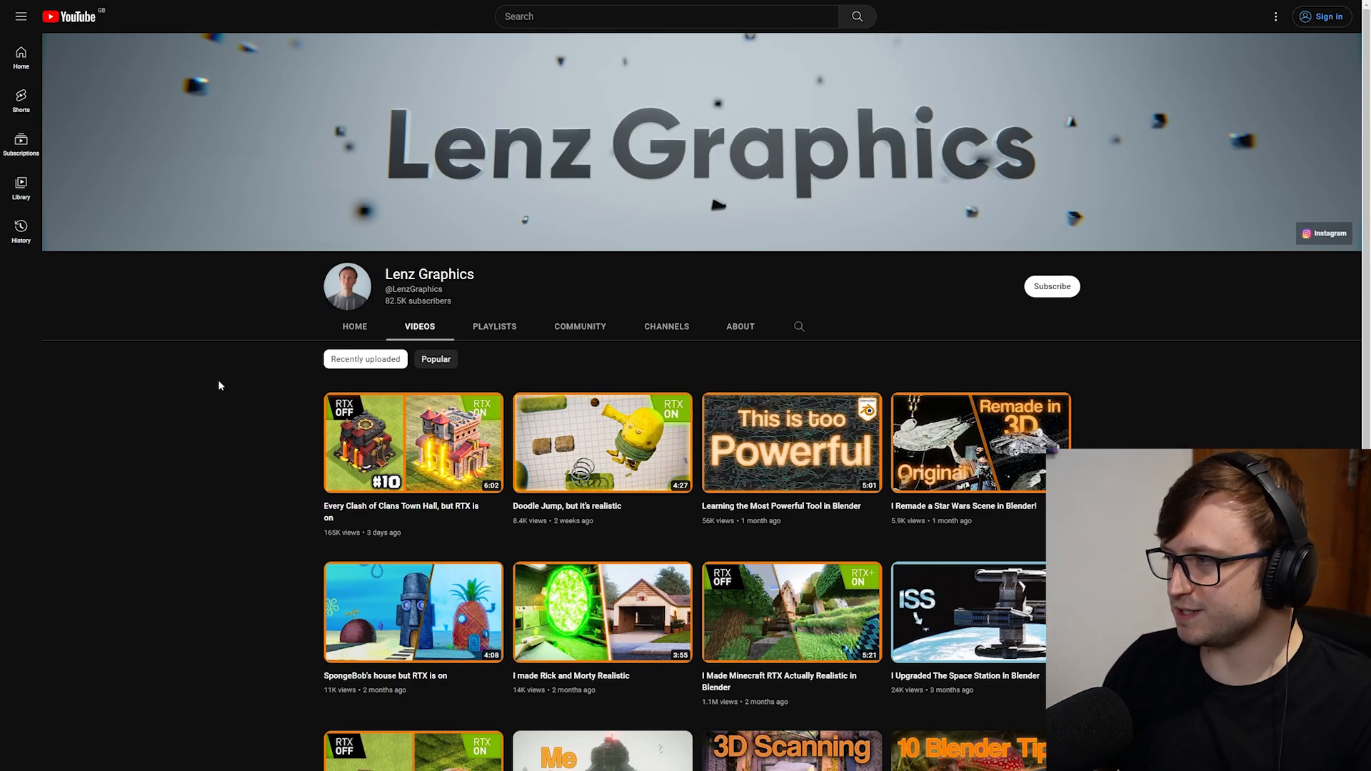
mouse_move(601, 442)
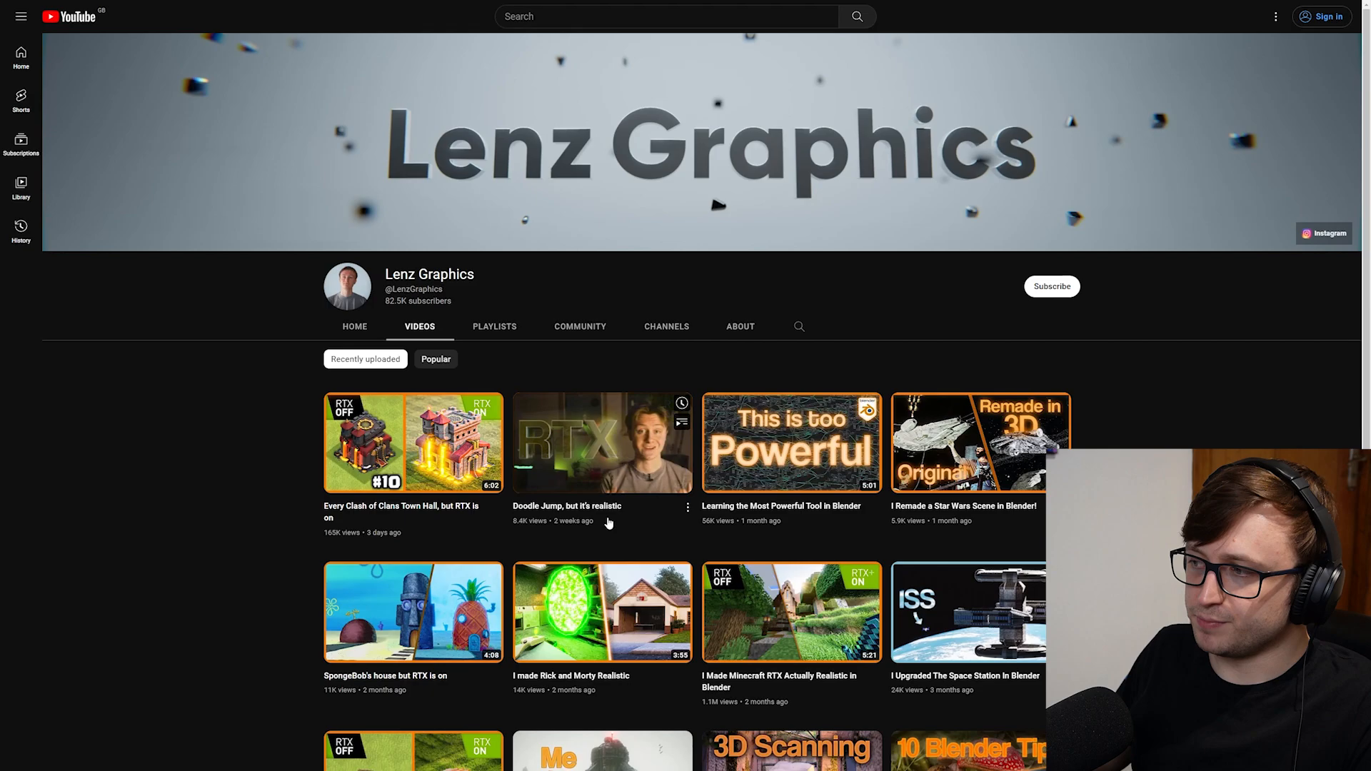
Browse the Lenz Graphics channel's recent video thumbnails
left_click(602, 441)
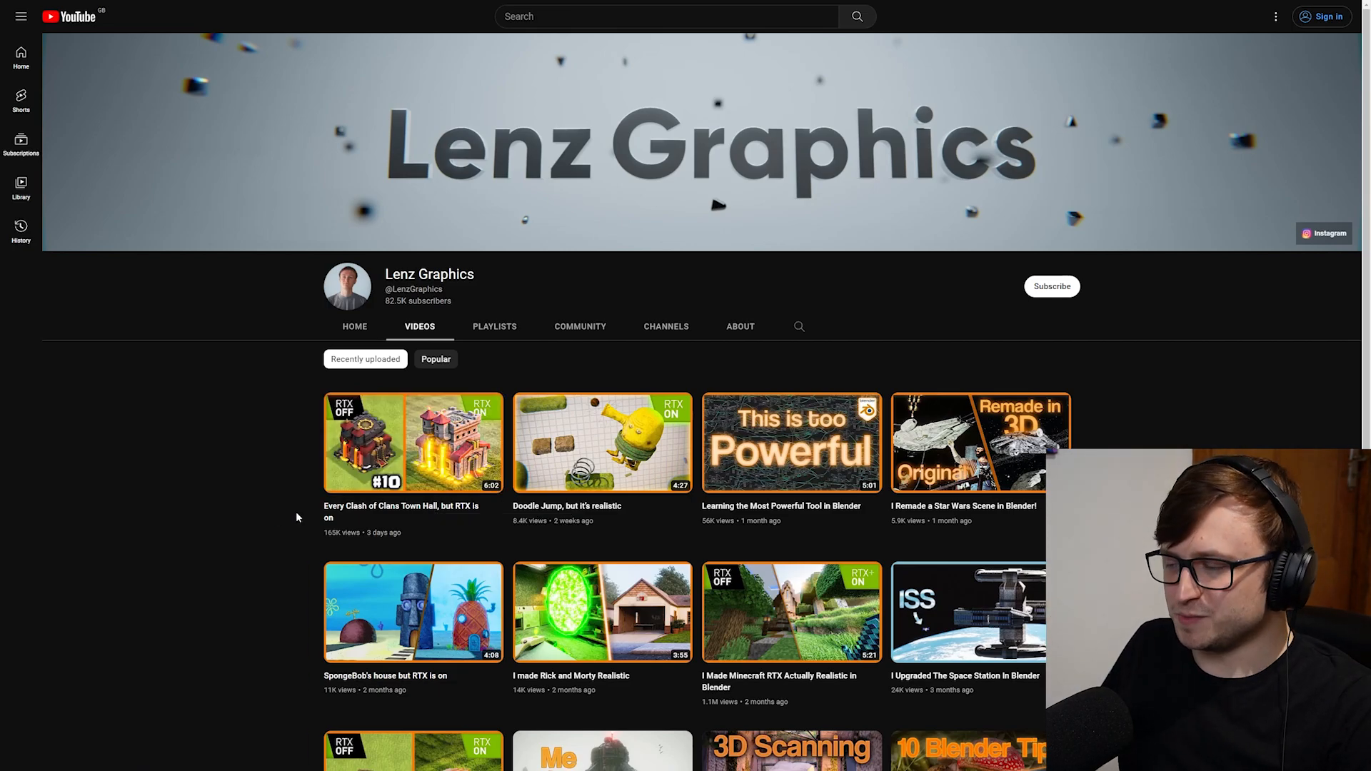
left_click(413, 441)
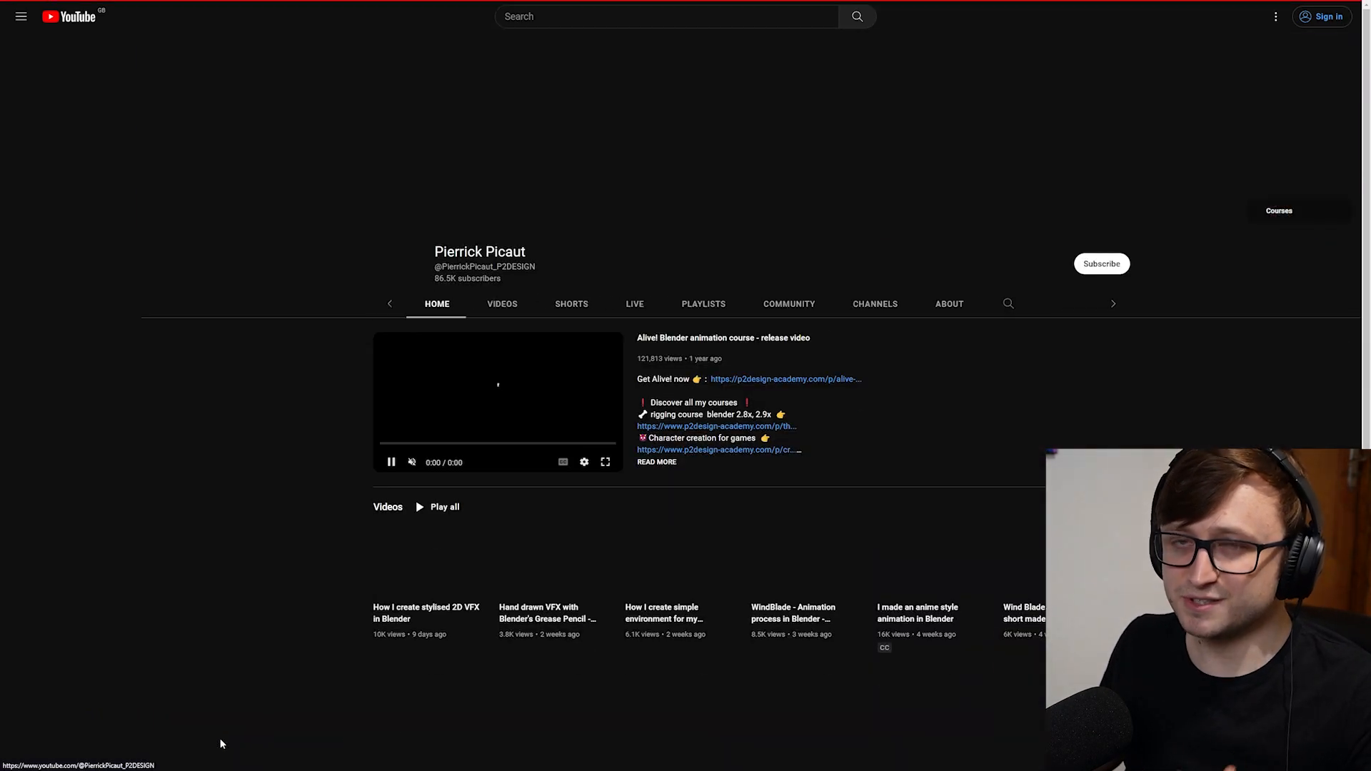
left_click(502, 304)
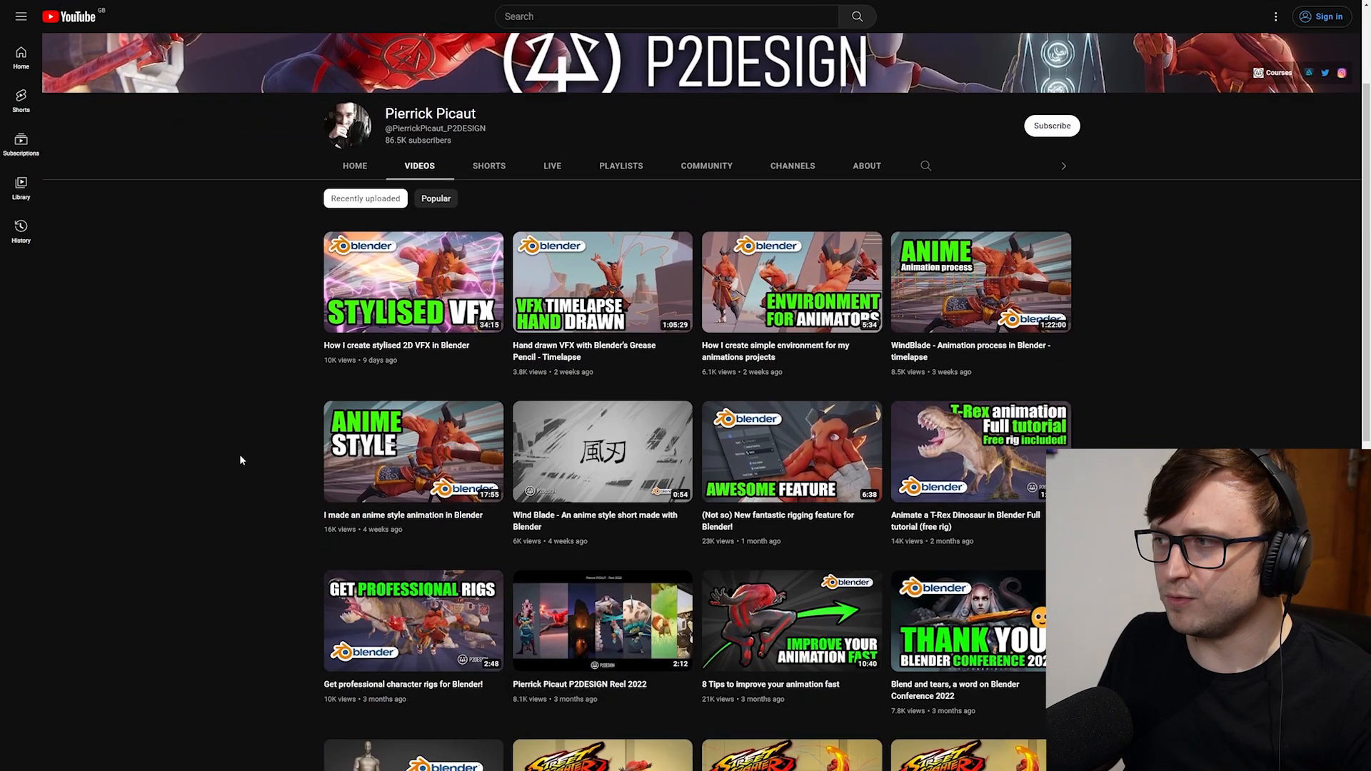
scroll("down", 3)
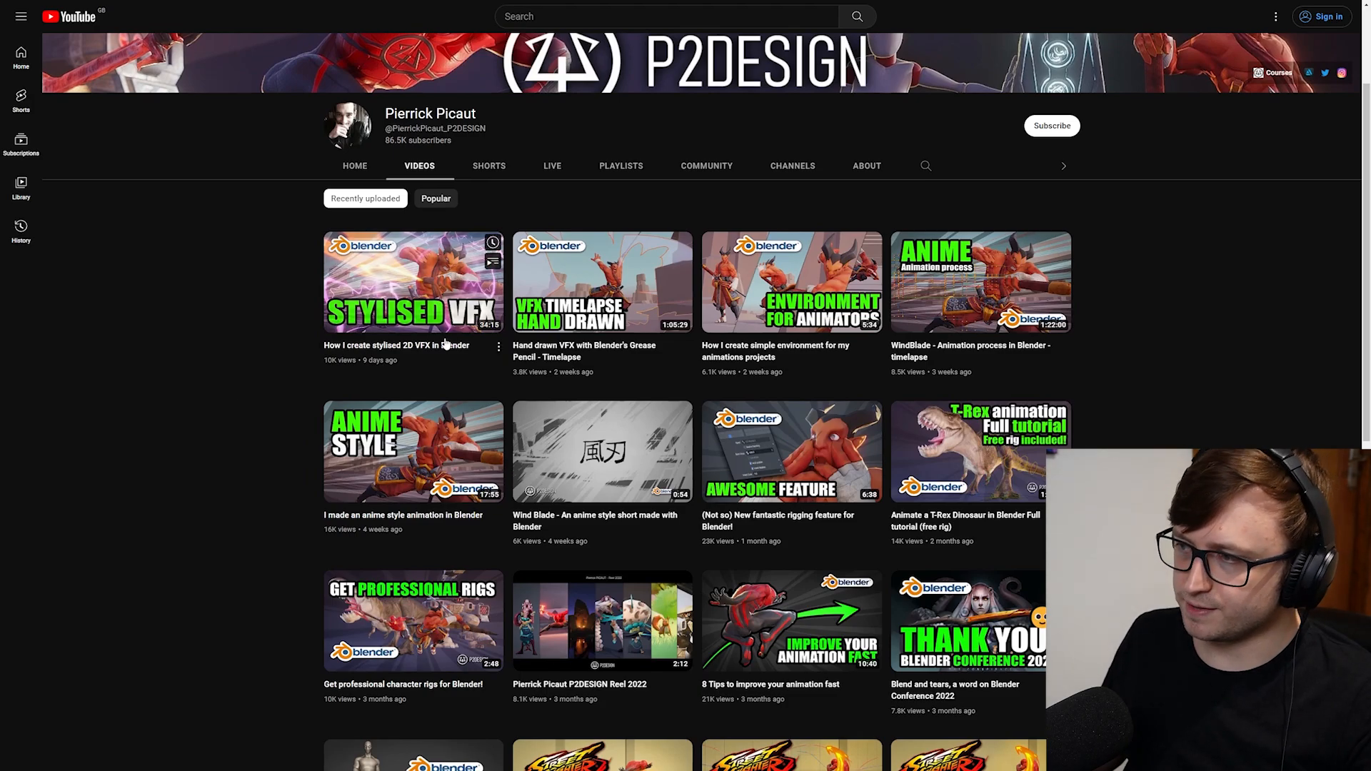
mouse_move(601, 281)
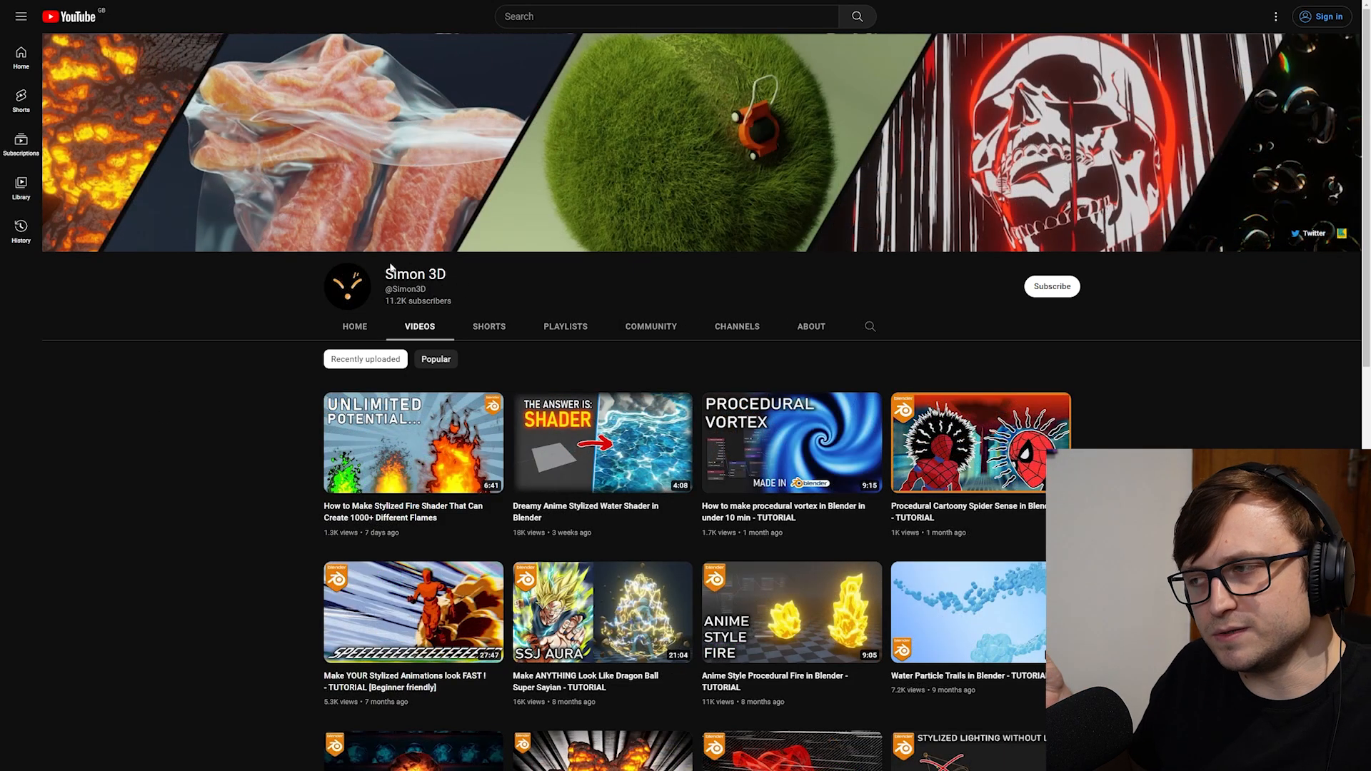
mouse_move(441, 288)
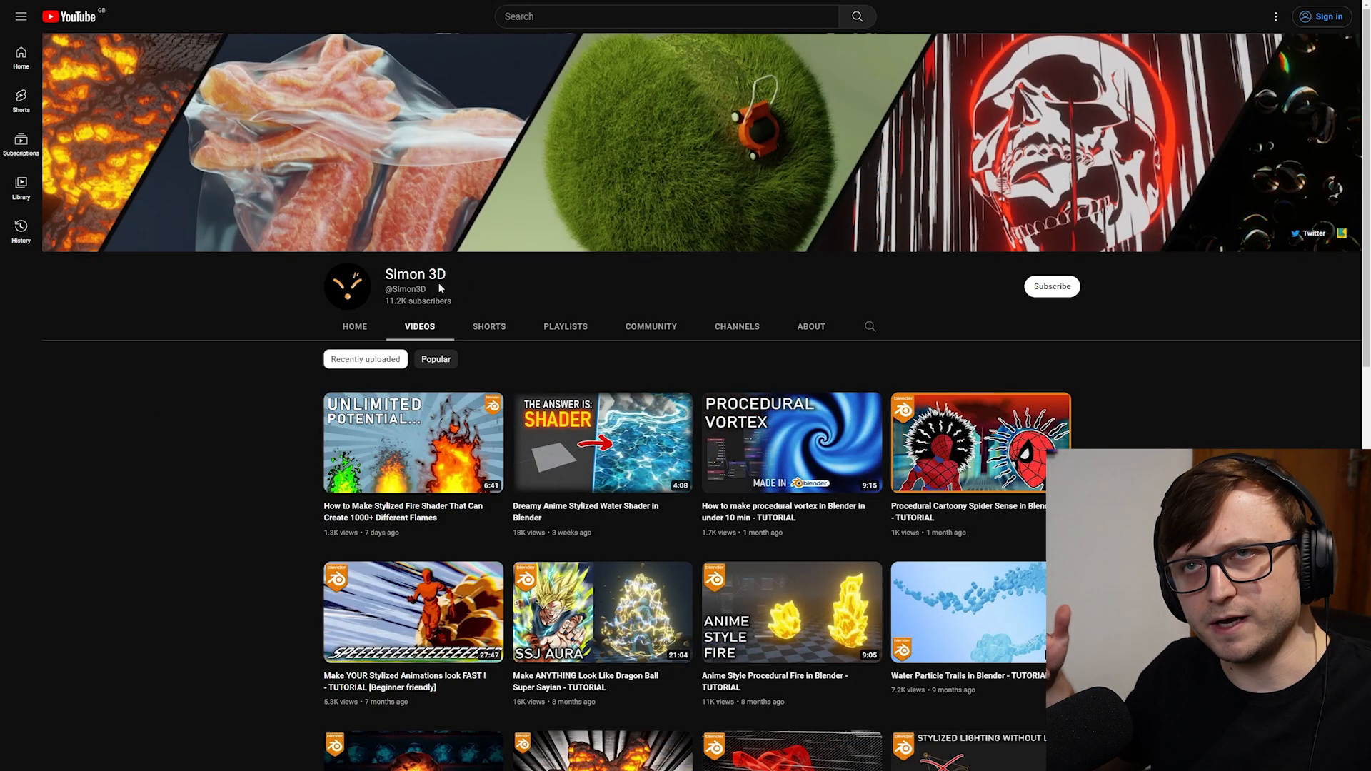